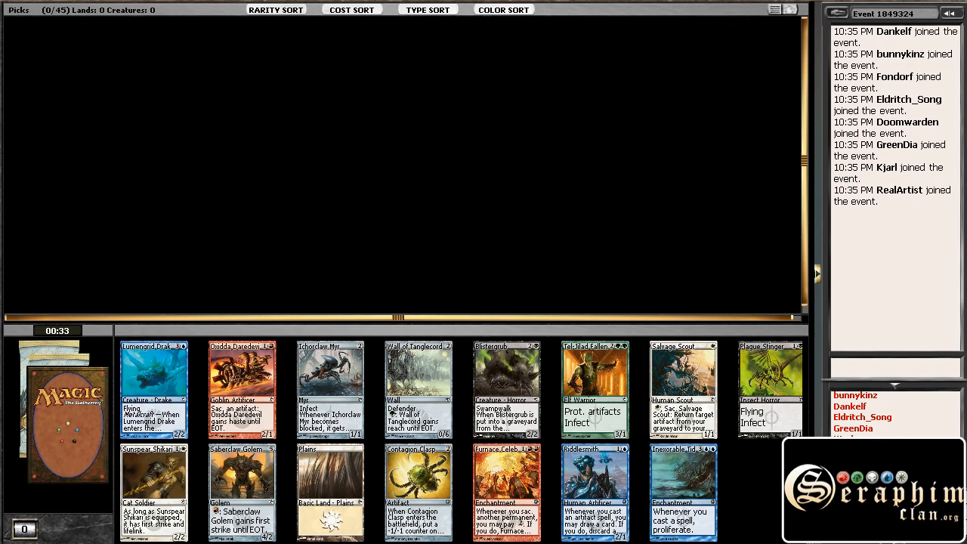
{"action": "mouse_move", "coordinate": [68, 293]}
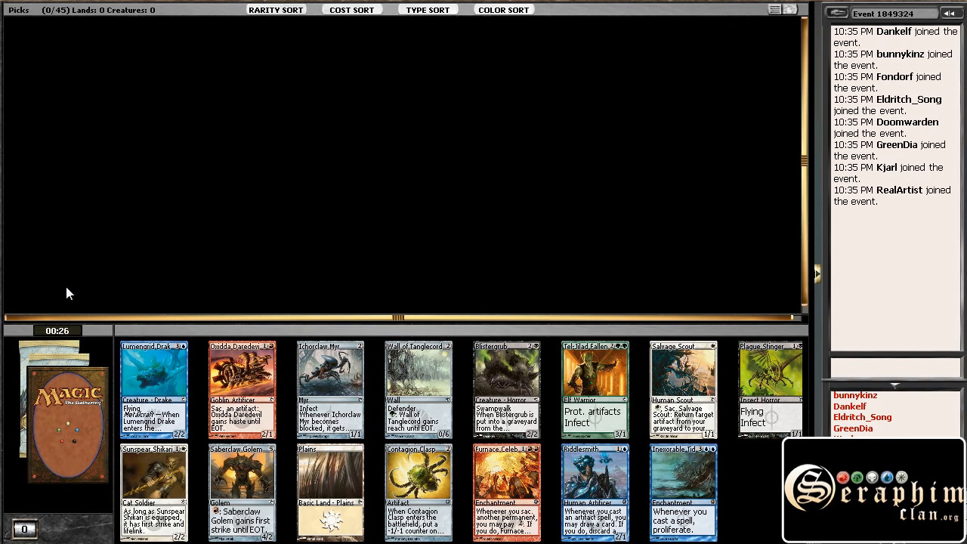
{"action": "mouse_move", "coordinate": [146, 269]}
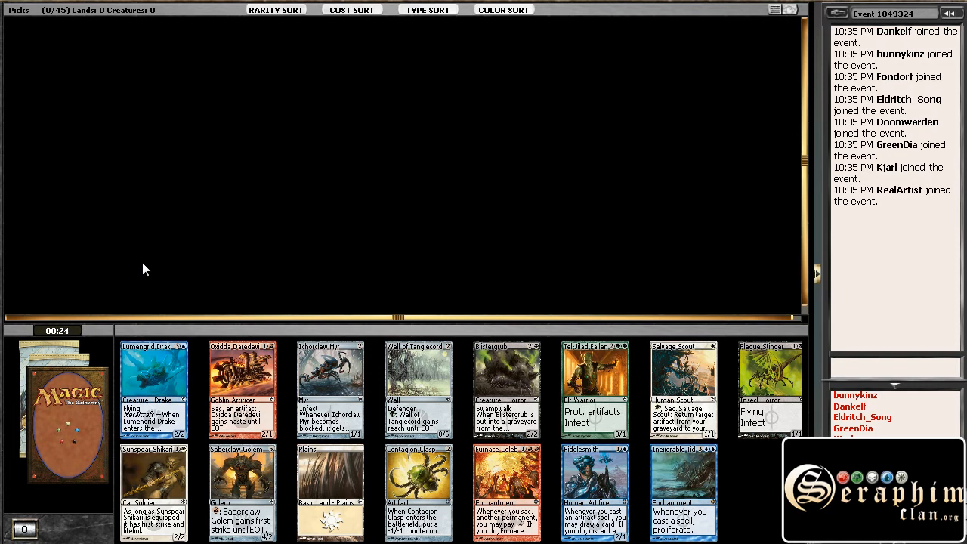
{"action": "mouse_move", "coordinate": [338, 241]}
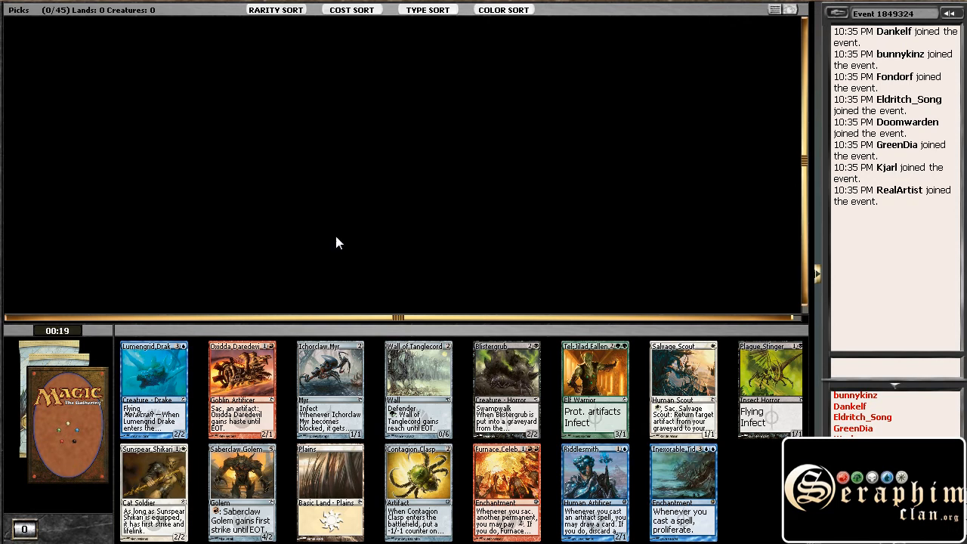
{"action": "mouse_move", "coordinate": [371, 241]}
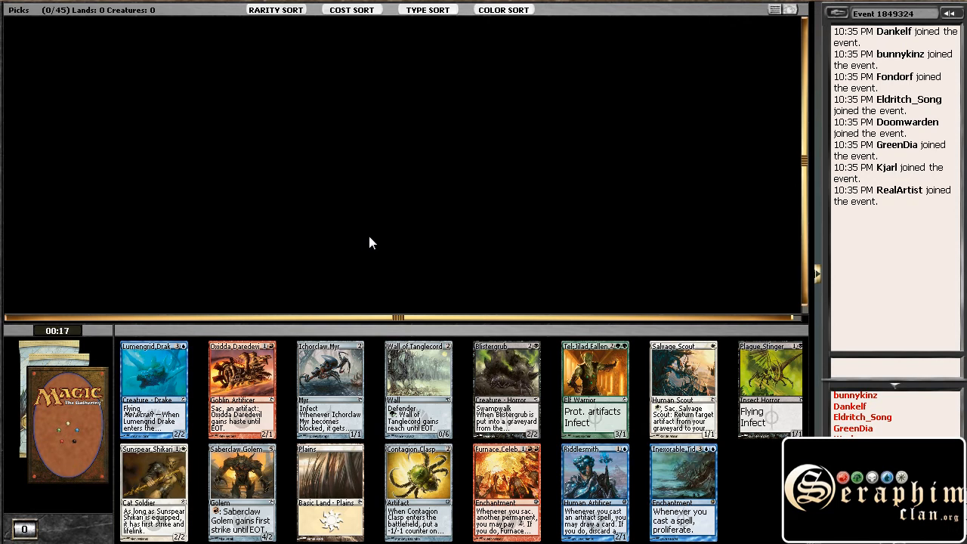
{"action": "mouse_move", "coordinate": [763, 386]}
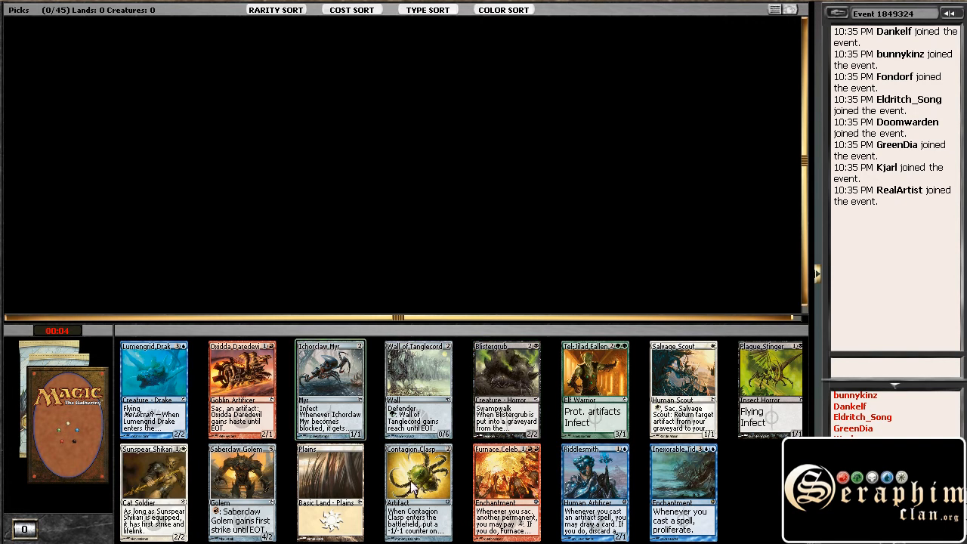
Step: Draft Contagion Clasp from the opening pack and highlight a card in the second pack
{"action": "left_click", "coordinate": [417, 491]}
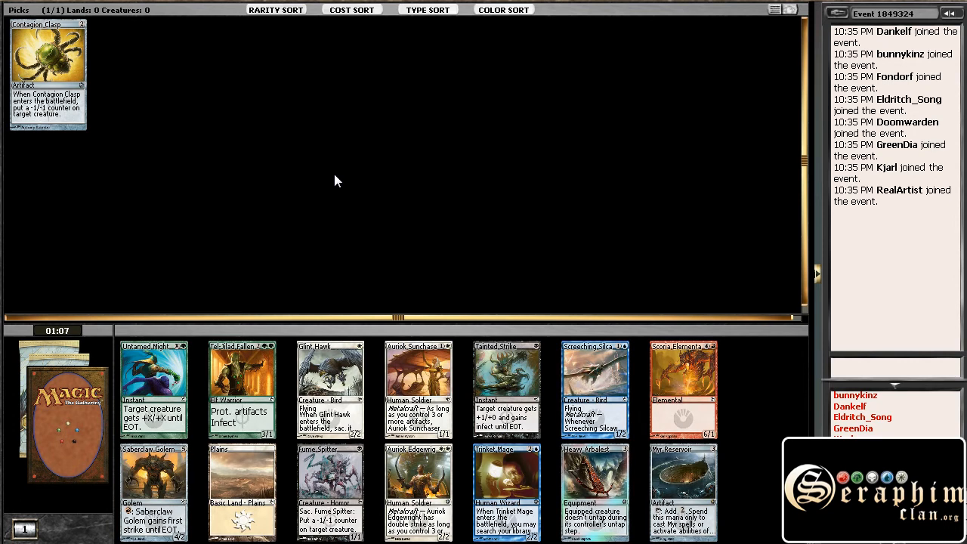
{"action": "mouse_move", "coordinate": [462, 175]}
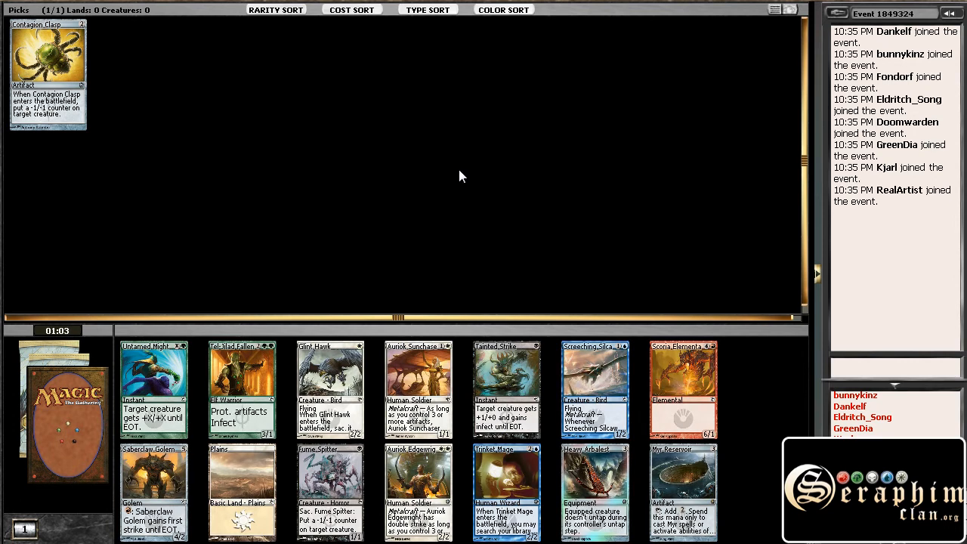
{"action": "mouse_move", "coordinate": [562, 190]}
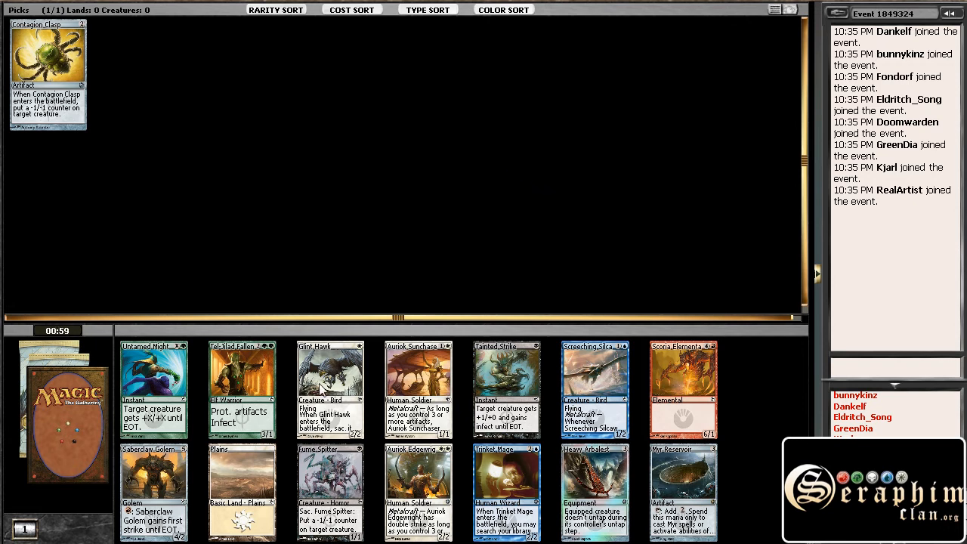
{"action": "mouse_move", "coordinate": [311, 251]}
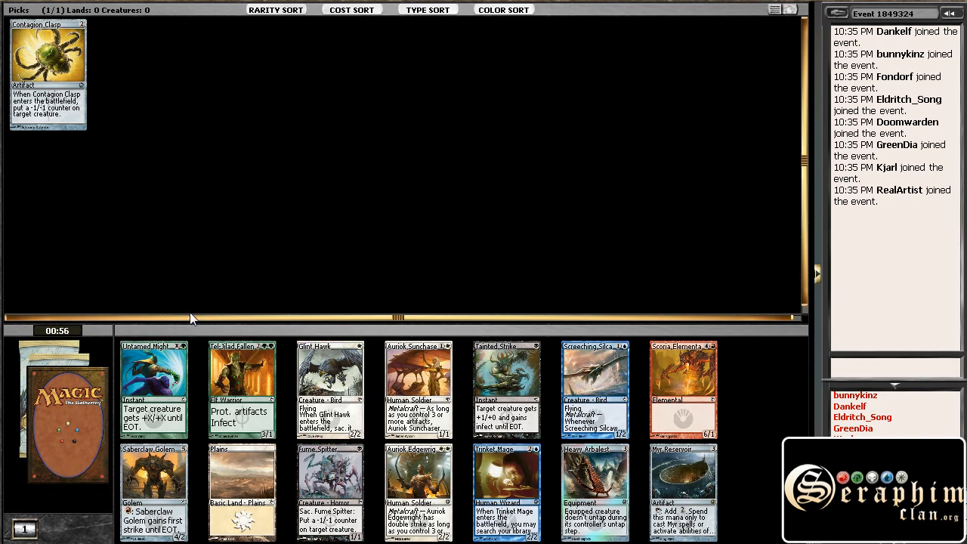
{"action": "left_click", "coordinate": [504, 389]}
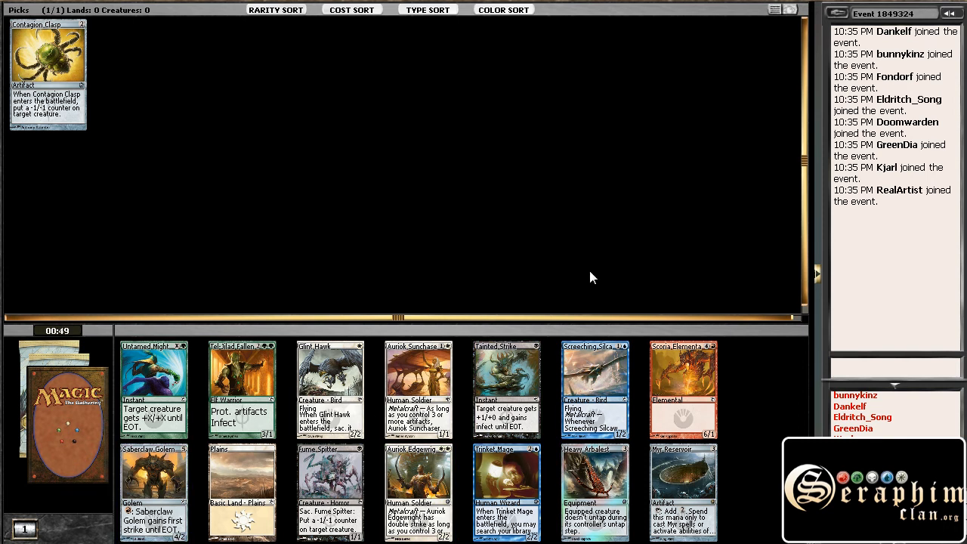
{"action": "mouse_move", "coordinate": [338, 260]}
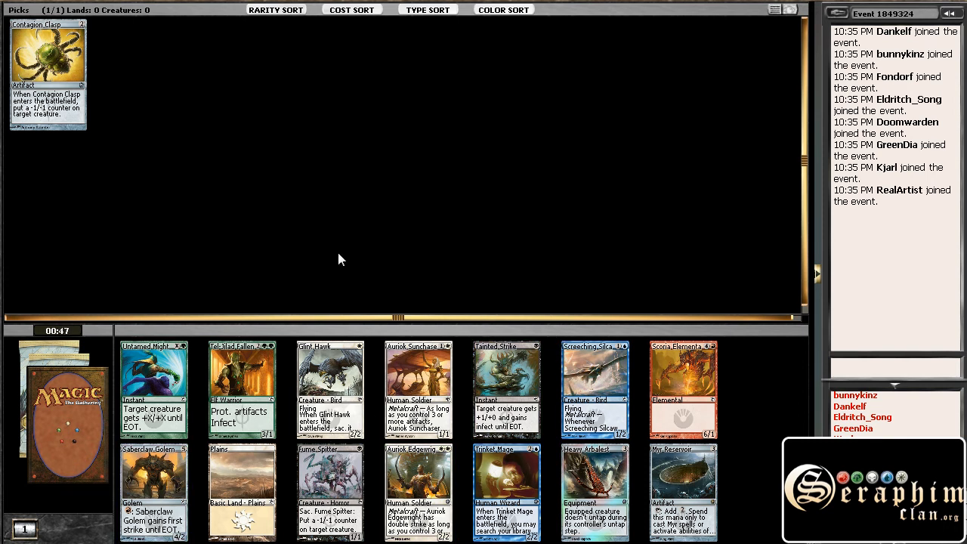
{"action": "mouse_move", "coordinate": [357, 212]}
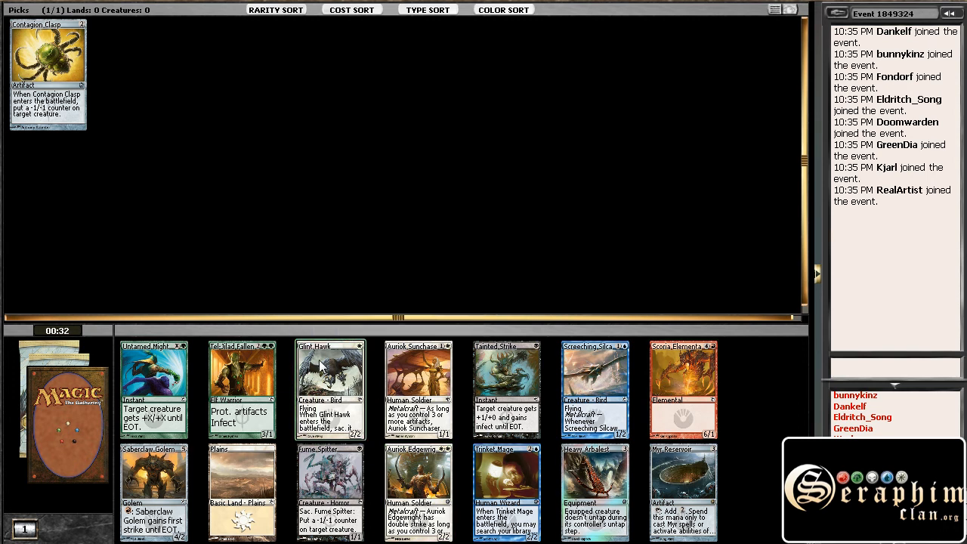
Step: Draft Glint Hawk from the second pack
{"action": "left_click", "coordinate": [329, 385]}
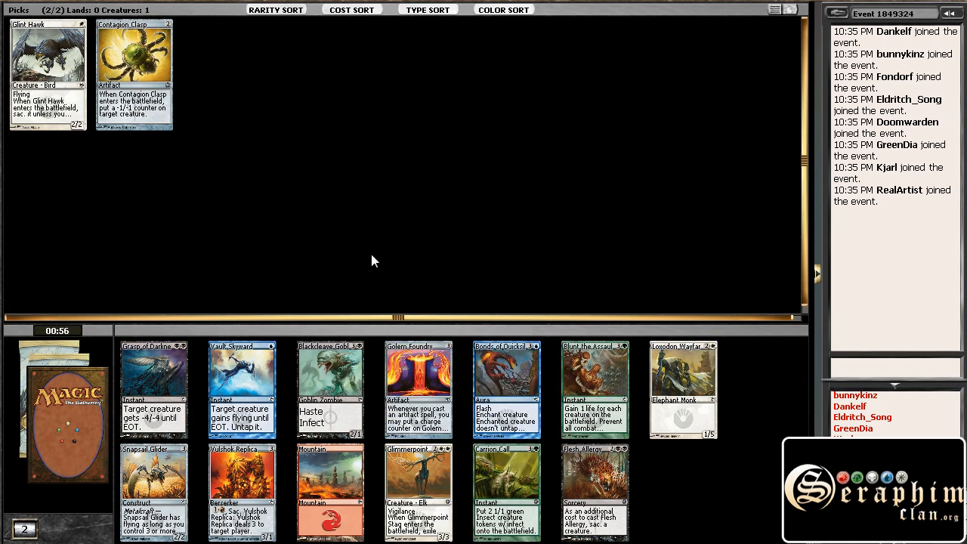
{"action": "mouse_move", "coordinate": [445, 399]}
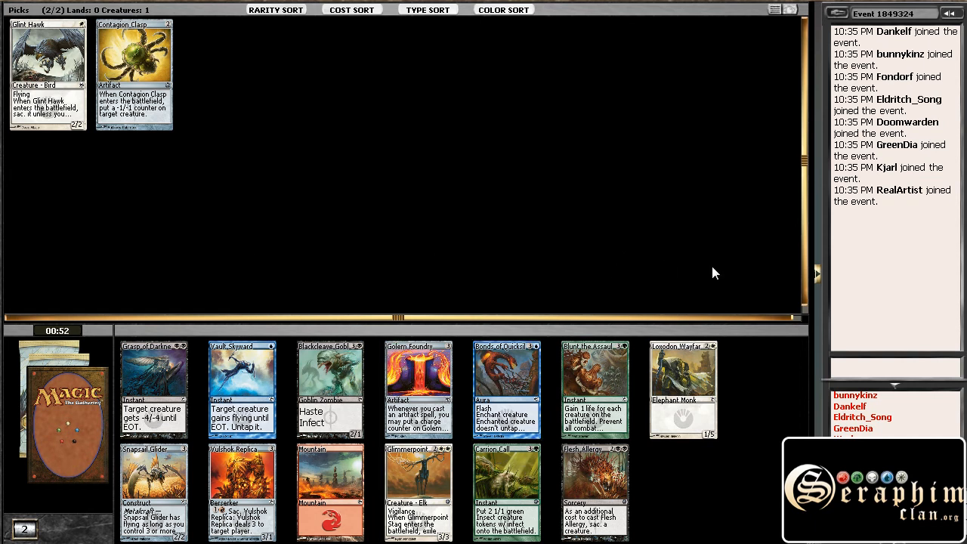
{"action": "mouse_move", "coordinate": [506, 205]}
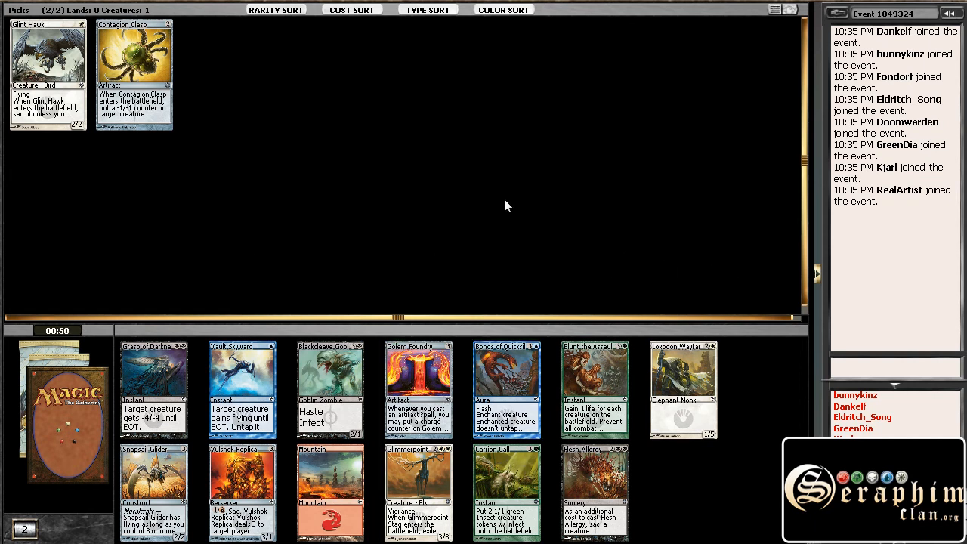
{"action": "mouse_move", "coordinate": [272, 148]}
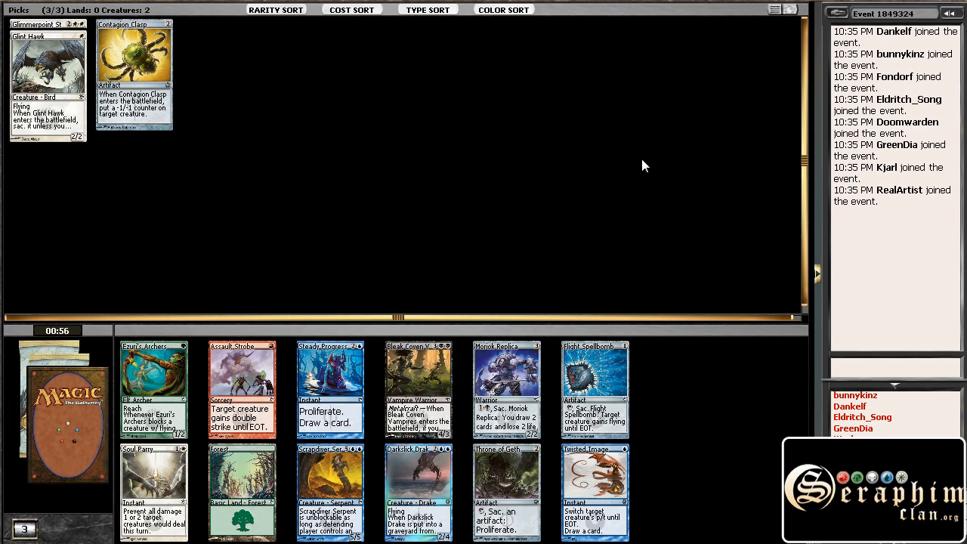
{"action": "mouse_move", "coordinate": [625, 155]}
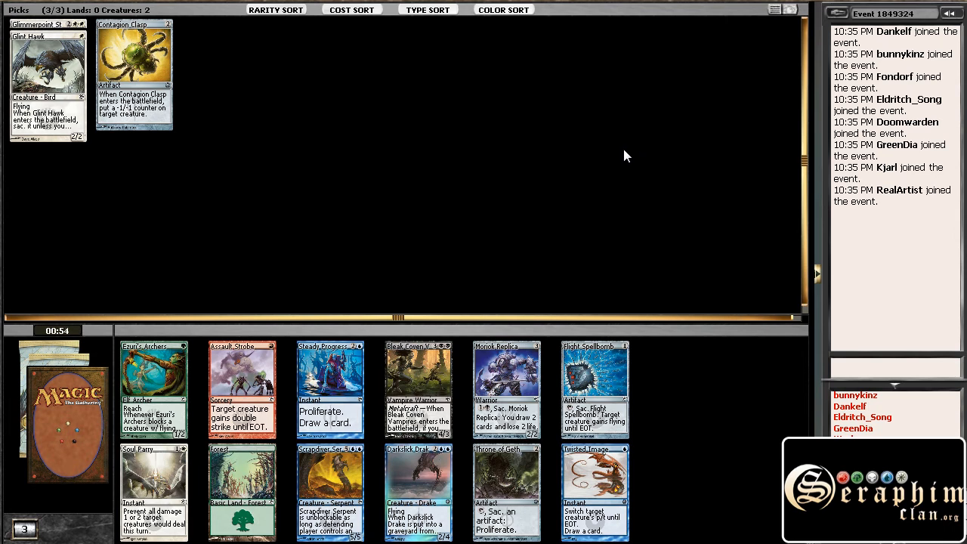
{"action": "mouse_move", "coordinate": [505, 227]}
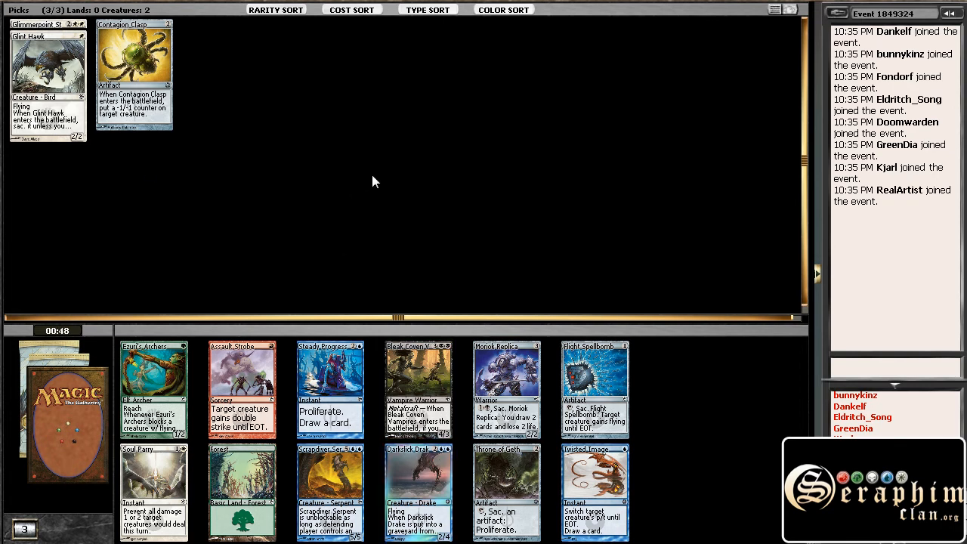
{"action": "mouse_move", "coordinate": [550, 251]}
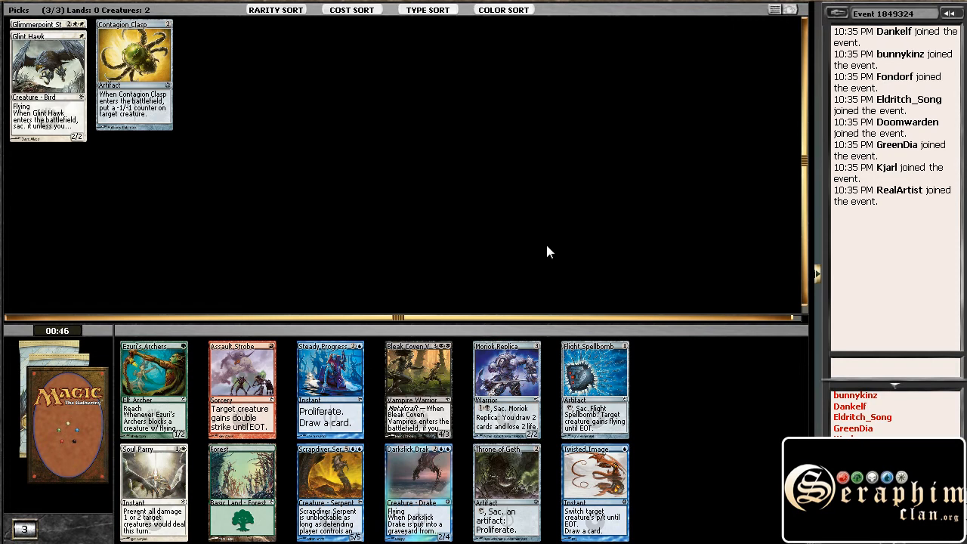
{"action": "mouse_move", "coordinate": [418, 491]}
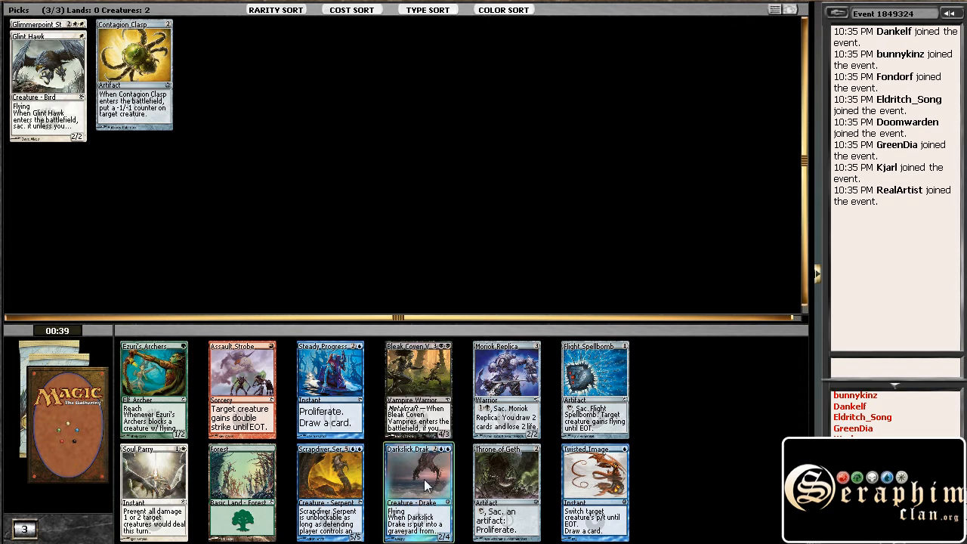
{"action": "mouse_move", "coordinate": [398, 486]}
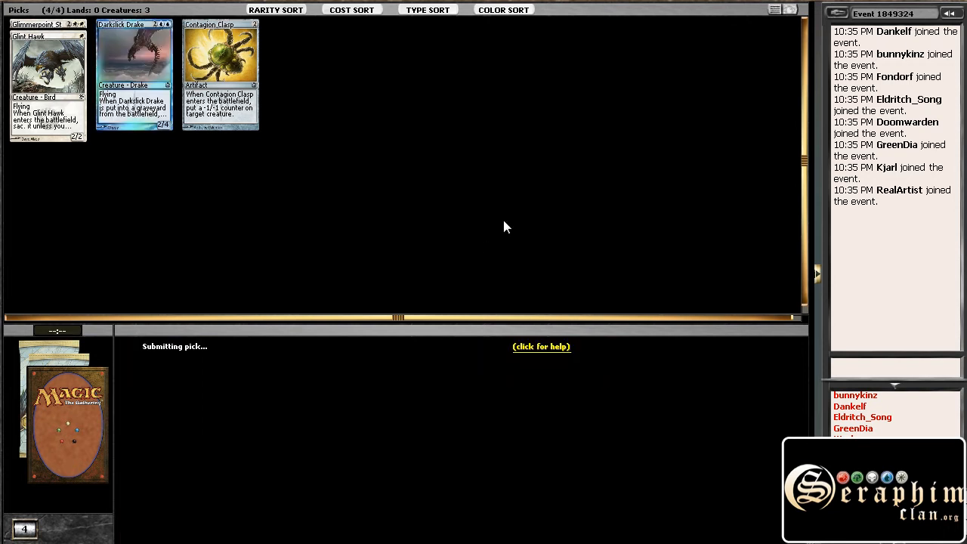
{"action": "mouse_move", "coordinate": [522, 211]}
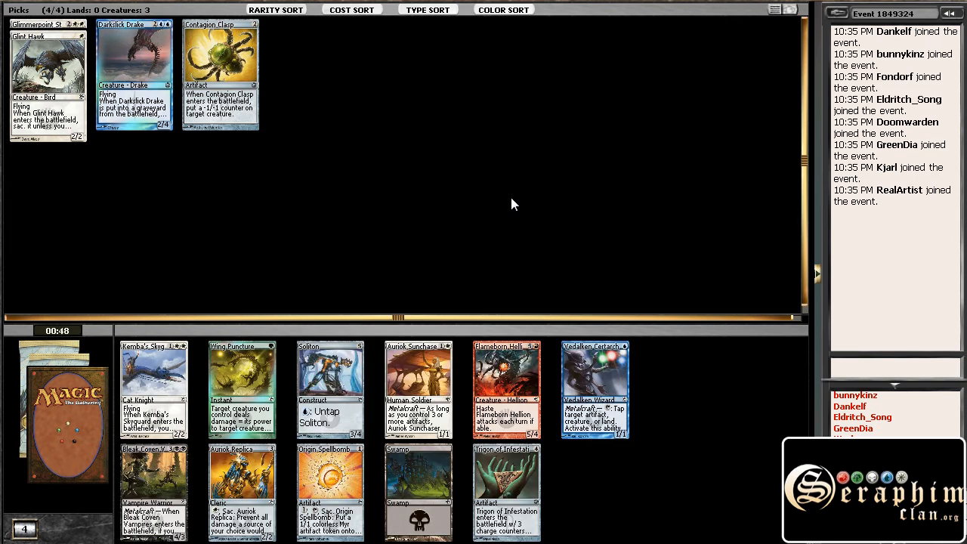
{"action": "mouse_move", "coordinate": [401, 193]}
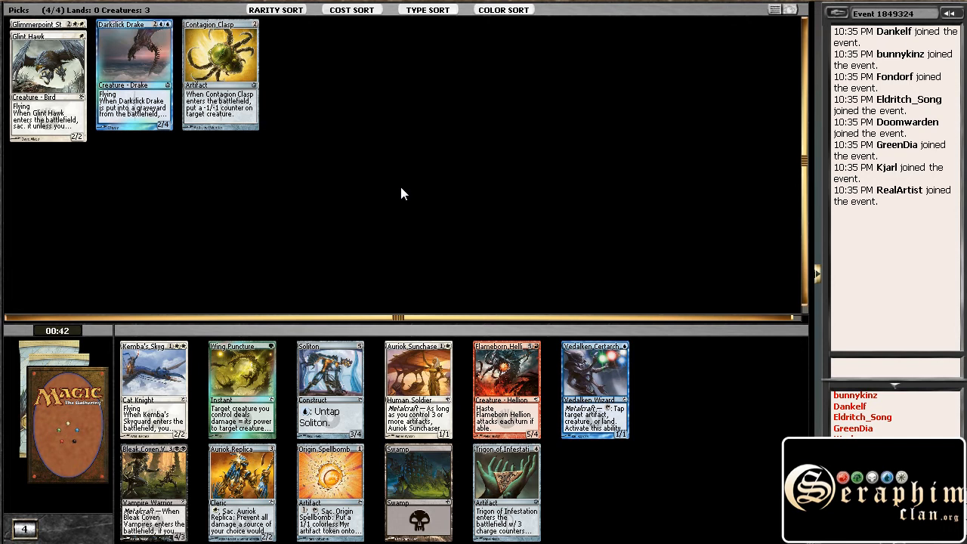
{"action": "mouse_move", "coordinate": [169, 360]}
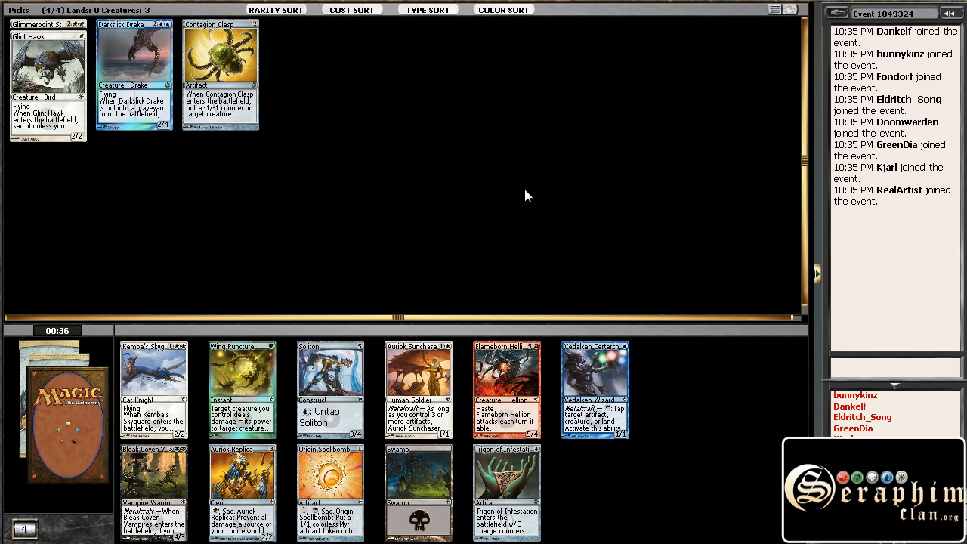
{"action": "mouse_move", "coordinate": [505, 203]}
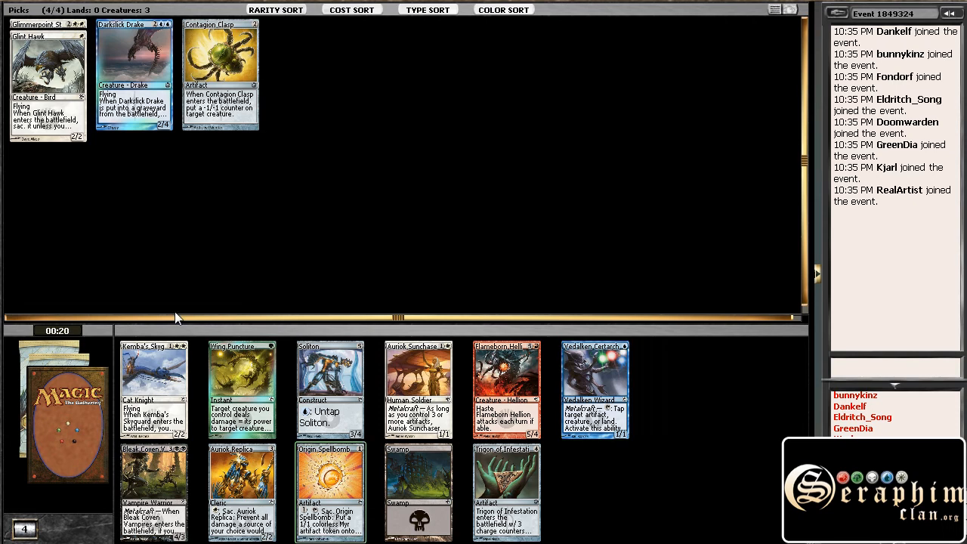
{"action": "mouse_move", "coordinate": [174, 385]}
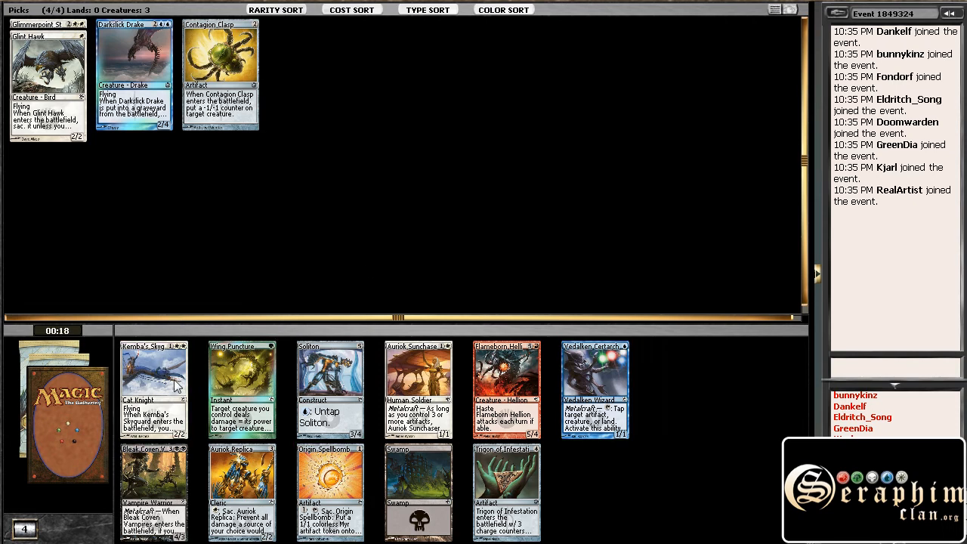
{"action": "mouse_move", "coordinate": [163, 375]}
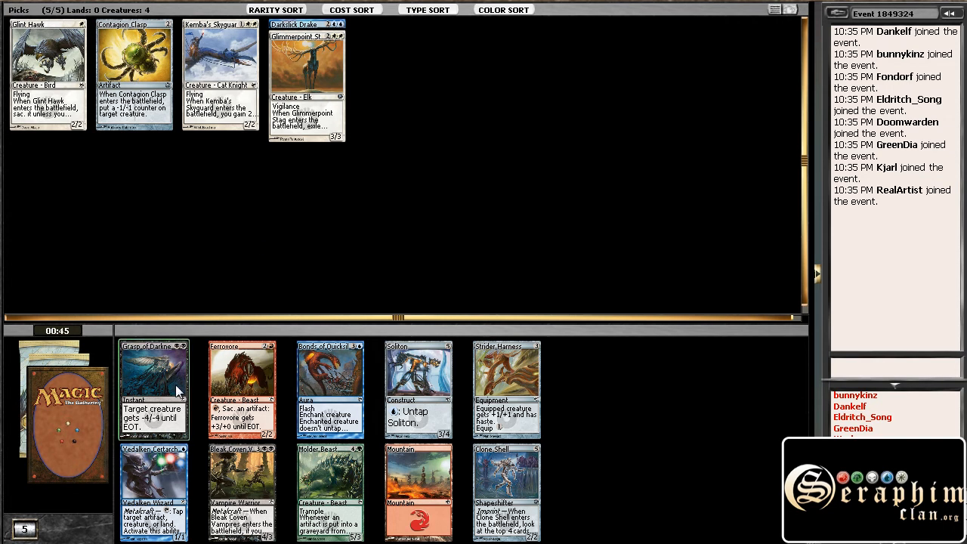
{"action": "mouse_move", "coordinate": [204, 284]}
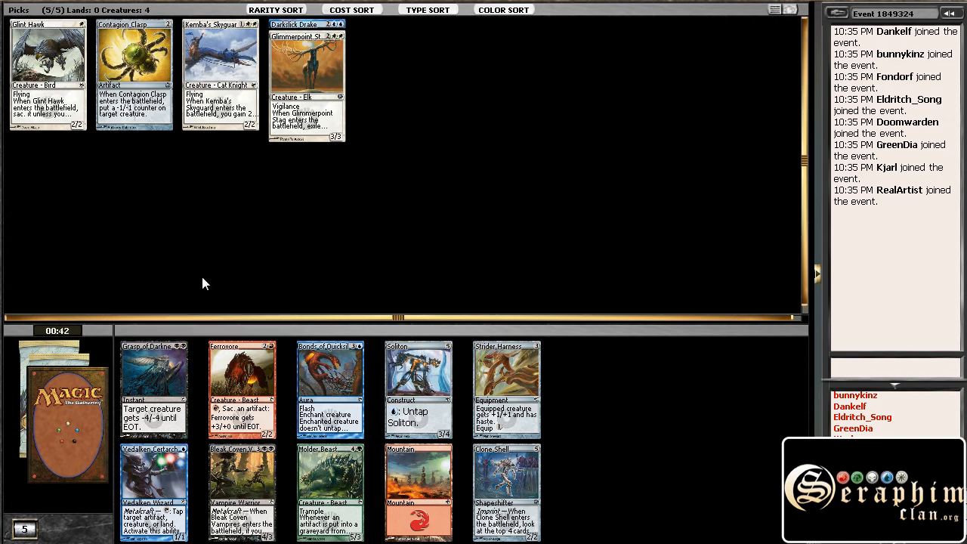
{"action": "mouse_move", "coordinate": [523, 384]}
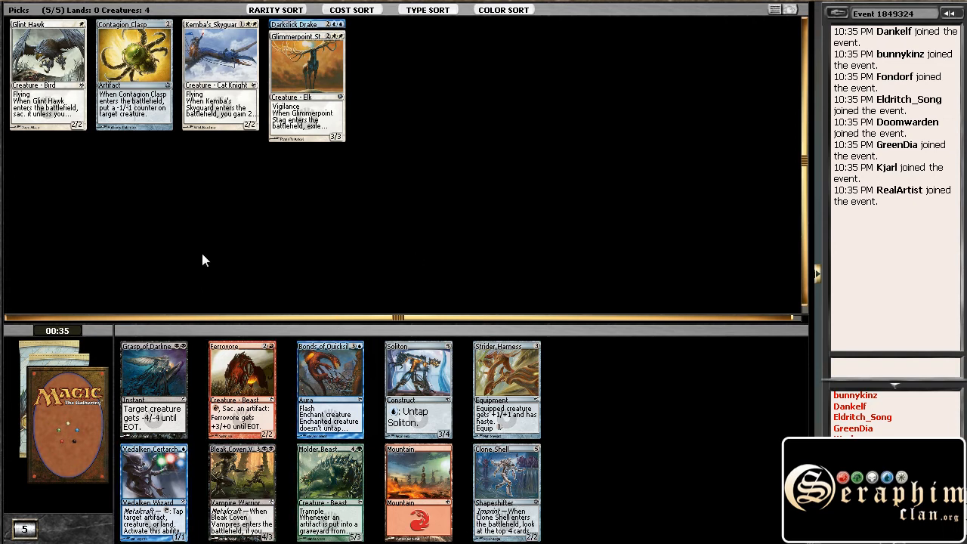
{"action": "mouse_move", "coordinate": [381, 187]}
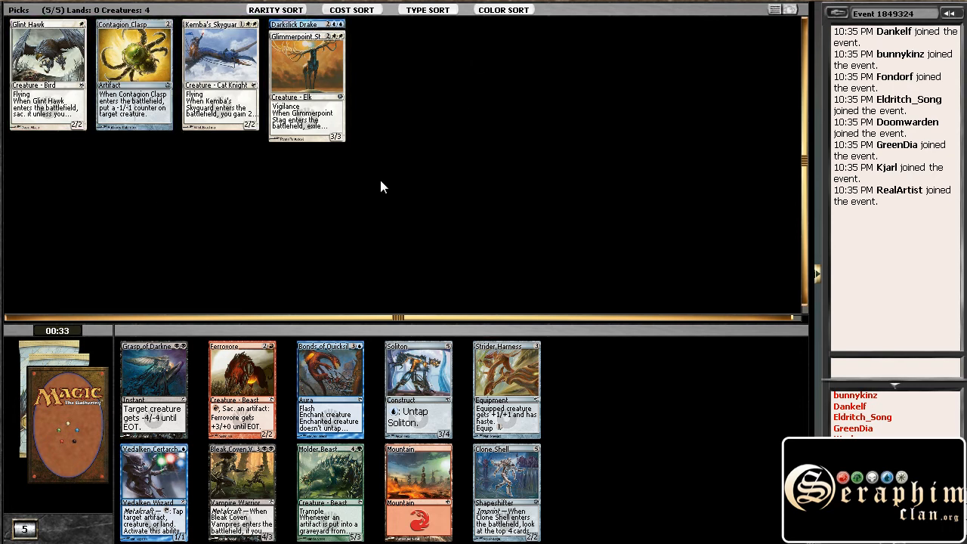
{"action": "mouse_move", "coordinate": [335, 238]}
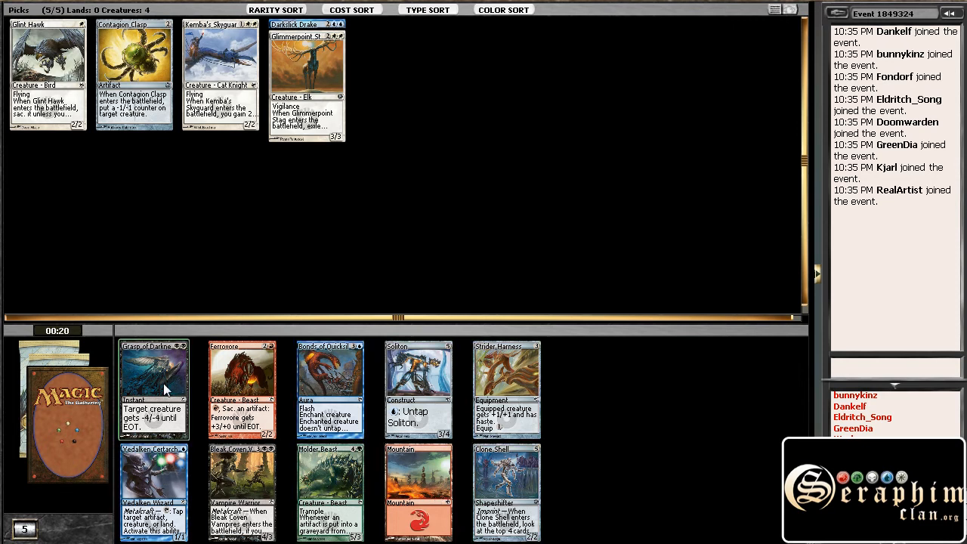
{"action": "mouse_move", "coordinate": [153, 370]}
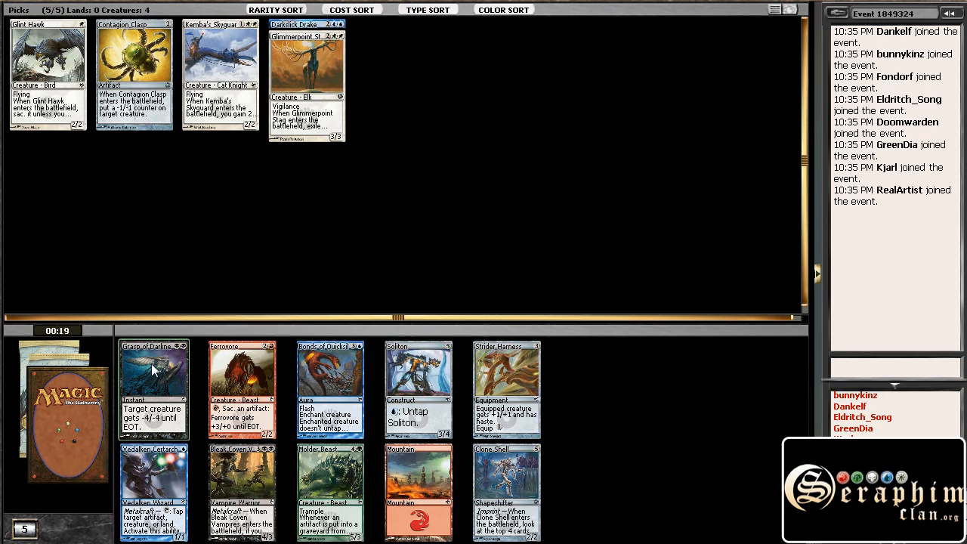
{"action": "mouse_move", "coordinate": [154, 370]}
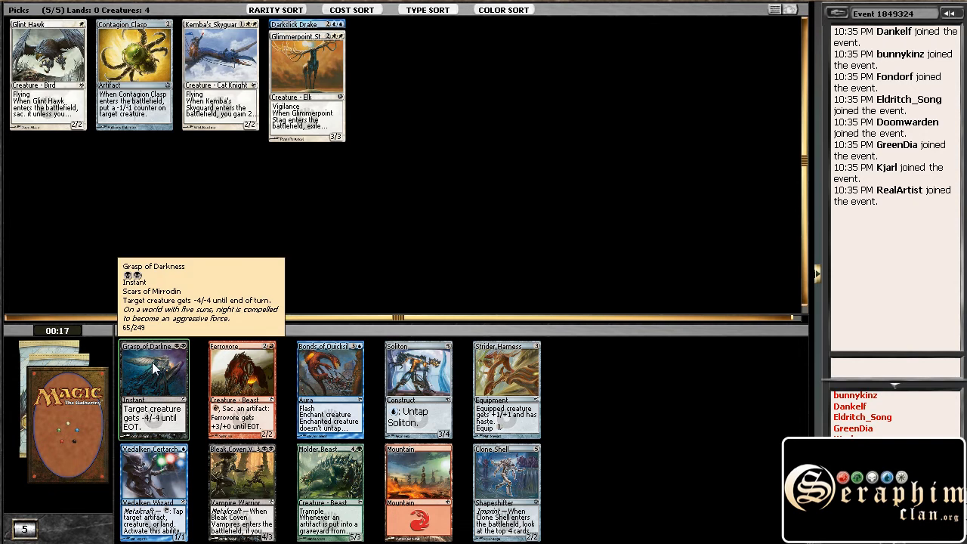
Step: Draft Grasp of Darkness, then select Neurok Replica in the following pack
{"action": "left_click", "coordinate": [154, 387]}
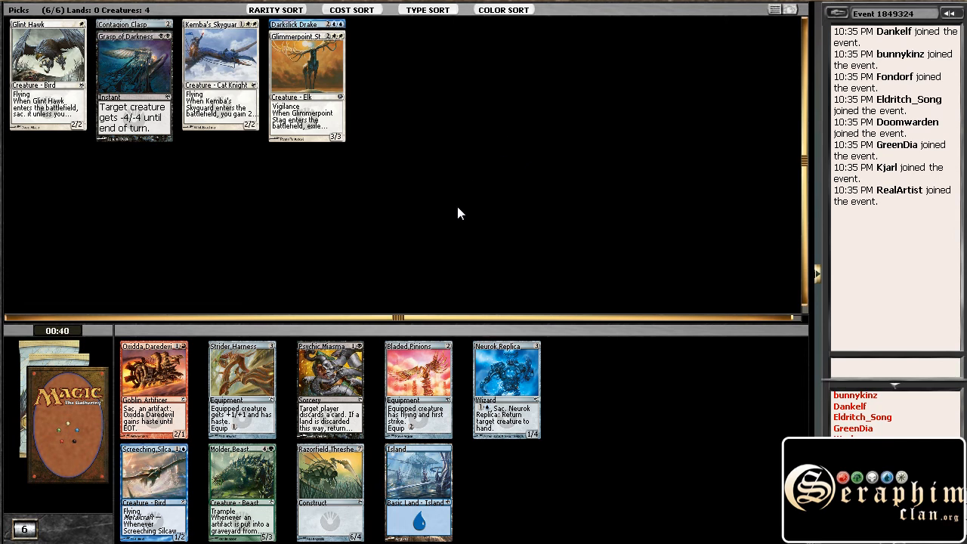
{"action": "mouse_move", "coordinate": [526, 337]}
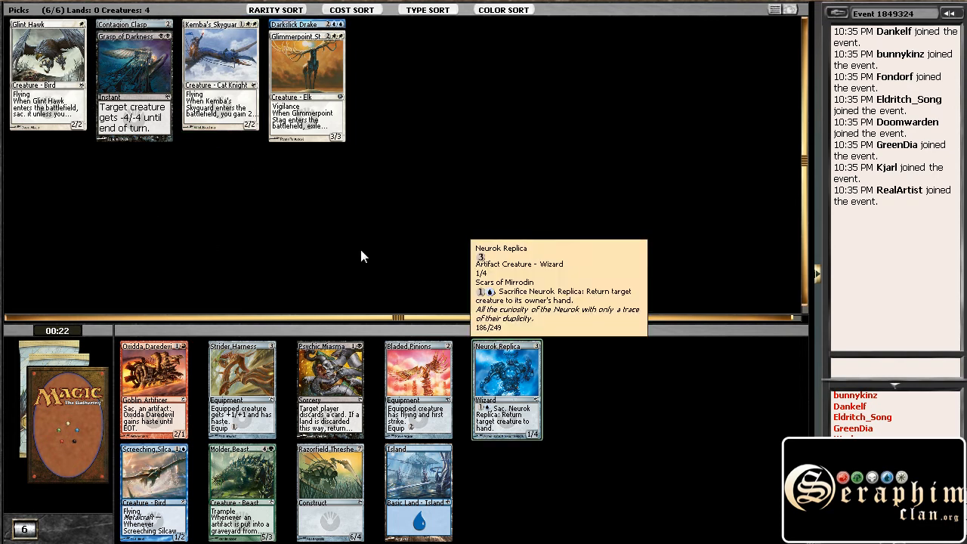
{"action": "mouse_move", "coordinate": [481, 360]}
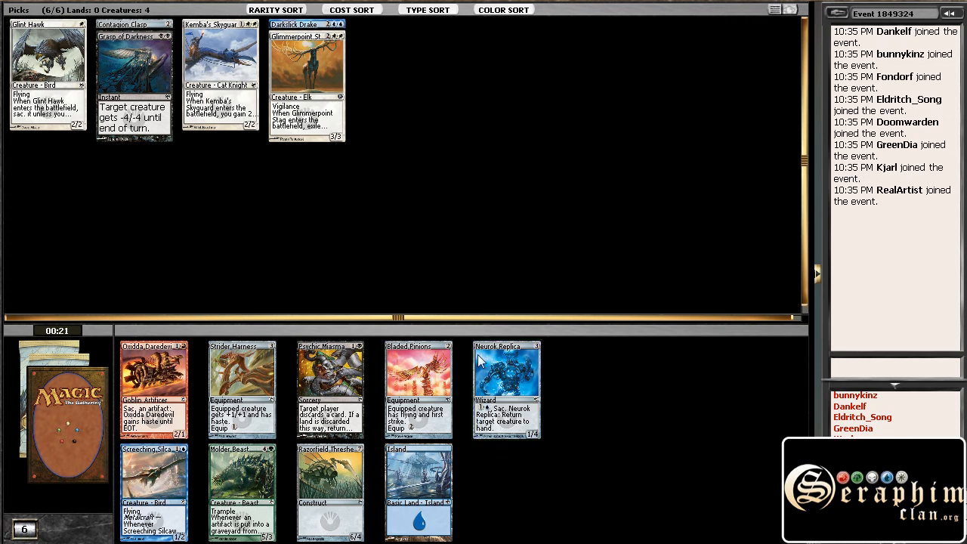
{"action": "left_click", "coordinate": [507, 390]}
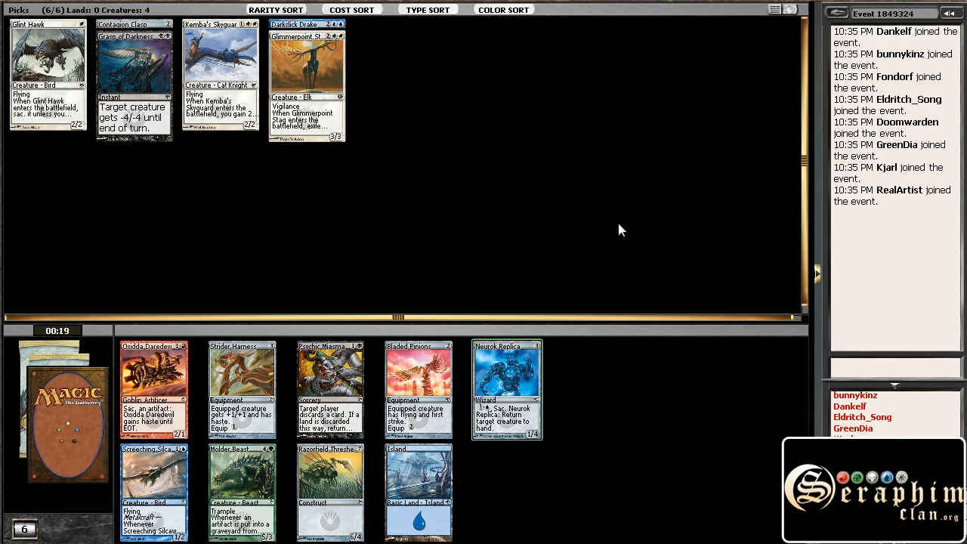
Step: Draft Neurok Replica, then Vulshok Replica from the next pack, reaching eight picks
{"action": "left_click", "coordinate": [506, 390]}
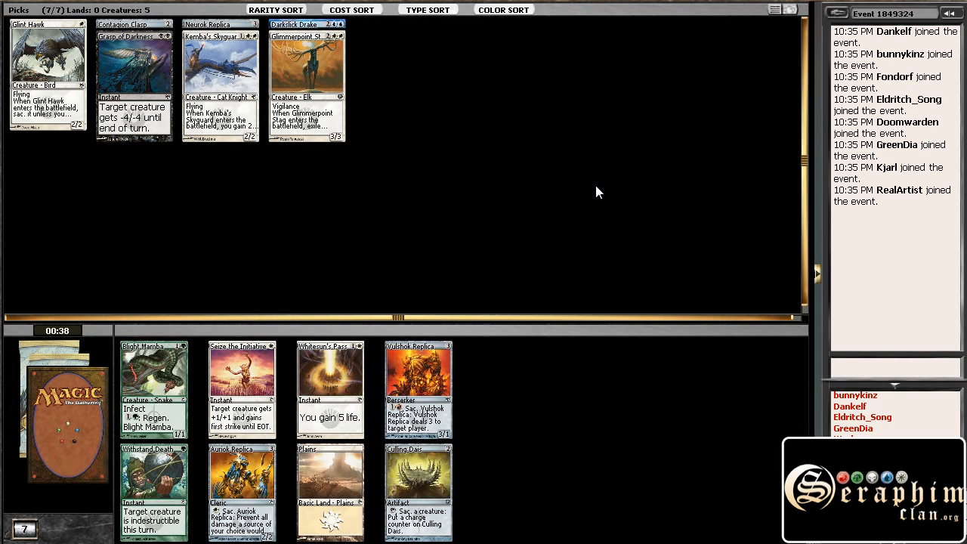
{"action": "mouse_move", "coordinate": [541, 168]}
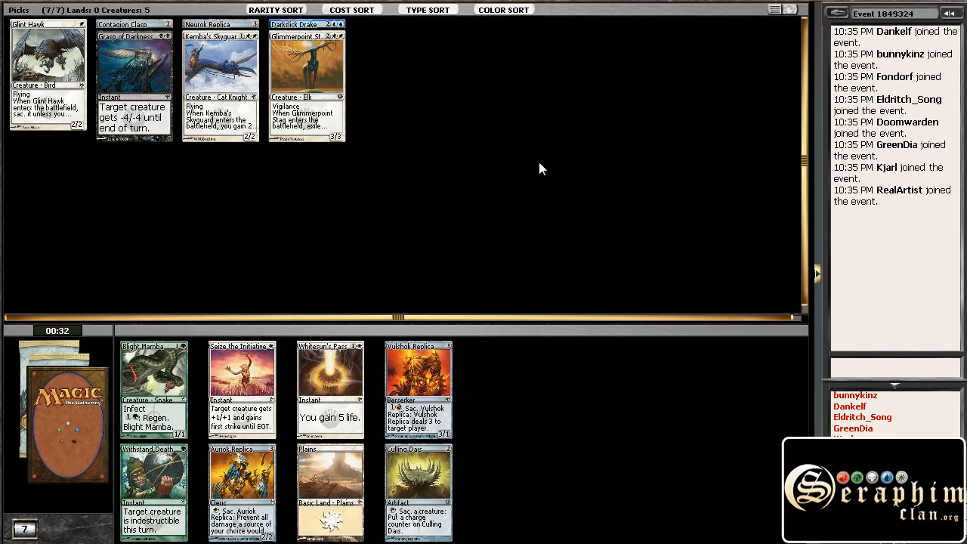
{"action": "mouse_move", "coordinate": [405, 103]}
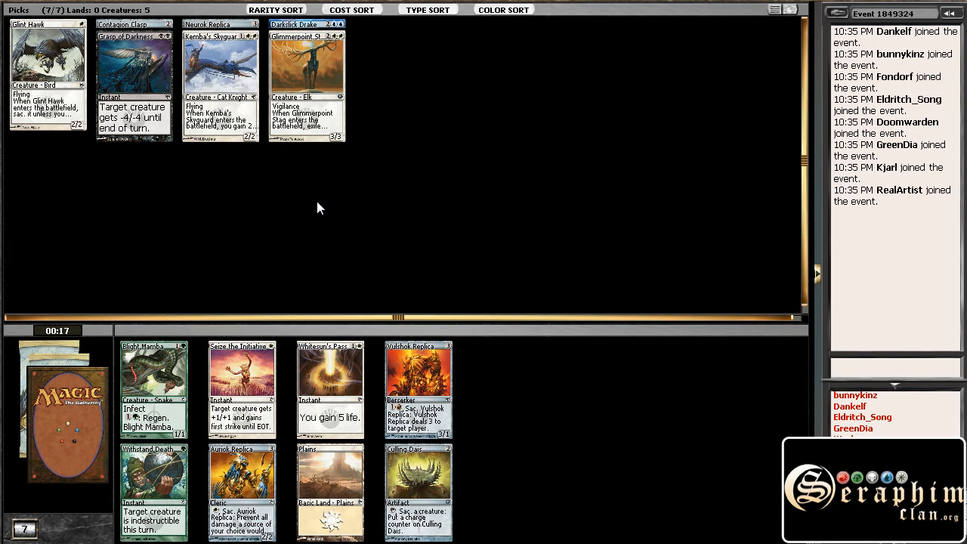
{"action": "mouse_move", "coordinate": [347, 186]}
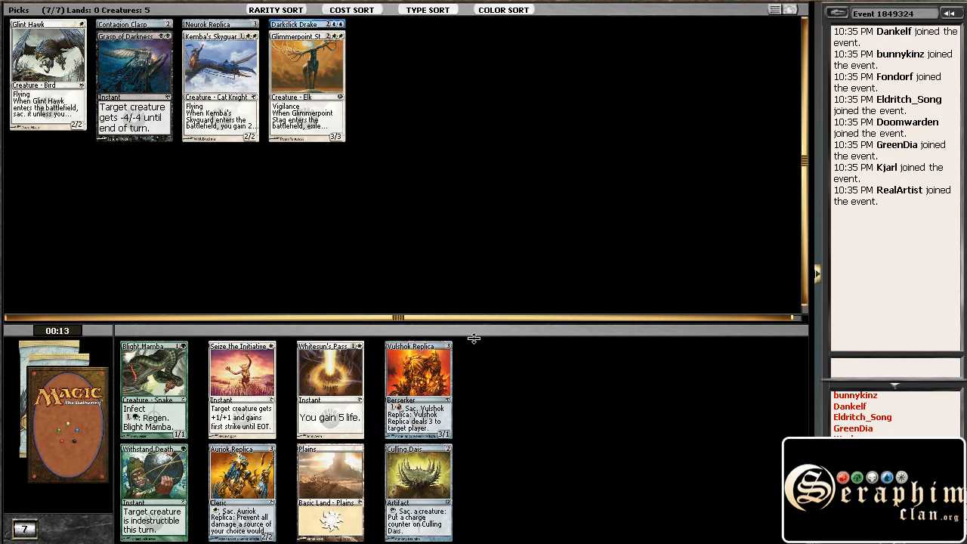
{"action": "mouse_move", "coordinate": [465, 257]}
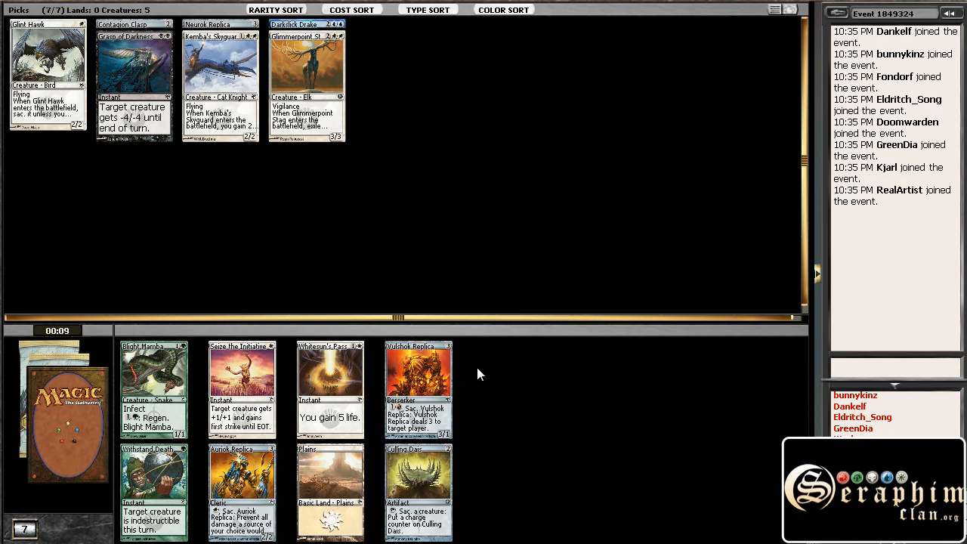
{"action": "mouse_move", "coordinate": [381, 405]}
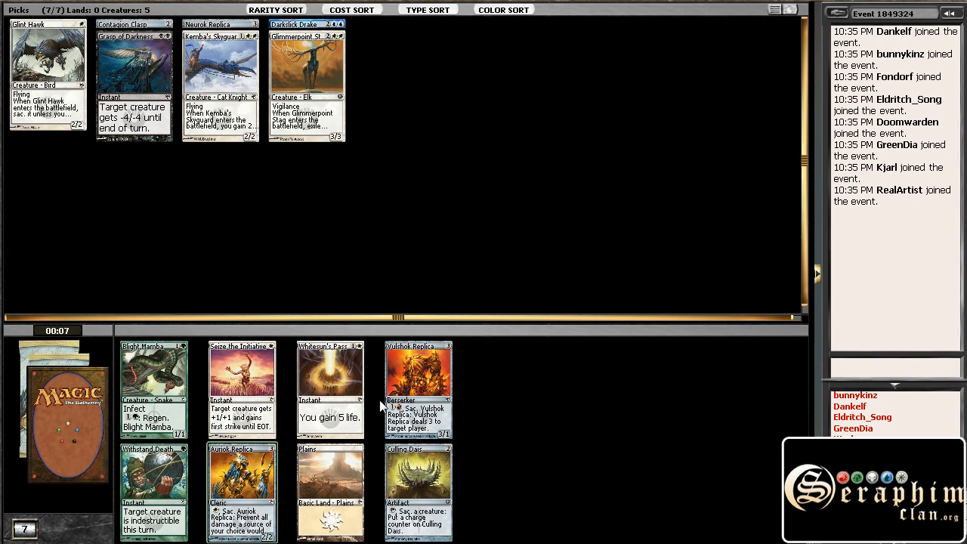
{"action": "mouse_move", "coordinate": [436, 393]}
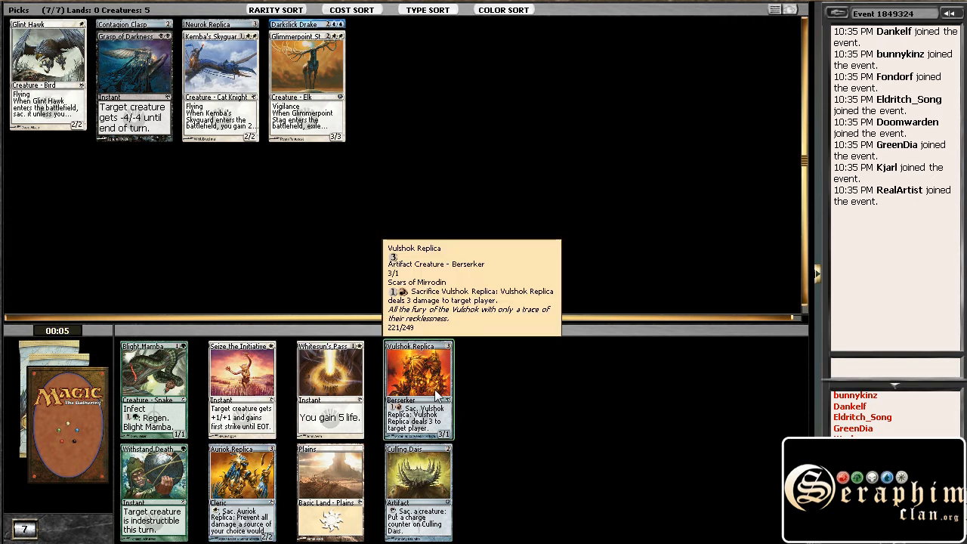
{"action": "mouse_move", "coordinate": [627, 174]}
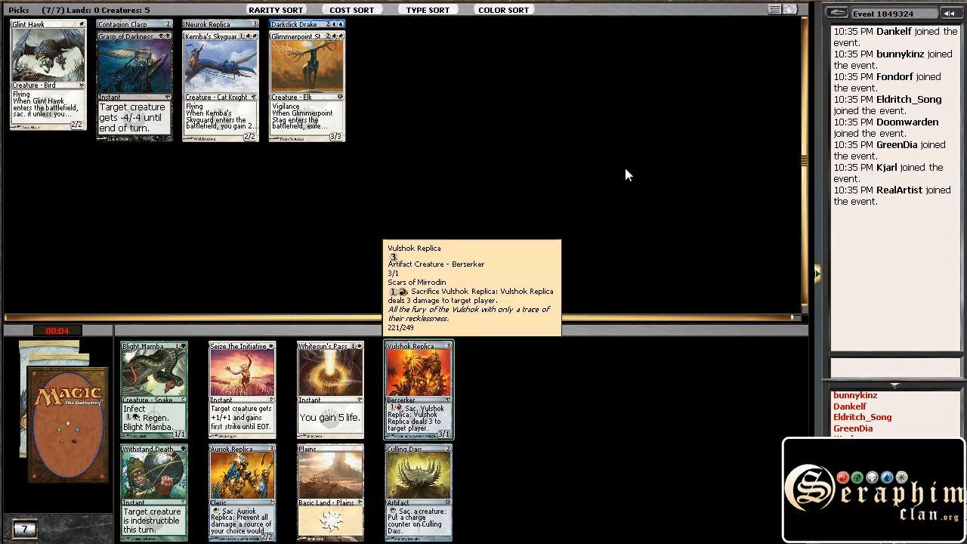
{"action": "left_click", "coordinate": [417, 390]}
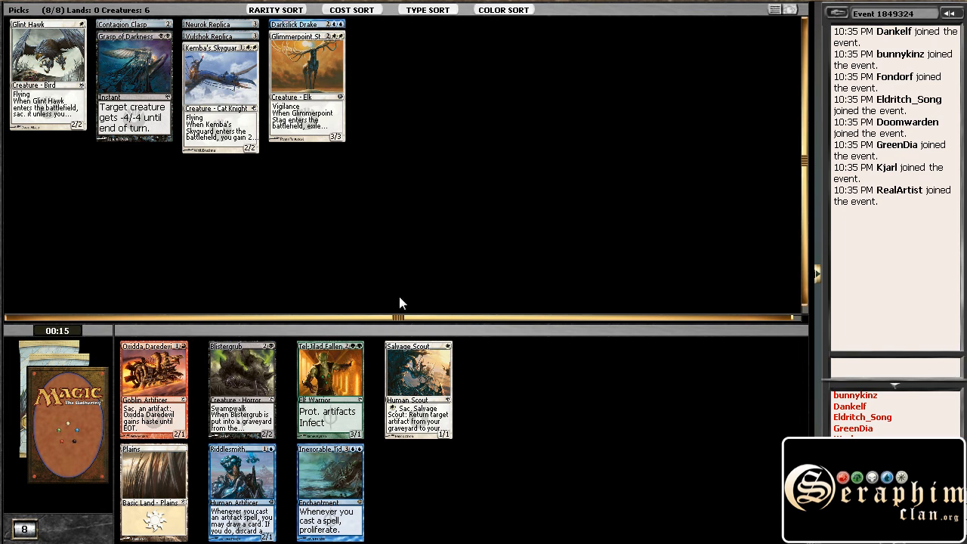
{"action": "mouse_move", "coordinate": [484, 460]}
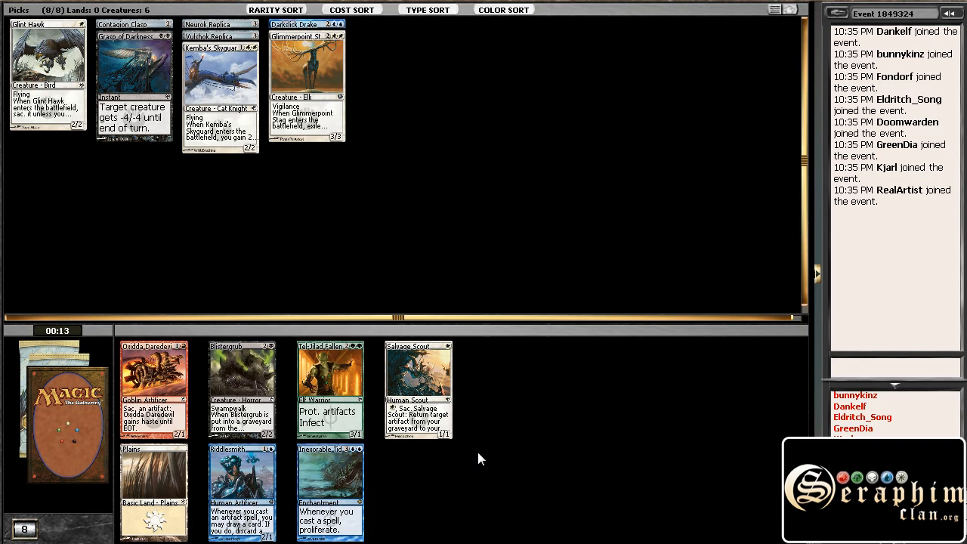
{"action": "mouse_move", "coordinate": [275, 299]}
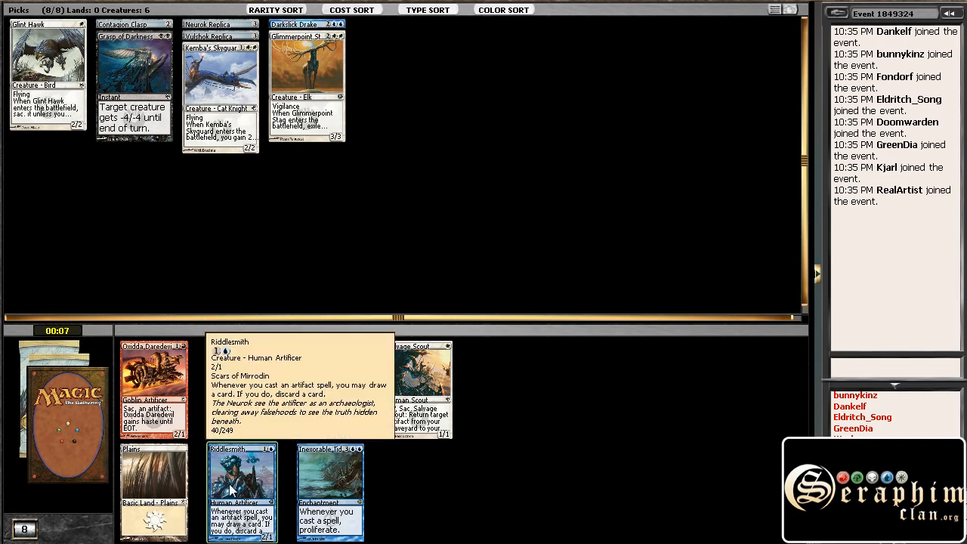
Step: Draft Riddlesmith, then Auriok Edgewright from the following booster
{"action": "left_click", "coordinate": [241, 483]}
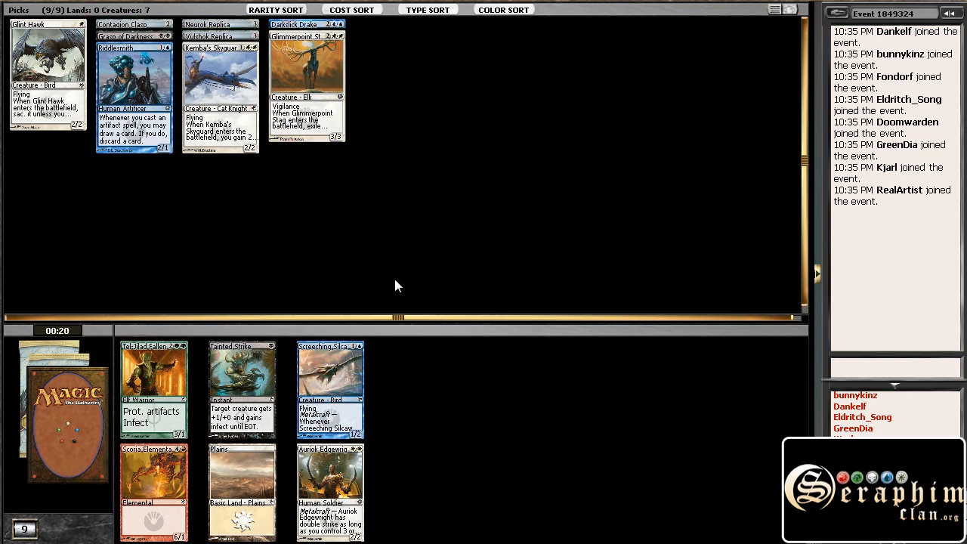
{"action": "left_click", "coordinate": [330, 390]}
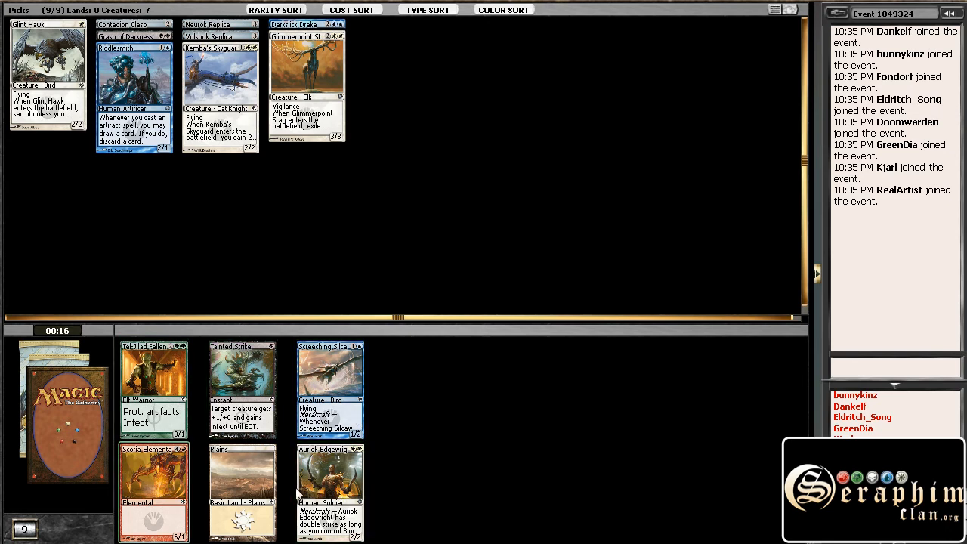
{"action": "mouse_move", "coordinate": [329, 474]}
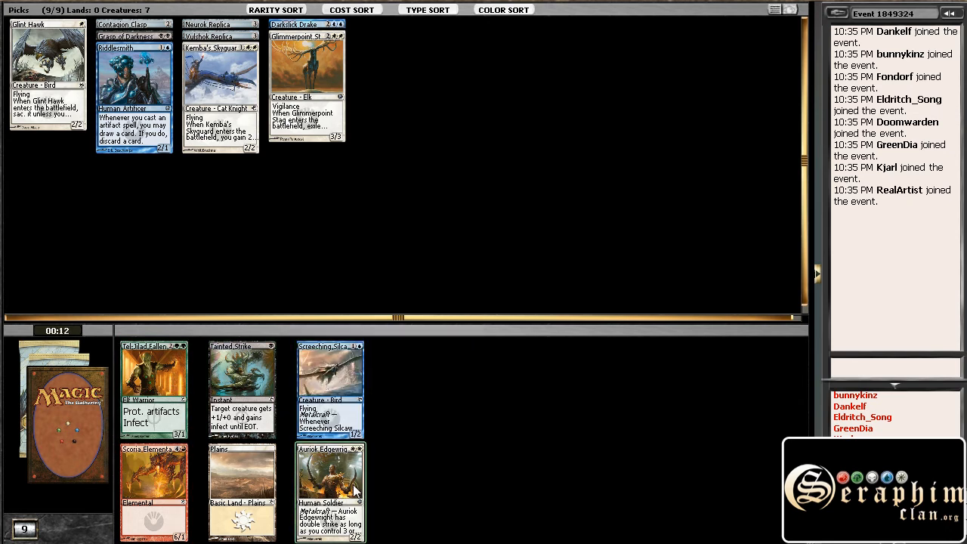
{"action": "left_click", "coordinate": [329, 491]}
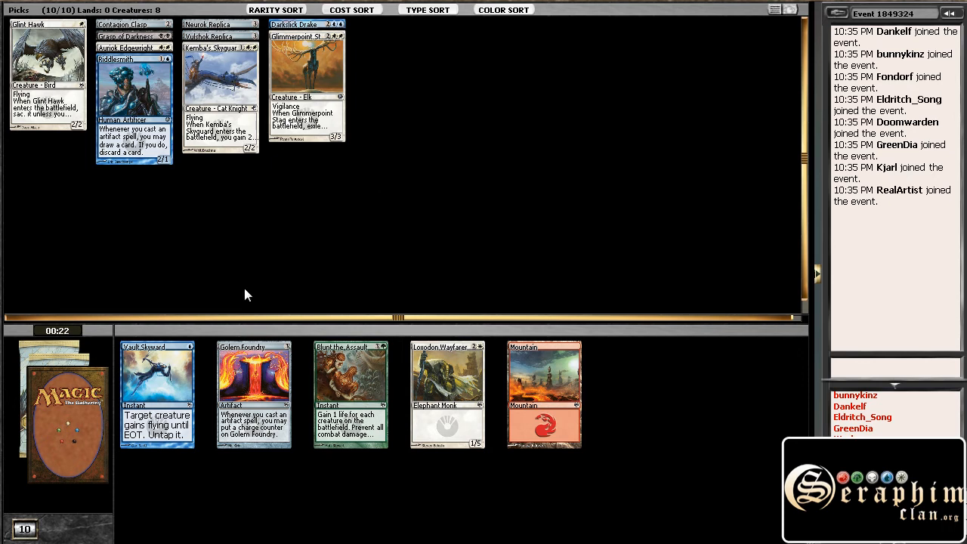
{"action": "mouse_move", "coordinate": [272, 212]}
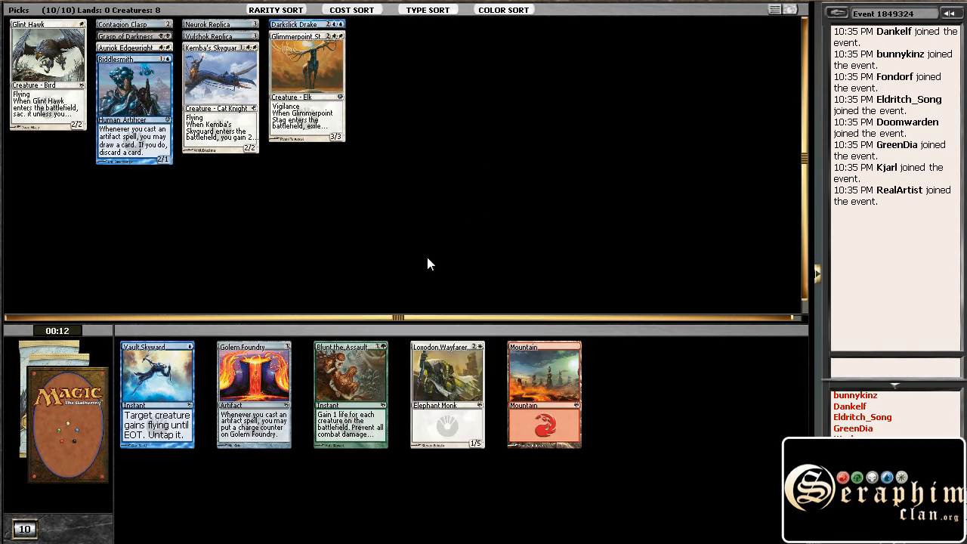
{"action": "mouse_move", "coordinate": [377, 239]}
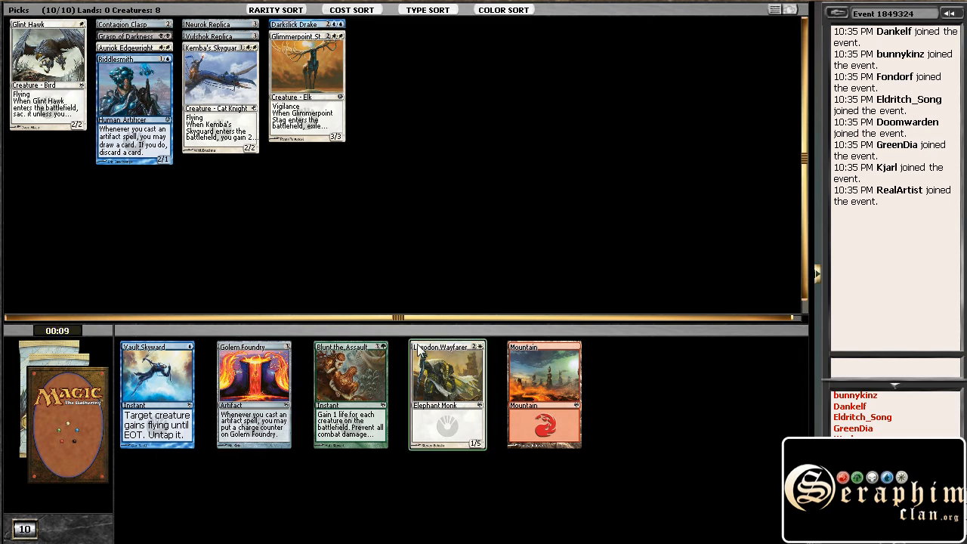
{"action": "mouse_move", "coordinate": [254, 385]}
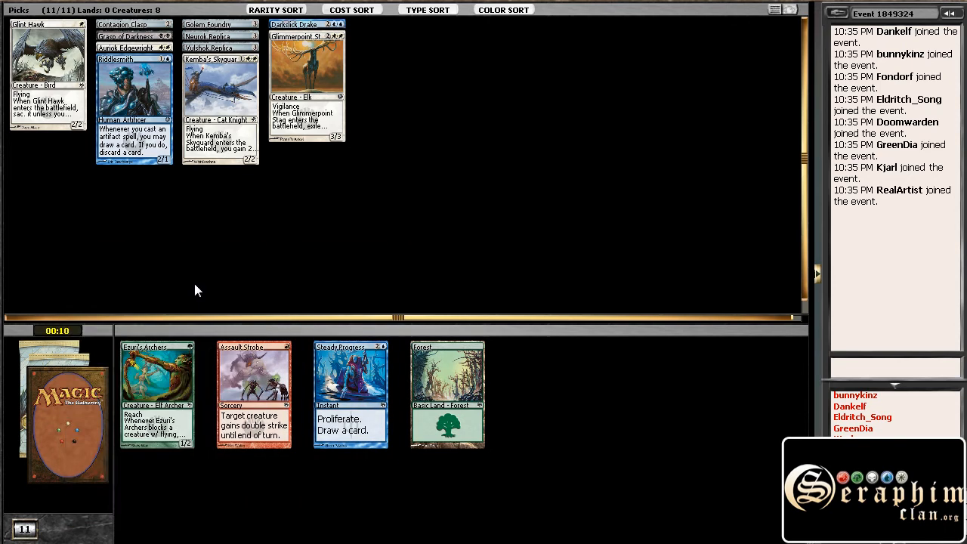
{"action": "mouse_move", "coordinate": [209, 498]}
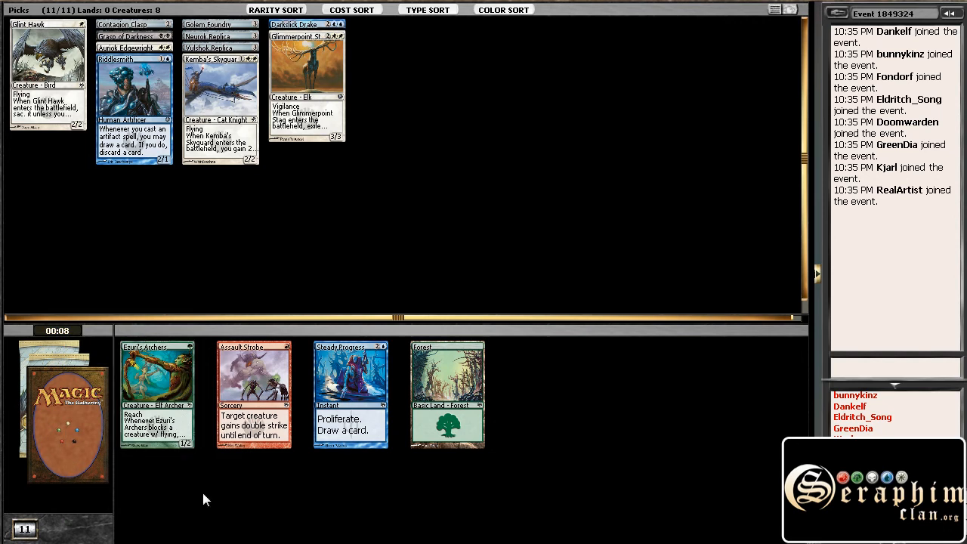
{"action": "mouse_move", "coordinate": [442, 255]}
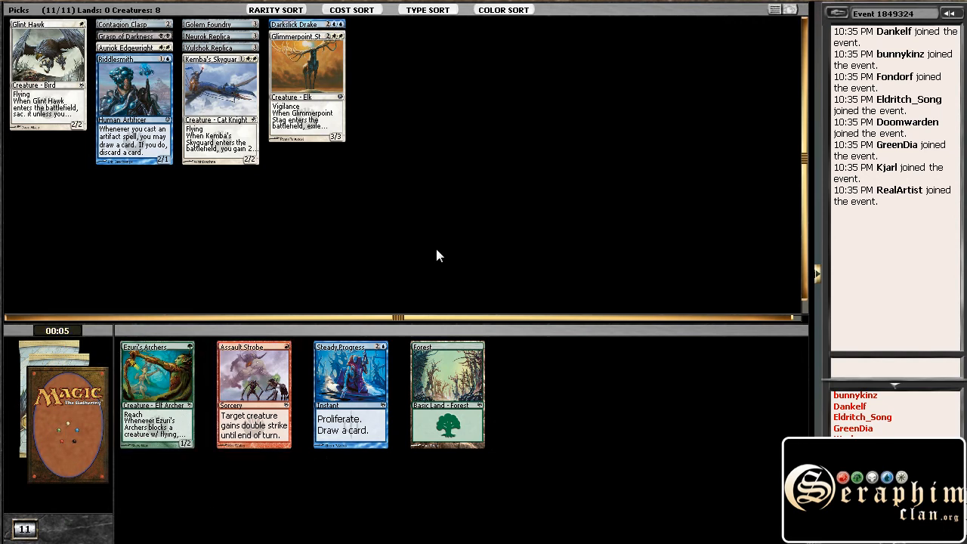
{"action": "mouse_move", "coordinate": [143, 491]}
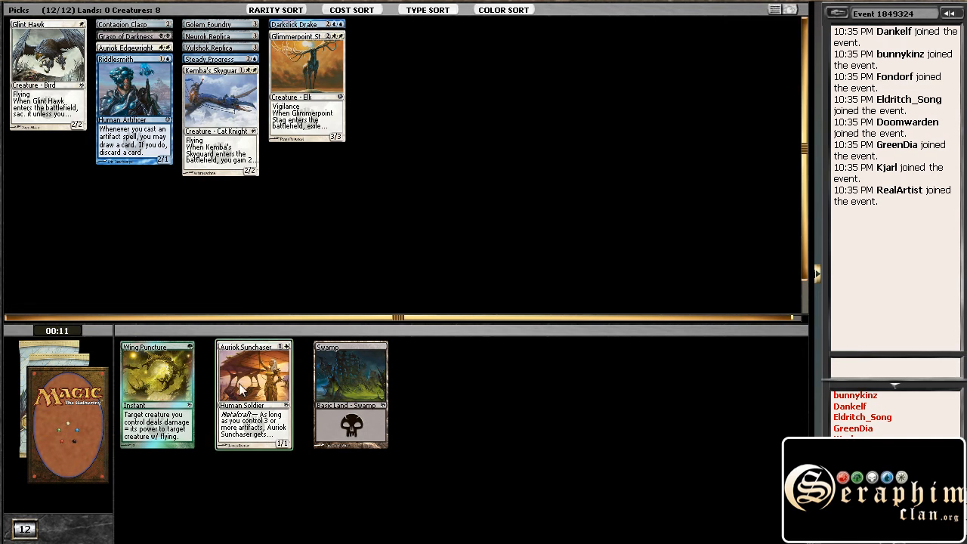
{"action": "mouse_move", "coordinate": [254, 390]}
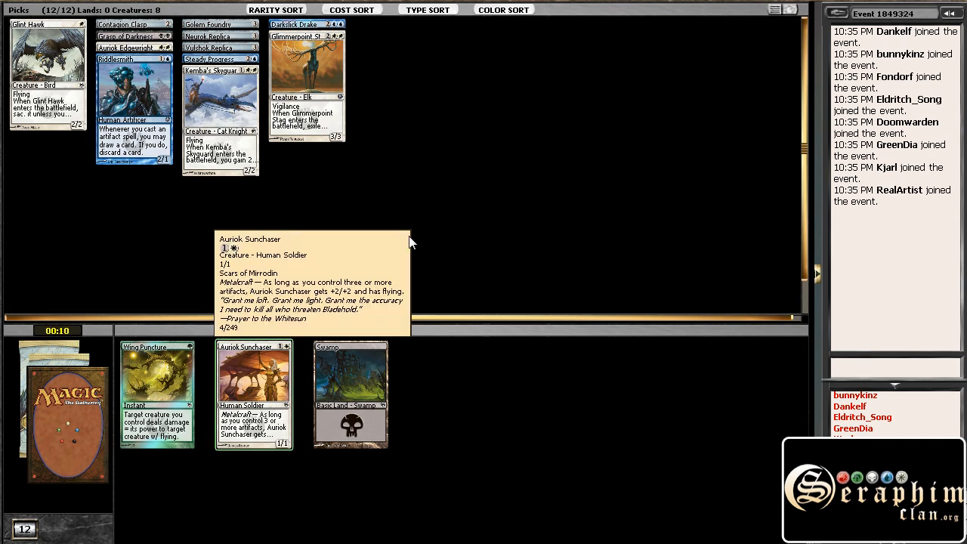
Step: Draft Auriok Sunchaser from the remaining cards to finish the first pack
{"action": "left_click", "coordinate": [254, 375]}
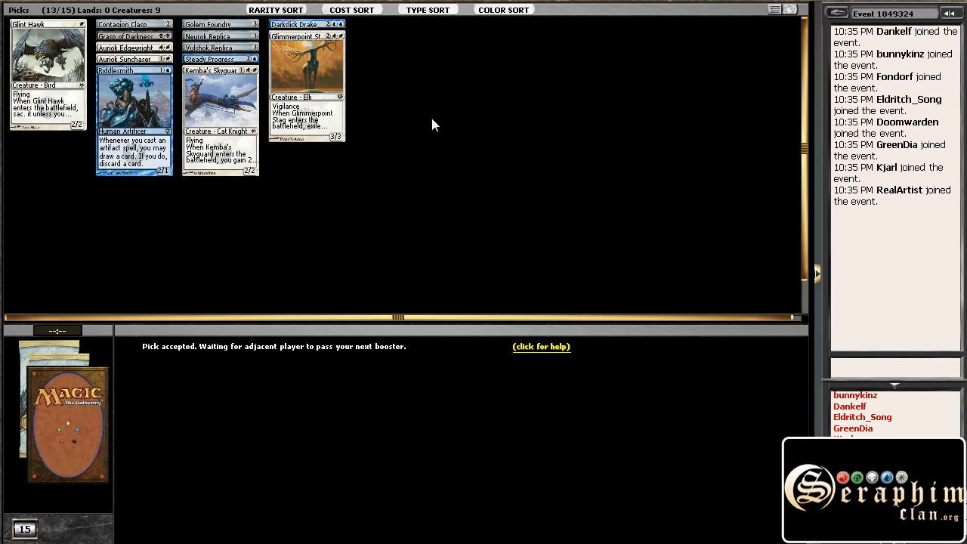
{"action": "mouse_move", "coordinate": [411, 139]}
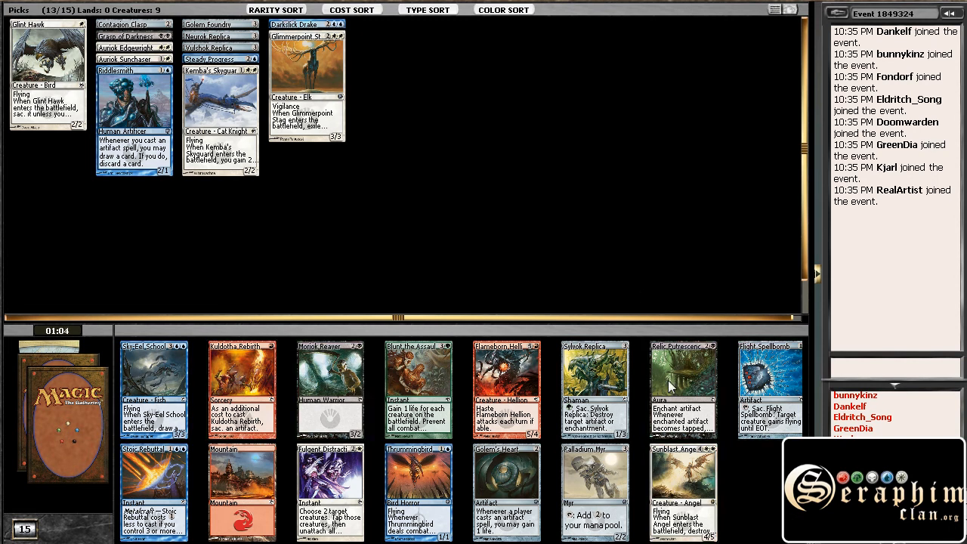
{"action": "mouse_move", "coordinate": [759, 295]}
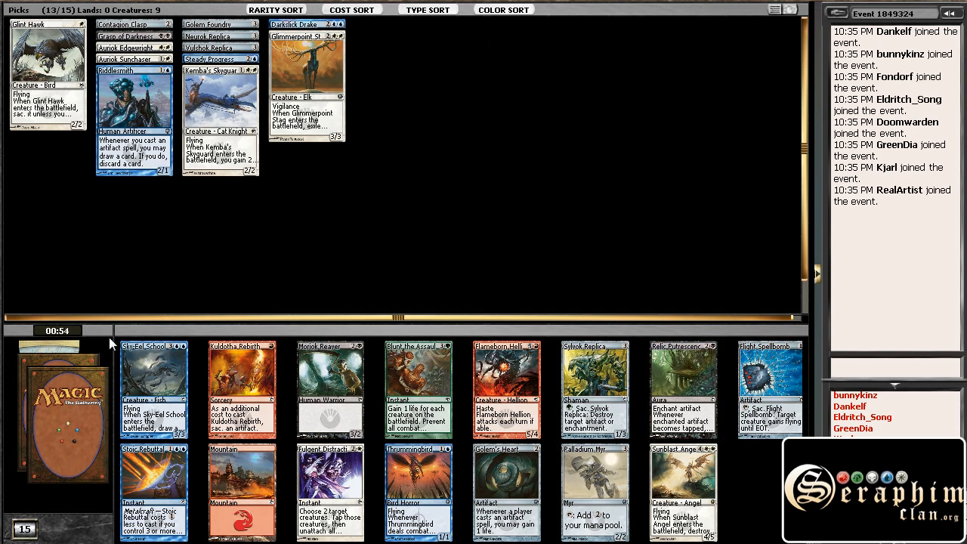
{"action": "mouse_move", "coordinate": [402, 274]}
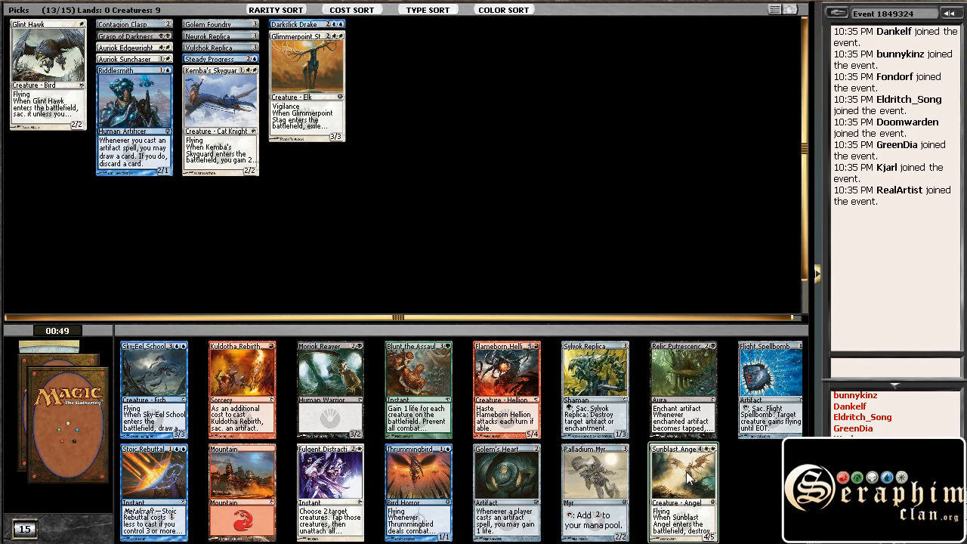
{"action": "mouse_move", "coordinate": [753, 170]}
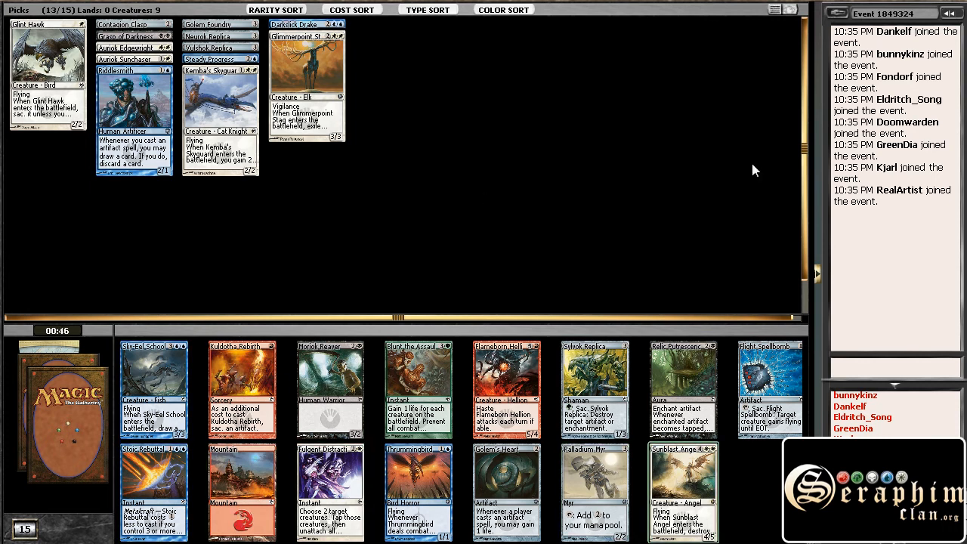
Step: Draft Sunblast Angel from the fresh second booster
{"action": "left_click", "coordinate": [683, 492]}
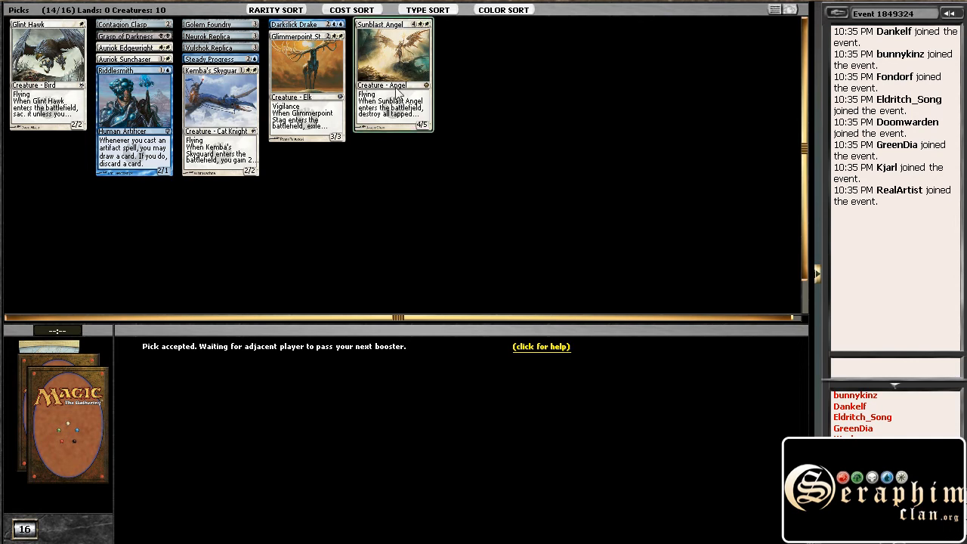
{"action": "mouse_move", "coordinate": [393, 68]}
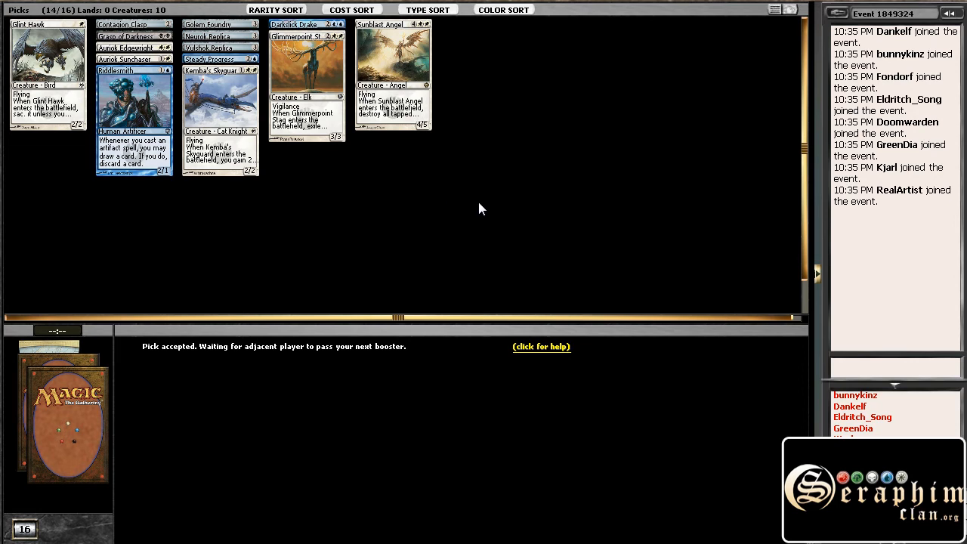
{"action": "mouse_move", "coordinate": [478, 199]}
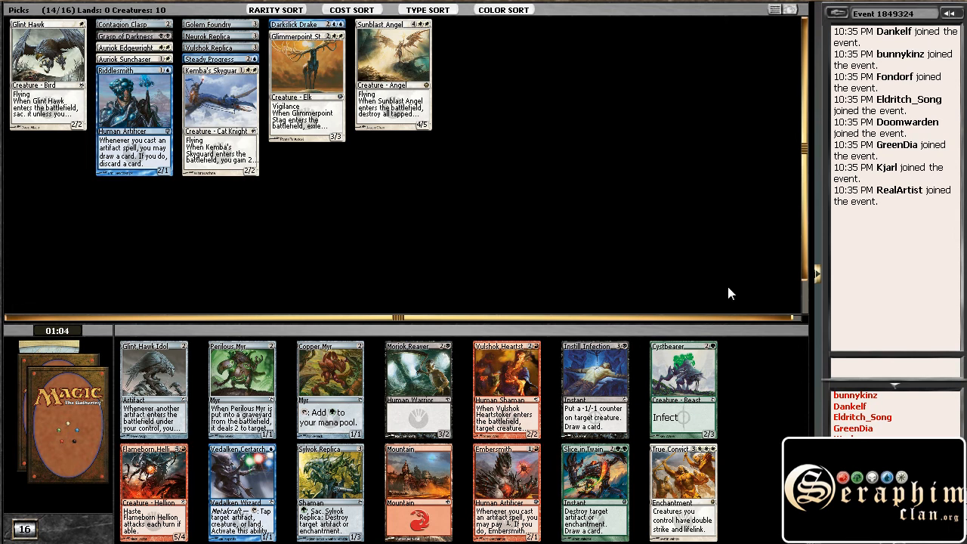
{"action": "mouse_move", "coordinate": [791, 427]}
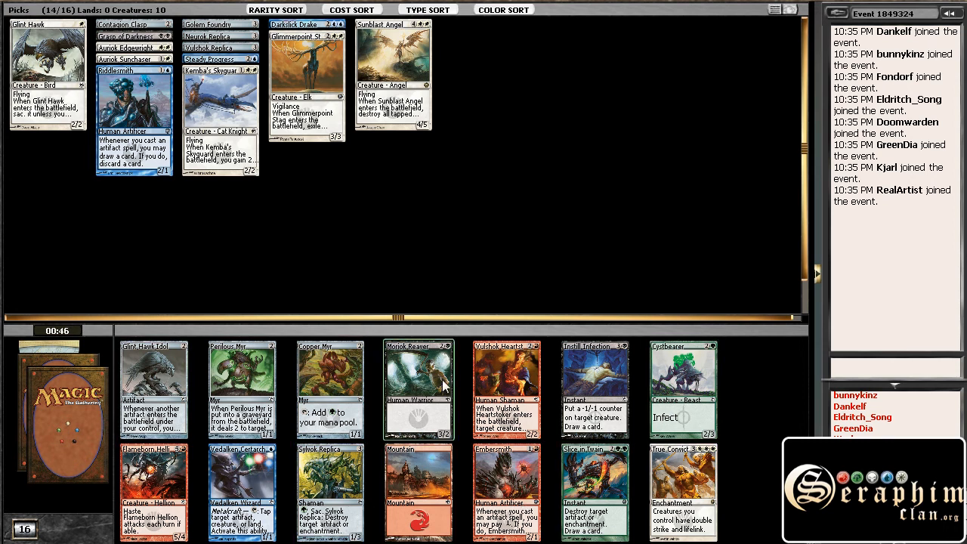
{"action": "mouse_move", "coordinate": [381, 276]}
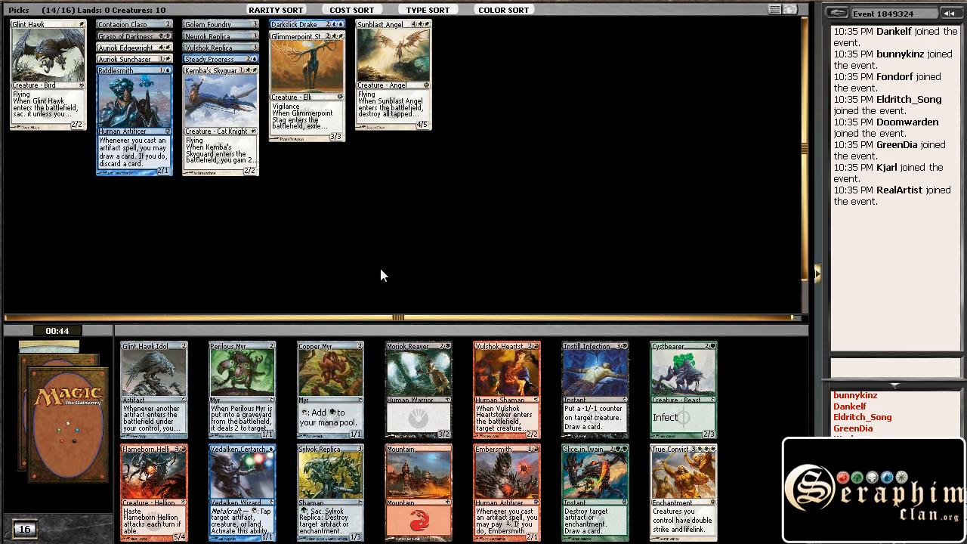
{"action": "mouse_move", "coordinate": [580, 361]}
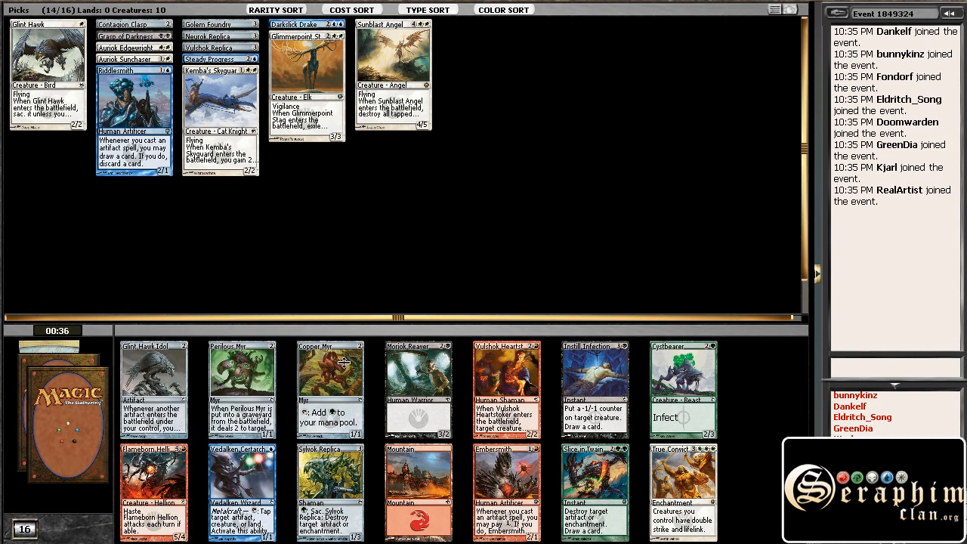
{"action": "mouse_move", "coordinate": [195, 341]}
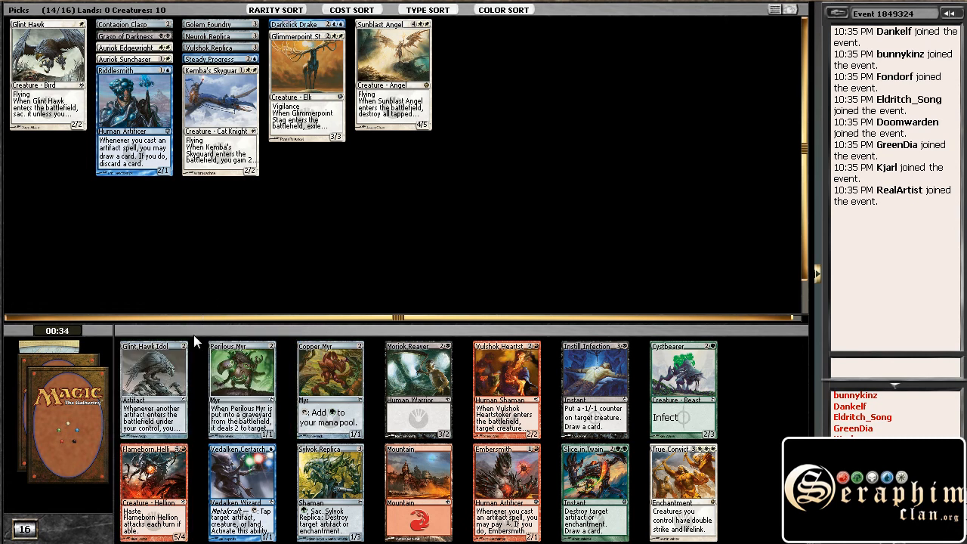
{"action": "mouse_move", "coordinate": [467, 330]}
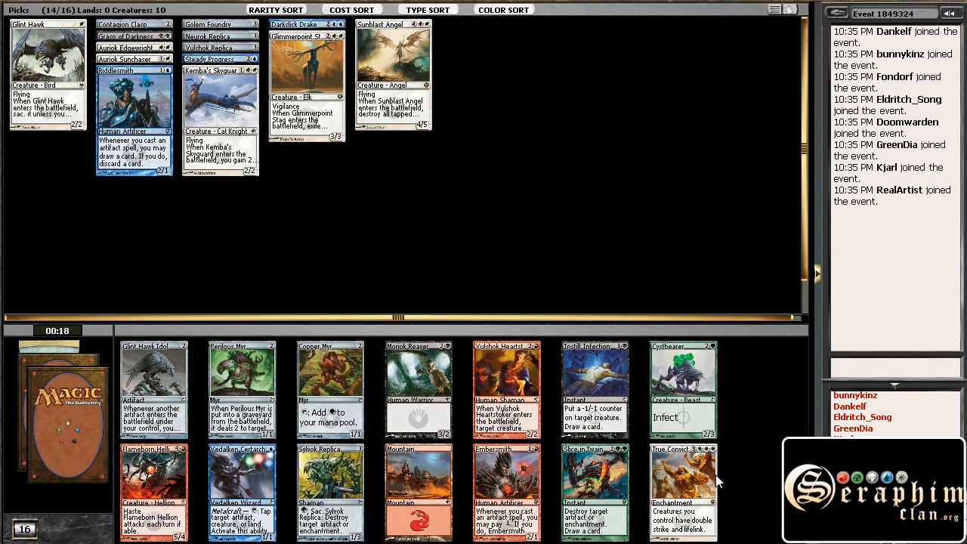
{"action": "mouse_move", "coordinate": [739, 414]}
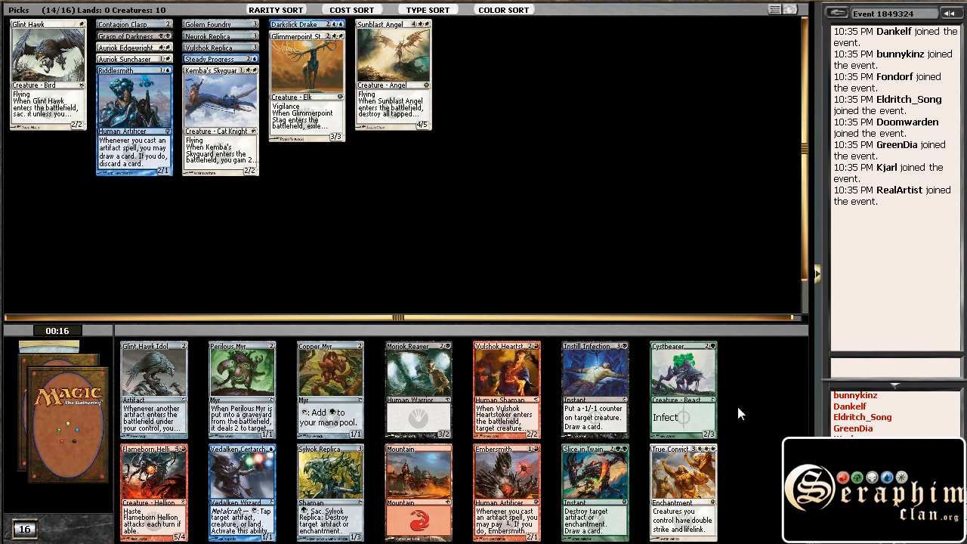
{"action": "mouse_move", "coordinate": [683, 486]}
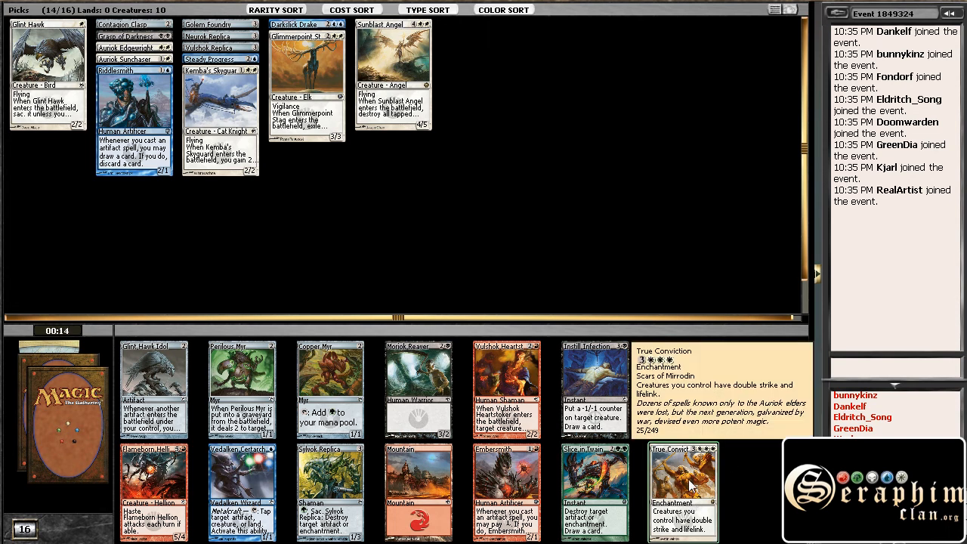
{"action": "left_click", "coordinate": [683, 491]}
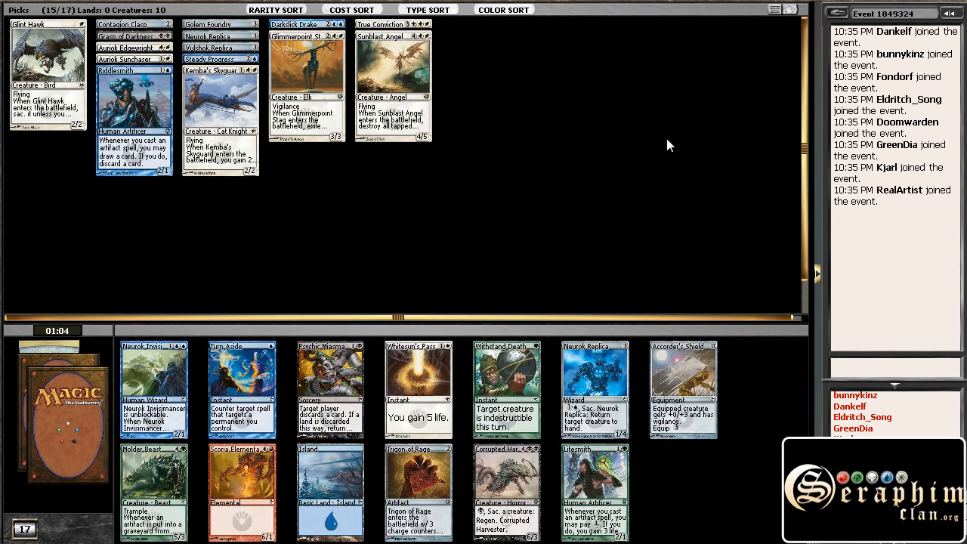
{"action": "mouse_move", "coordinate": [653, 170]}
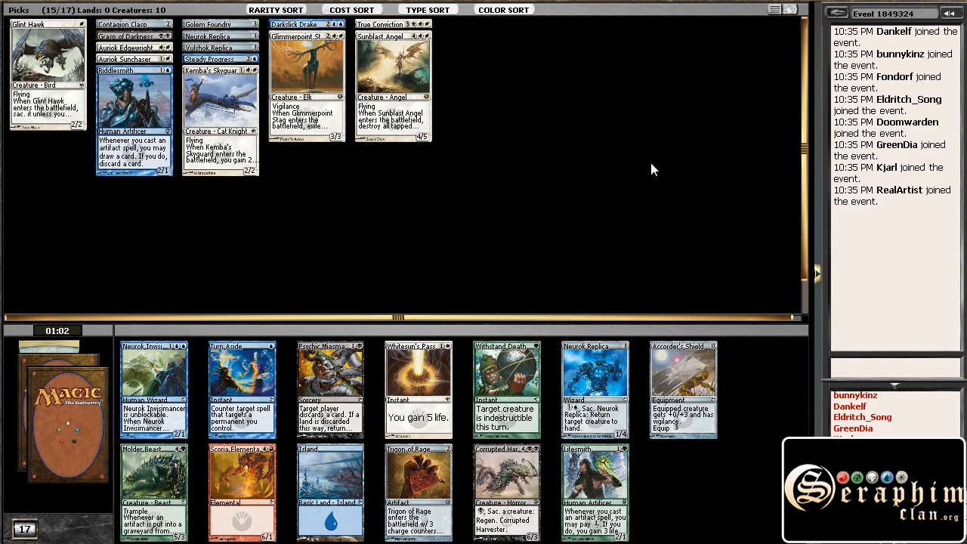
{"action": "mouse_move", "coordinate": [588, 168]}
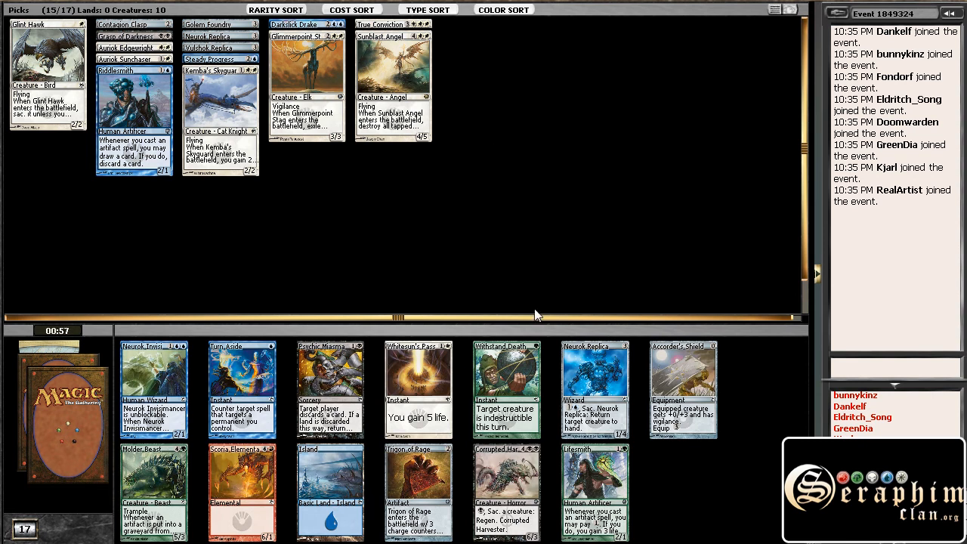
{"action": "mouse_move", "coordinate": [595, 390]}
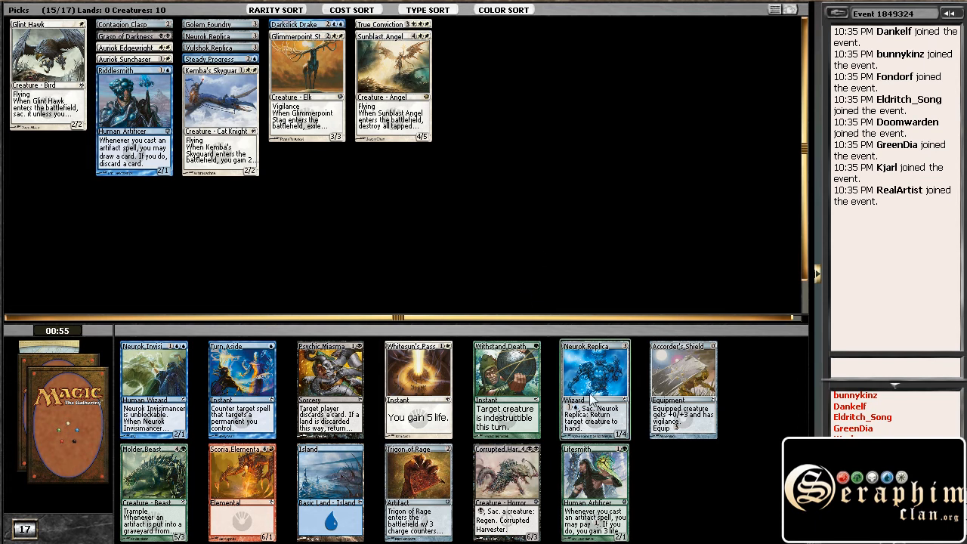
{"action": "mouse_move", "coordinate": [695, 374]}
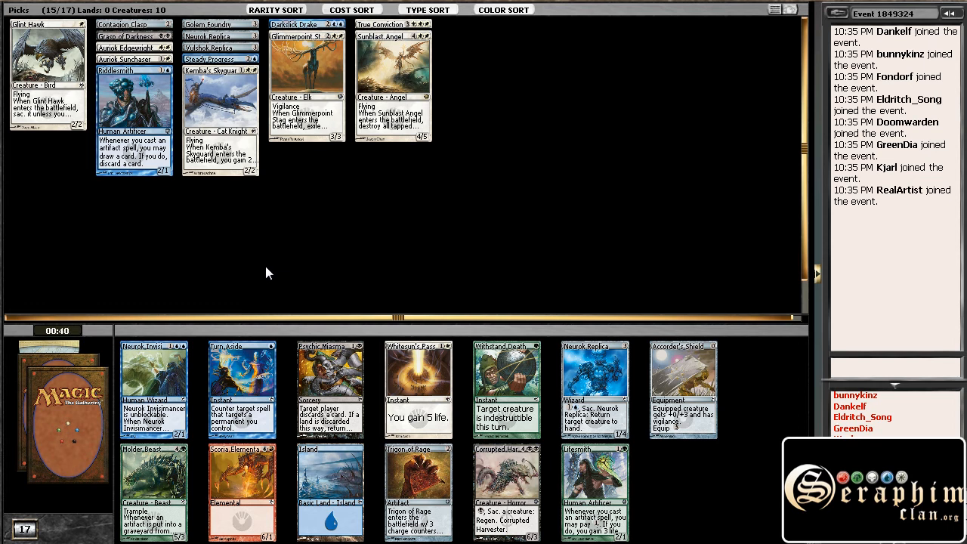
{"action": "mouse_move", "coordinate": [610, 246]}
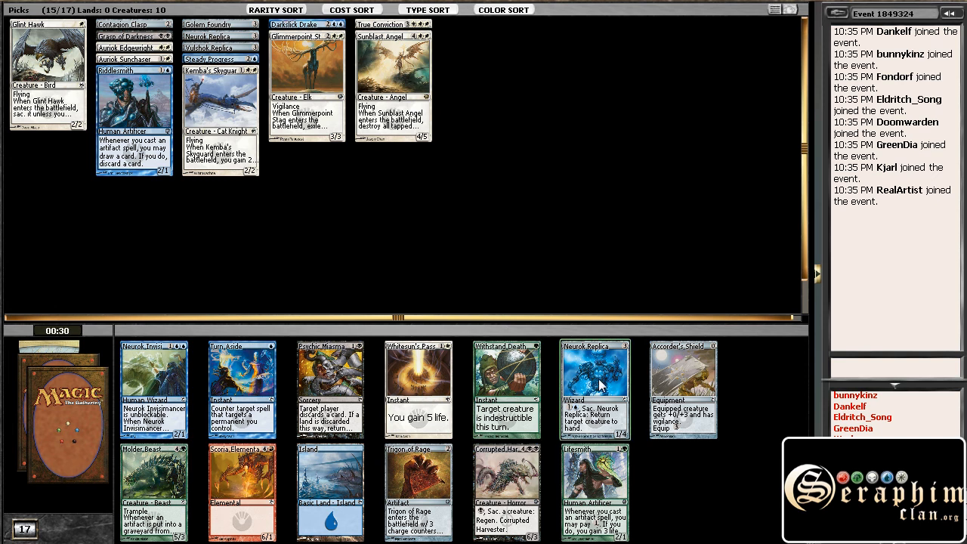
{"action": "left_click", "coordinate": [595, 390]}
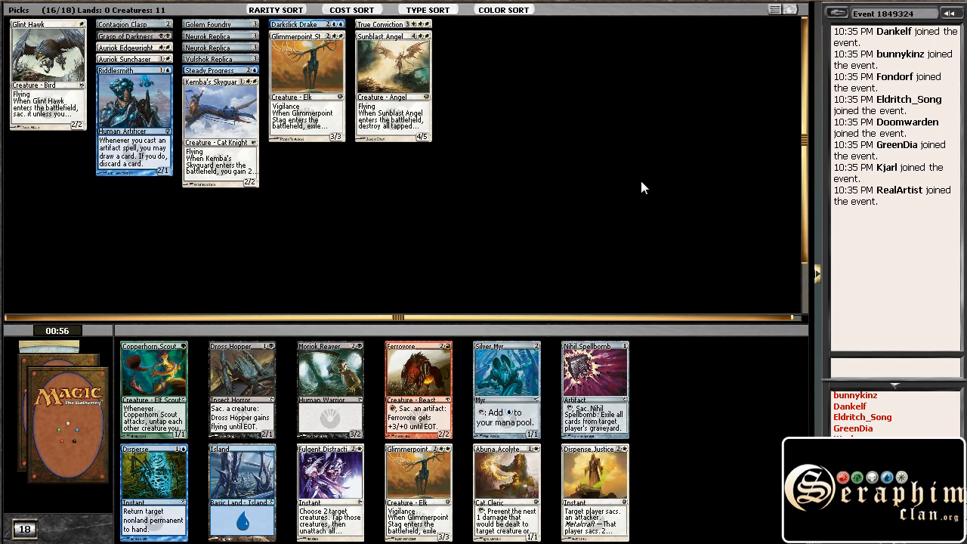
{"action": "mouse_move", "coordinate": [631, 188]}
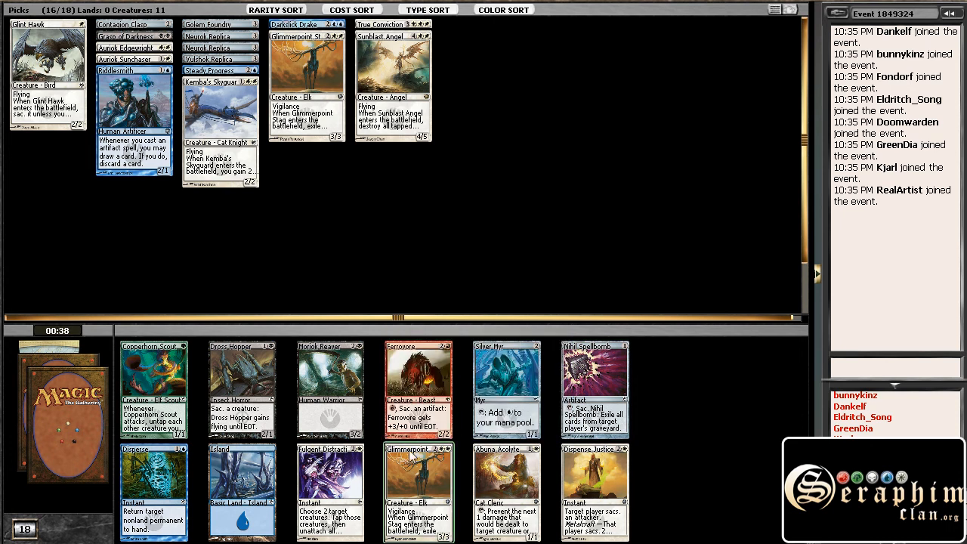
{"action": "mouse_move", "coordinate": [418, 483]}
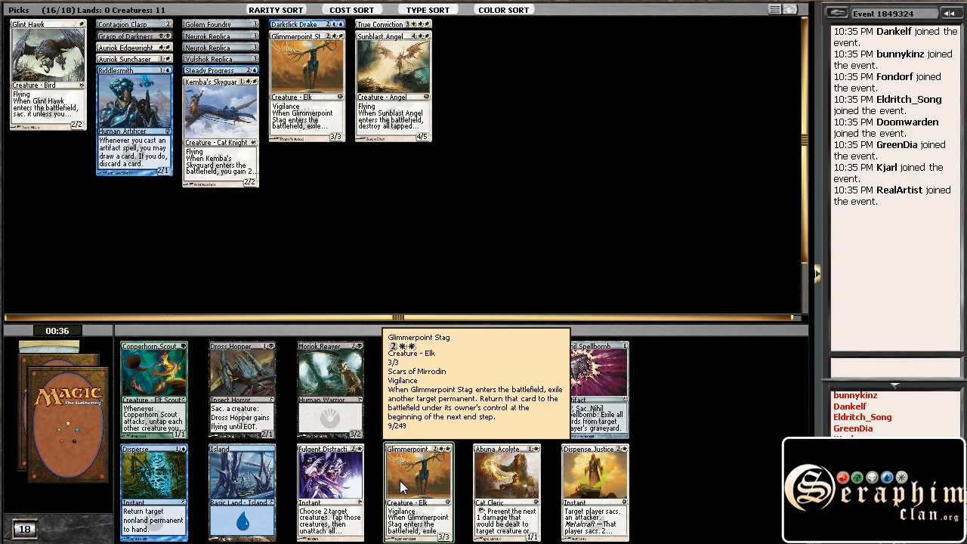
Step: Draft a second Glimmerpoint Stag from this pack
{"action": "left_click", "coordinate": [418, 491]}
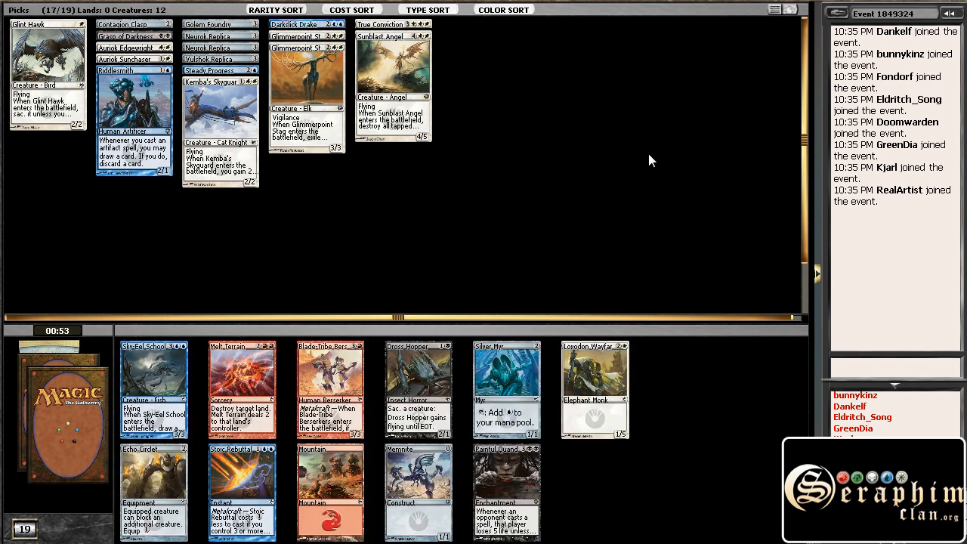
{"action": "mouse_move", "coordinate": [637, 200]}
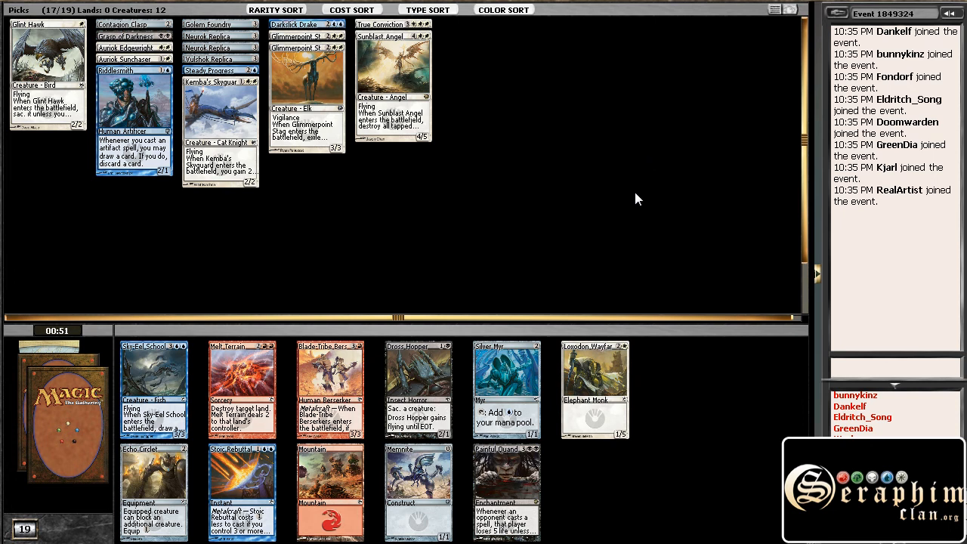
{"action": "mouse_move", "coordinate": [527, 221]}
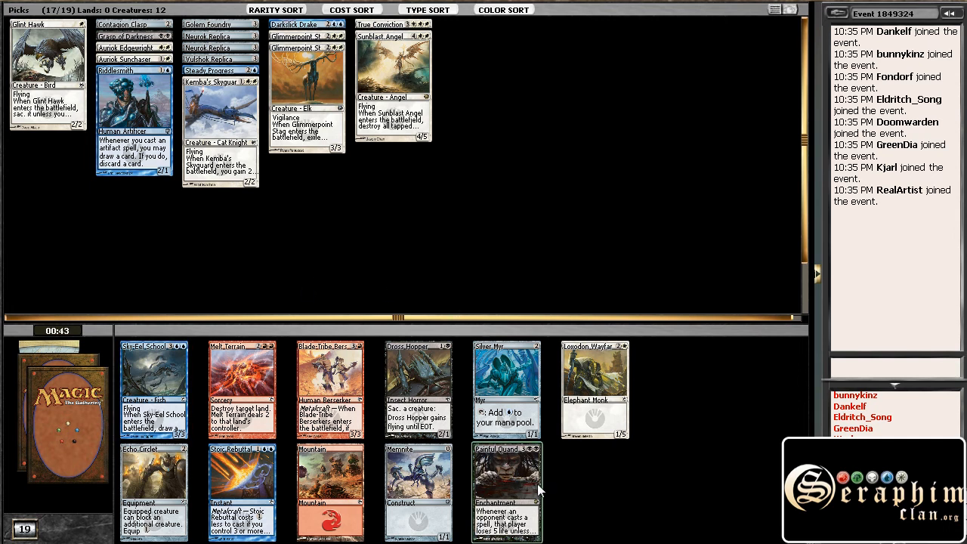
{"action": "mouse_move", "coordinate": [506, 492]}
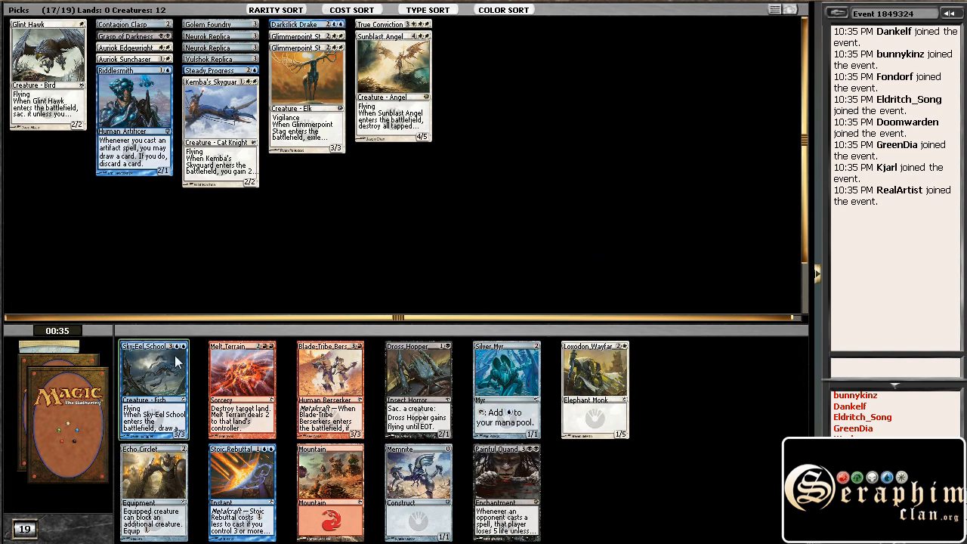
{"action": "mouse_move", "coordinate": [275, 249]}
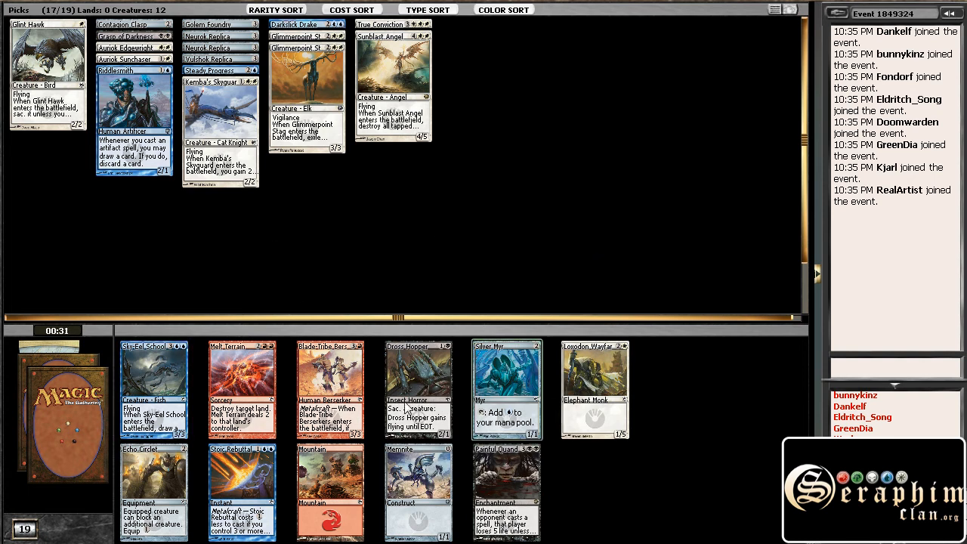
{"action": "mouse_move", "coordinate": [556, 423]}
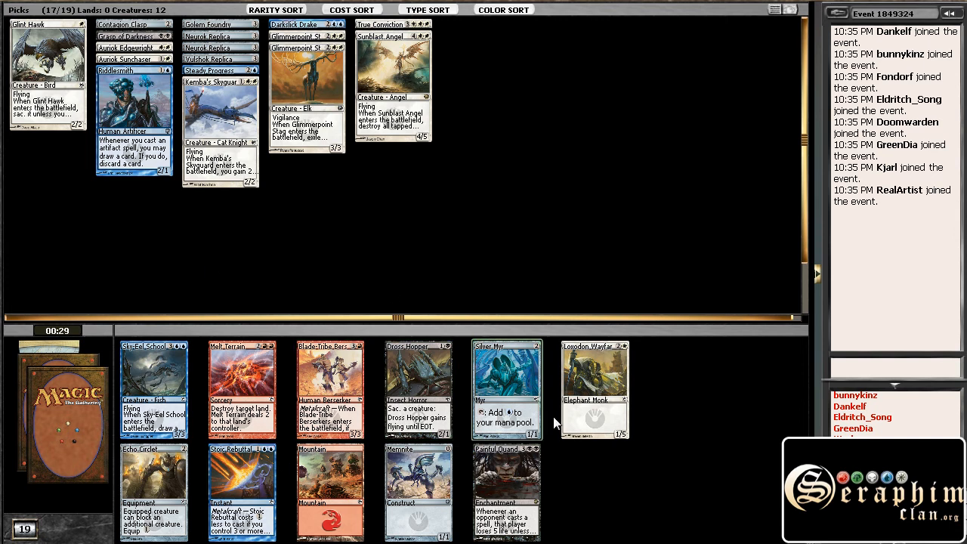
{"action": "mouse_move", "coordinate": [249, 239]}
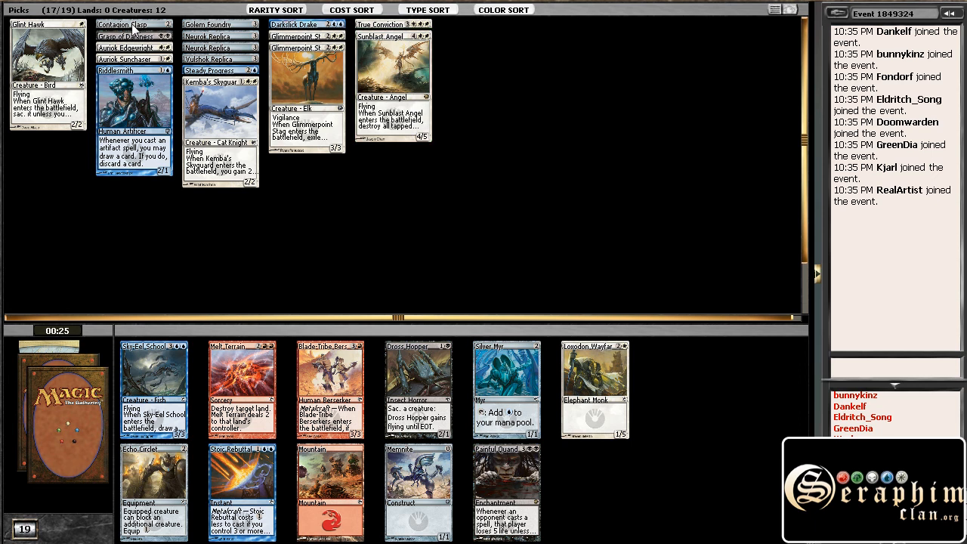
{"action": "mouse_move", "coordinate": [203, 296]}
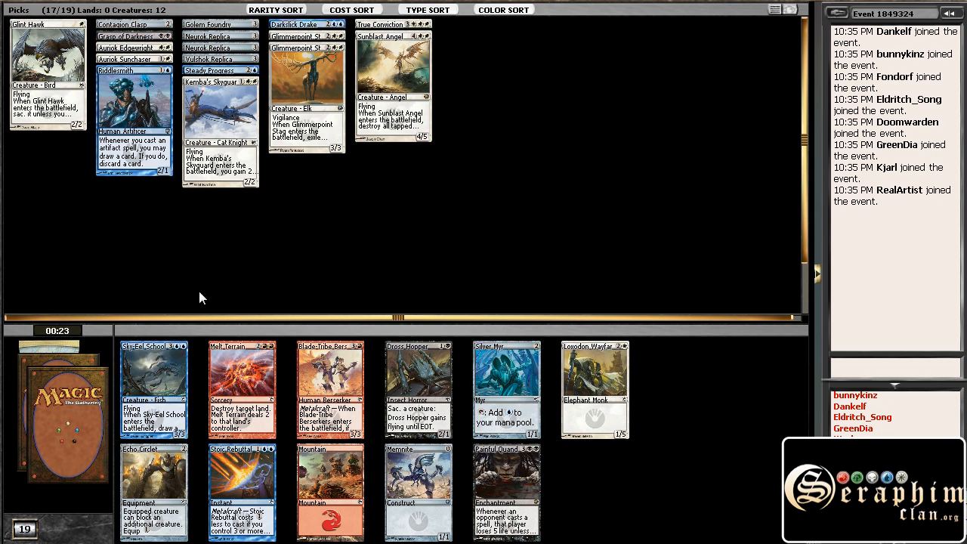
{"action": "mouse_move", "coordinate": [184, 301]}
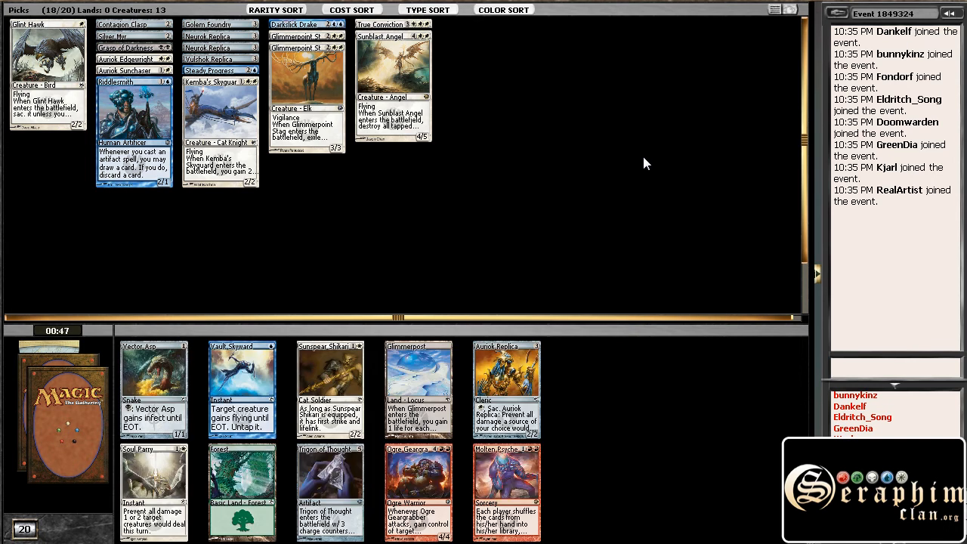
{"action": "mouse_move", "coordinate": [526, 254]}
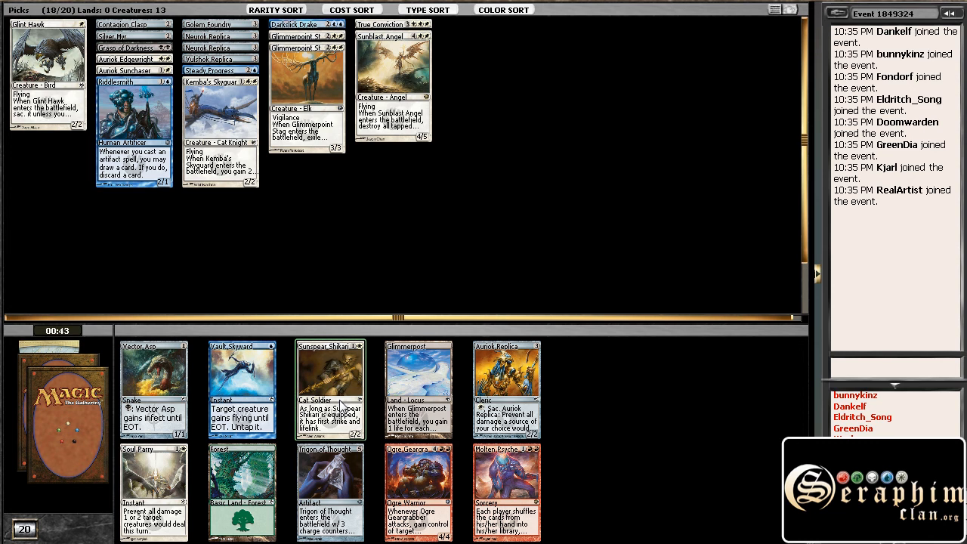
{"action": "mouse_move", "coordinate": [381, 239]}
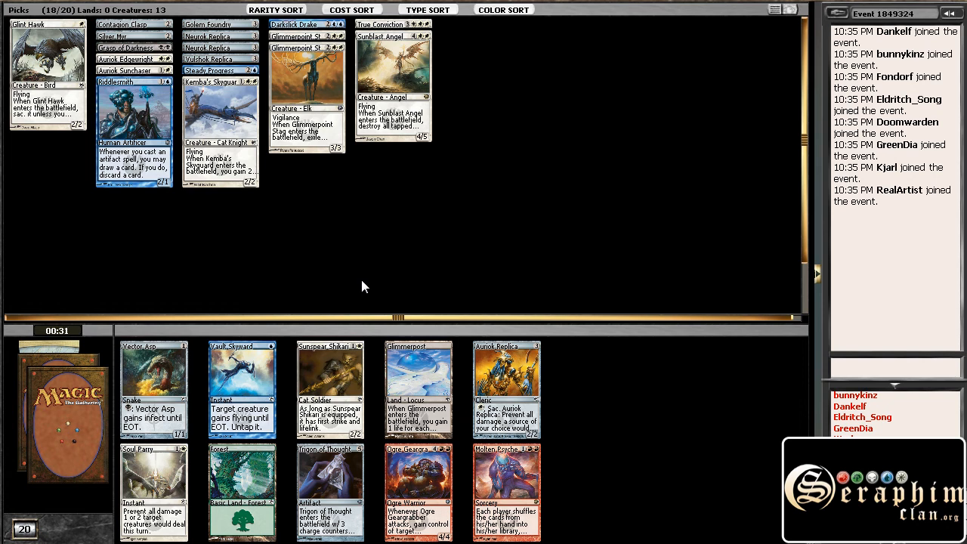
{"action": "mouse_move", "coordinate": [325, 263]}
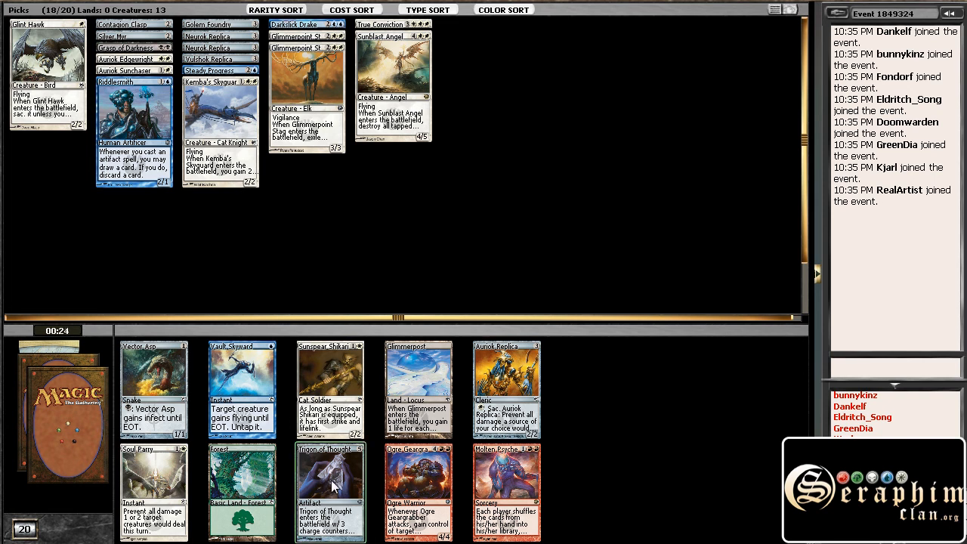
Step: Draft Trigon of Thought, then a creature from the following pack
{"action": "left_click", "coordinate": [329, 492]}
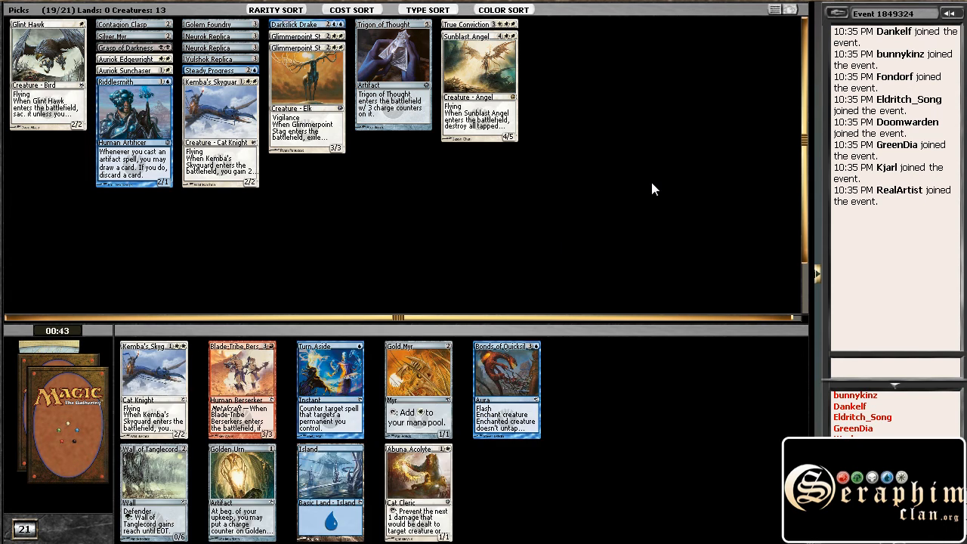
{"action": "mouse_move", "coordinate": [588, 190]}
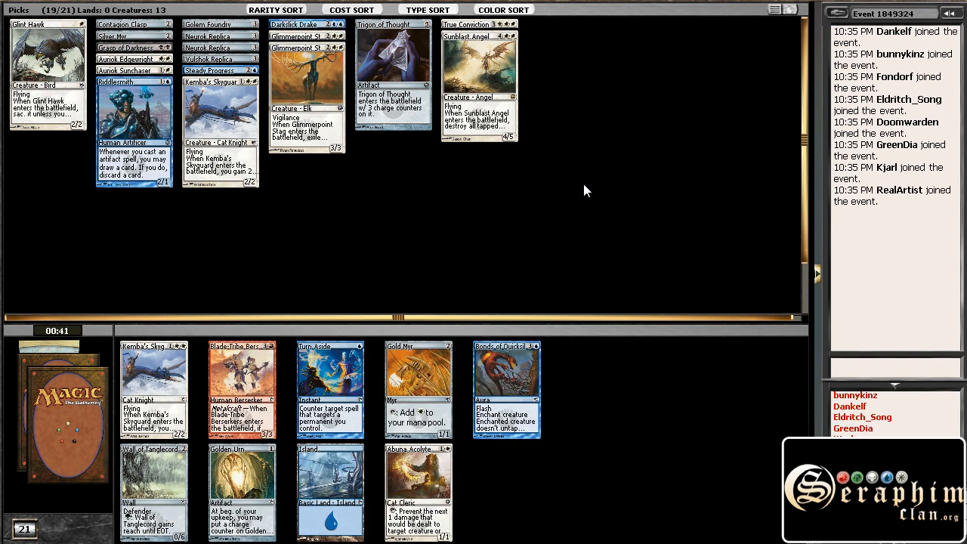
{"action": "mouse_move", "coordinate": [493, 227]}
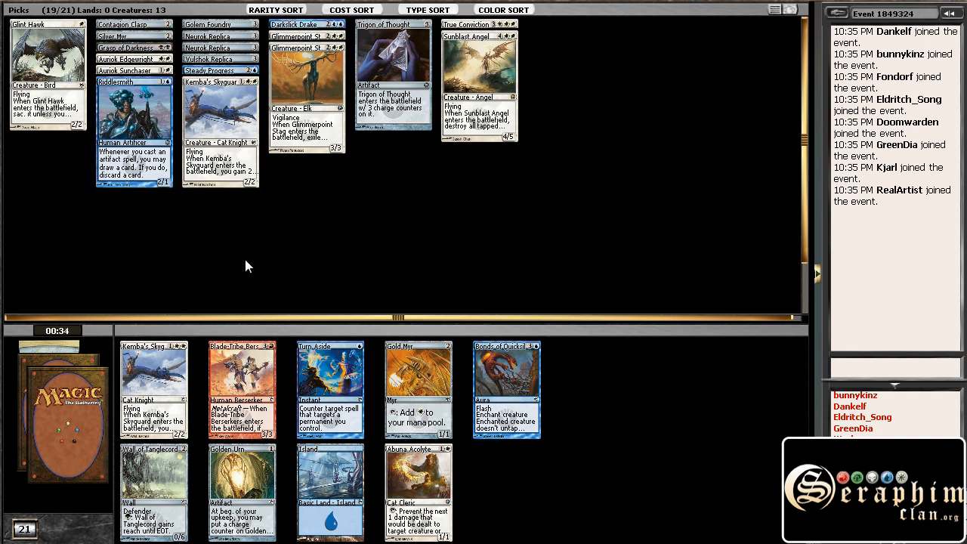
{"action": "mouse_move", "coordinate": [278, 263]}
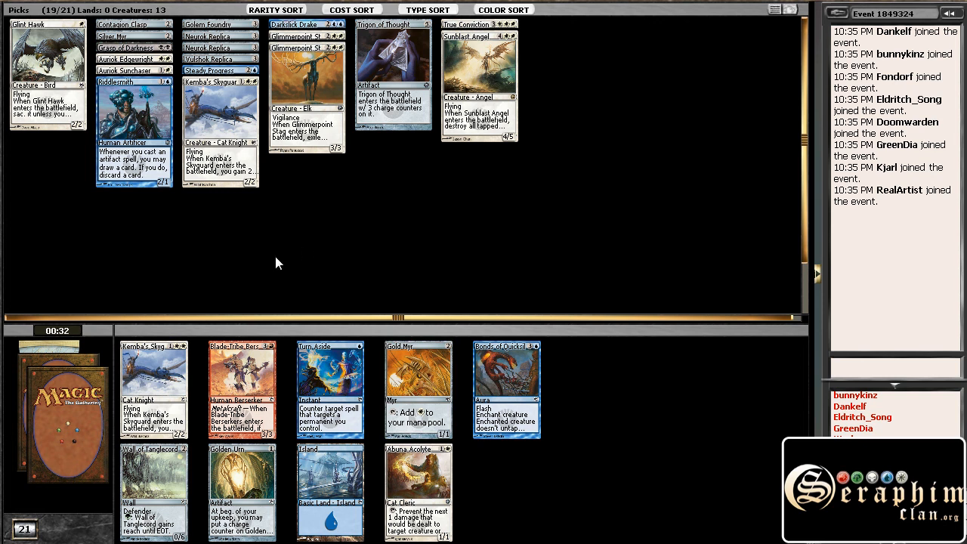
{"action": "mouse_move", "coordinate": [167, 363]}
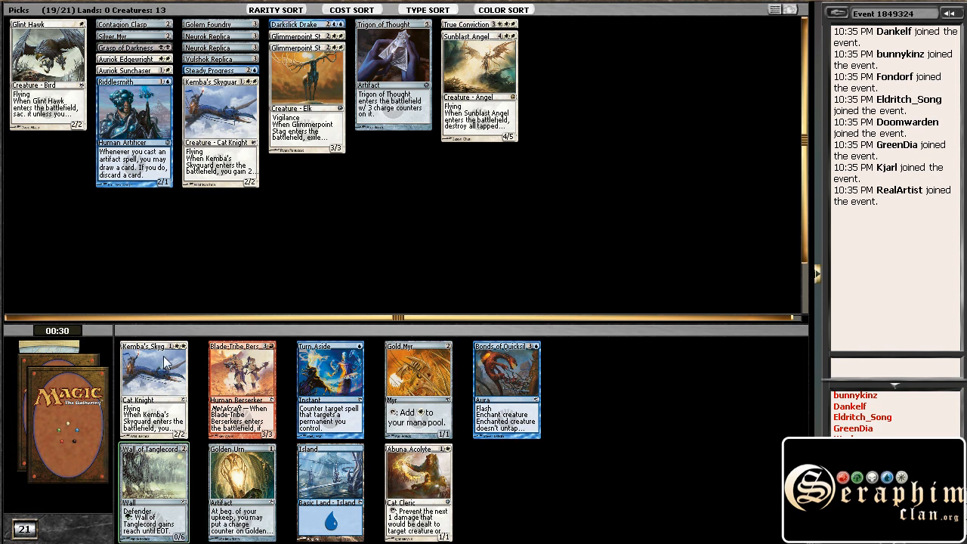
{"action": "mouse_move", "coordinate": [240, 273]}
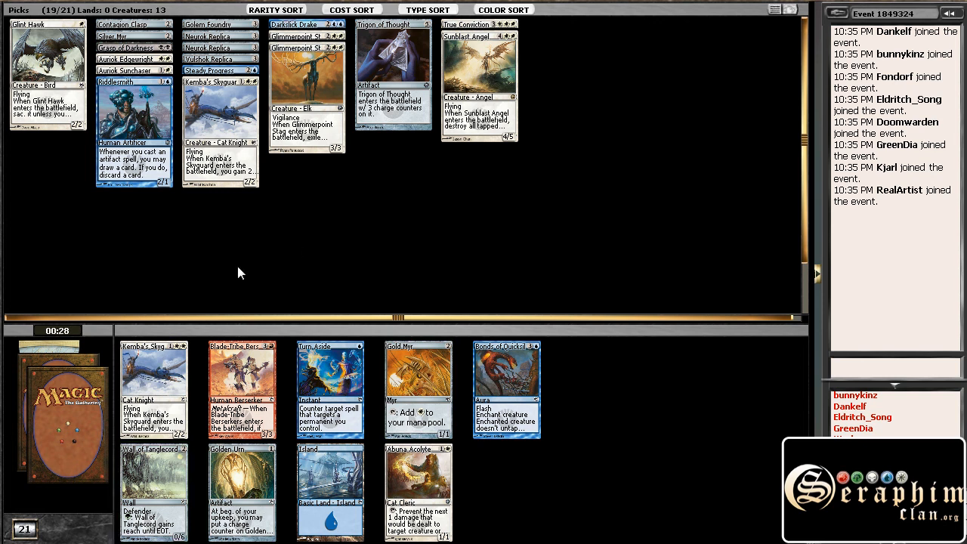
{"action": "mouse_move", "coordinate": [229, 243]}
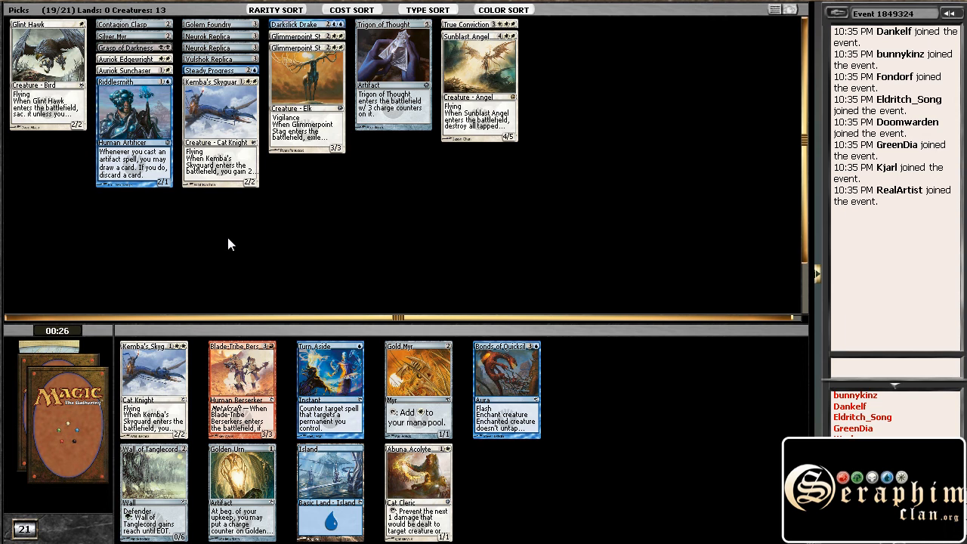
{"action": "mouse_move", "coordinate": [408, 387]}
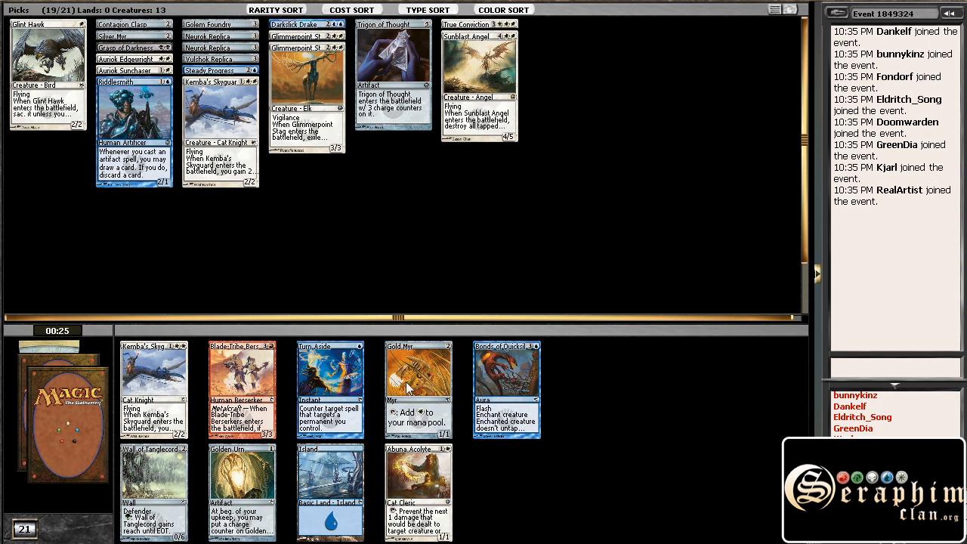
{"action": "mouse_move", "coordinate": [249, 310]}
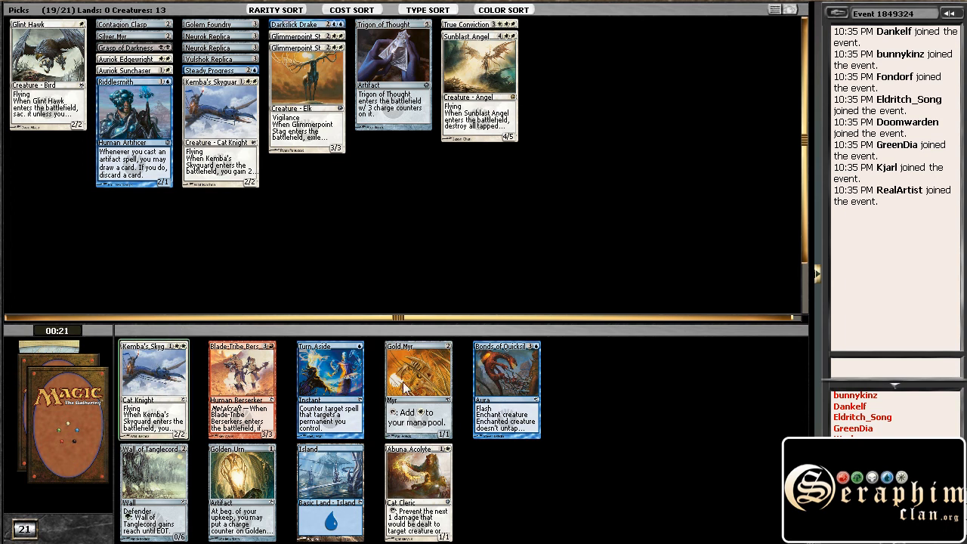
{"action": "mouse_move", "coordinate": [154, 381]}
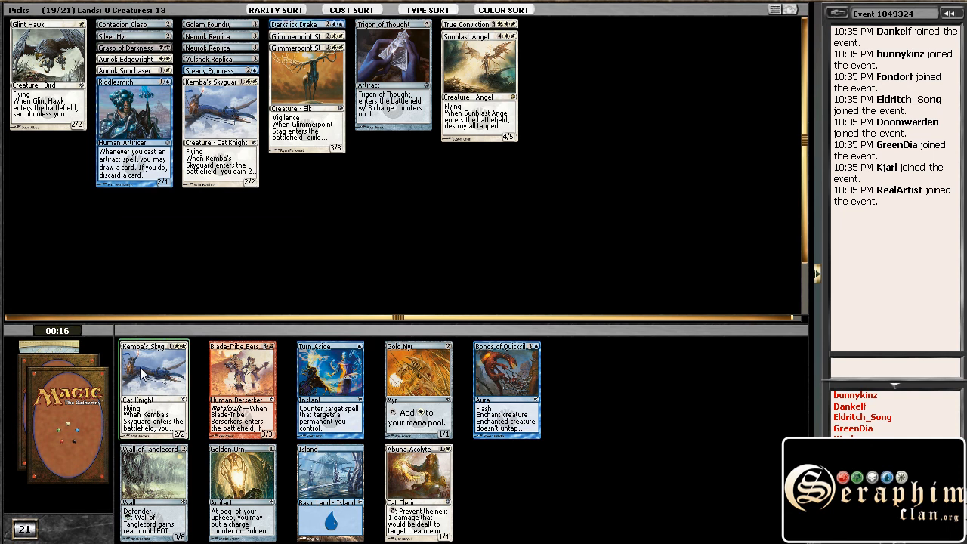
{"action": "left_click", "coordinate": [155, 390]}
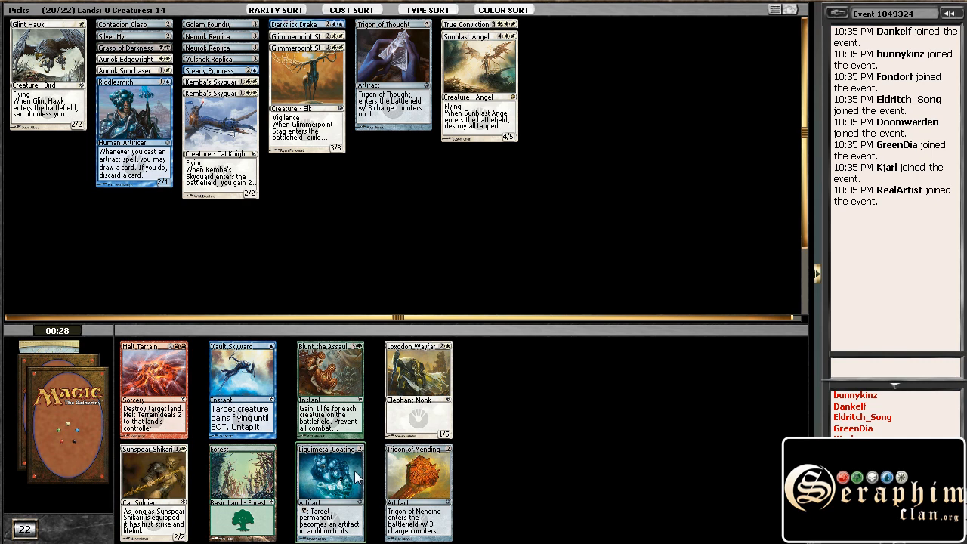
{"action": "mouse_move", "coordinate": [154, 491]}
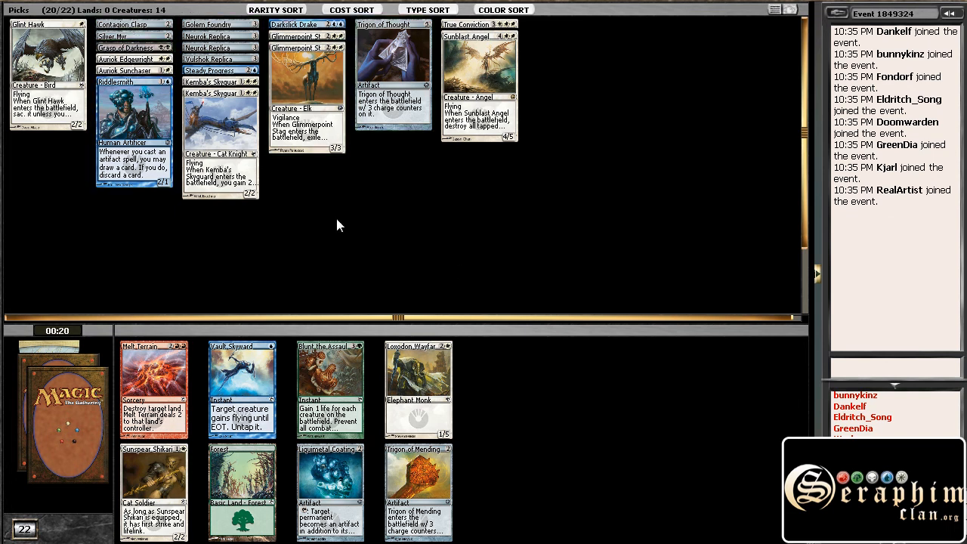
{"action": "mouse_move", "coordinate": [135, 357]}
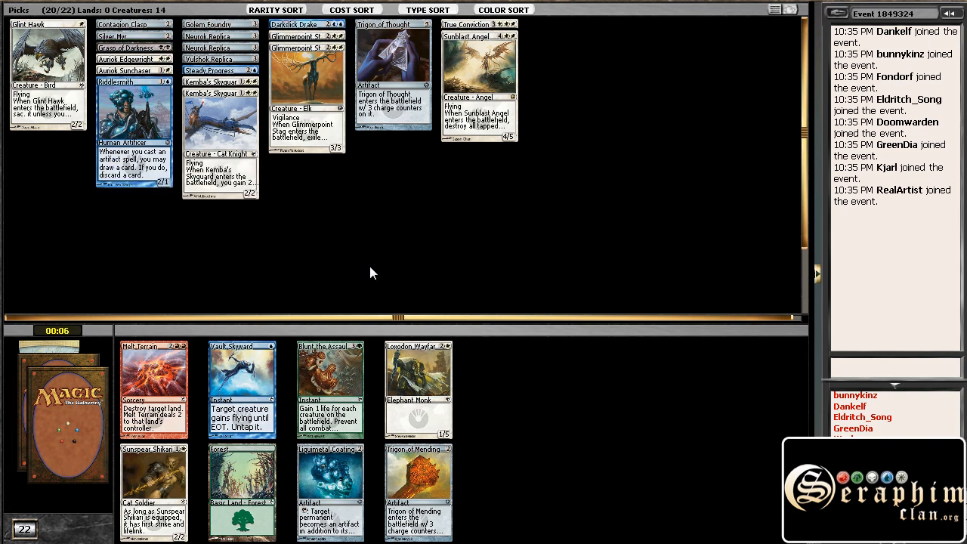
{"action": "mouse_move", "coordinate": [336, 260]}
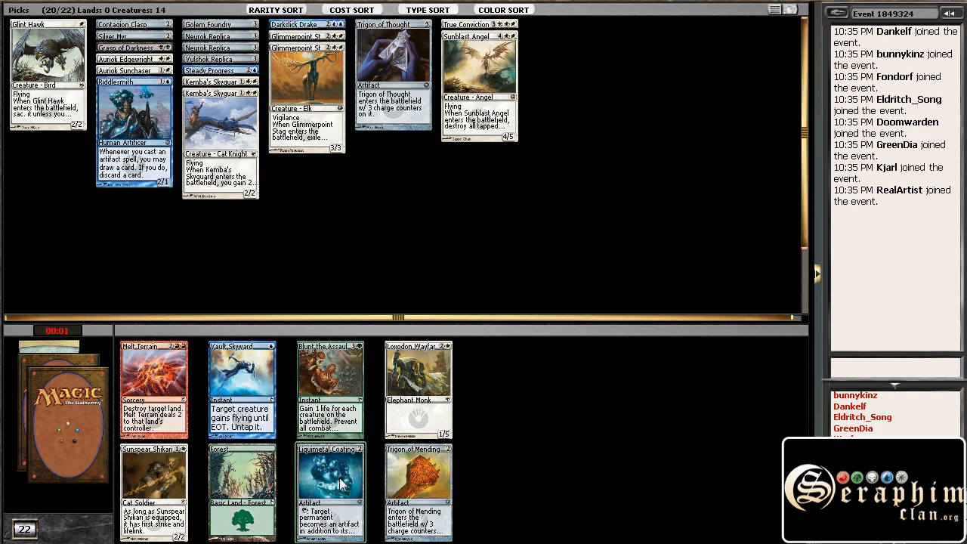
Step: Draft one card each from the eight-card and seven-card boosters
{"action": "left_click", "coordinate": [330, 491]}
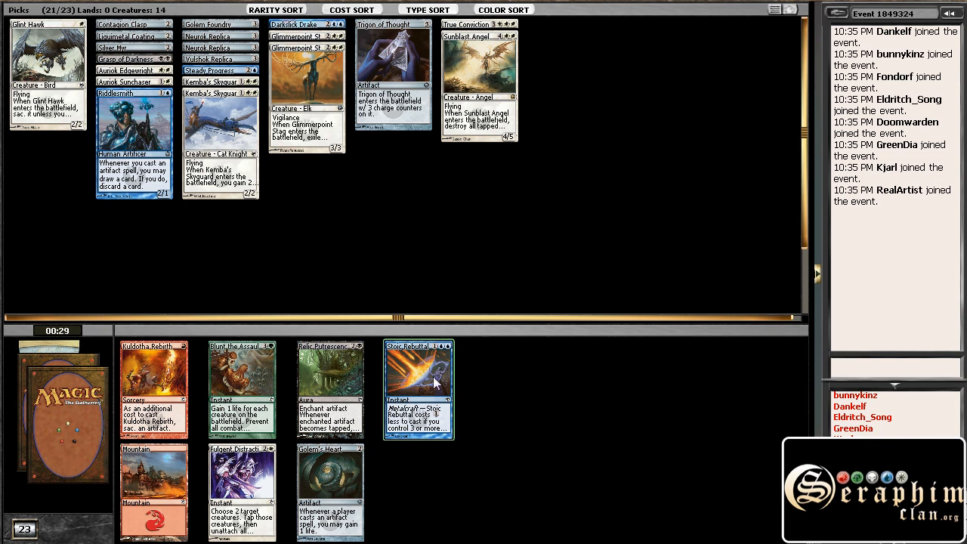
{"action": "left_click", "coordinate": [419, 390]}
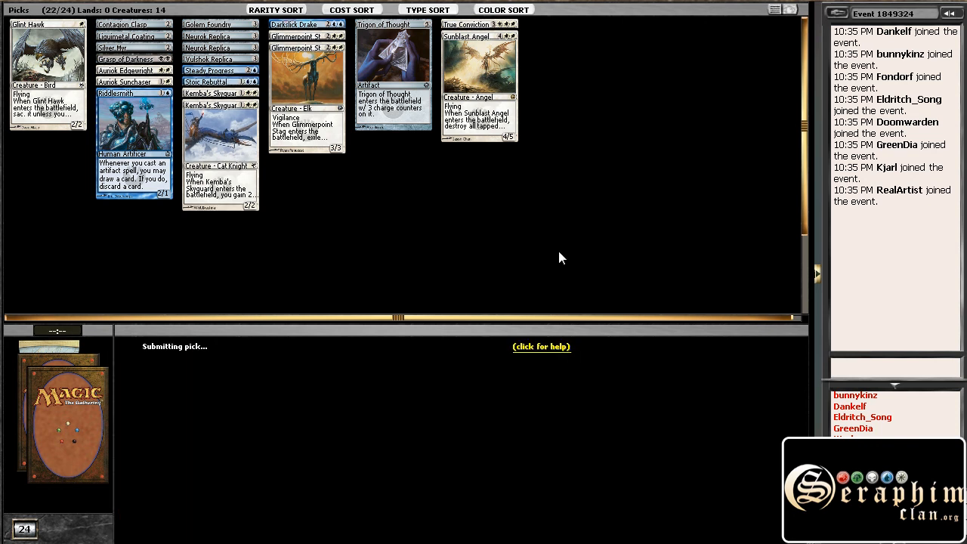
{"action": "mouse_move", "coordinate": [571, 222]}
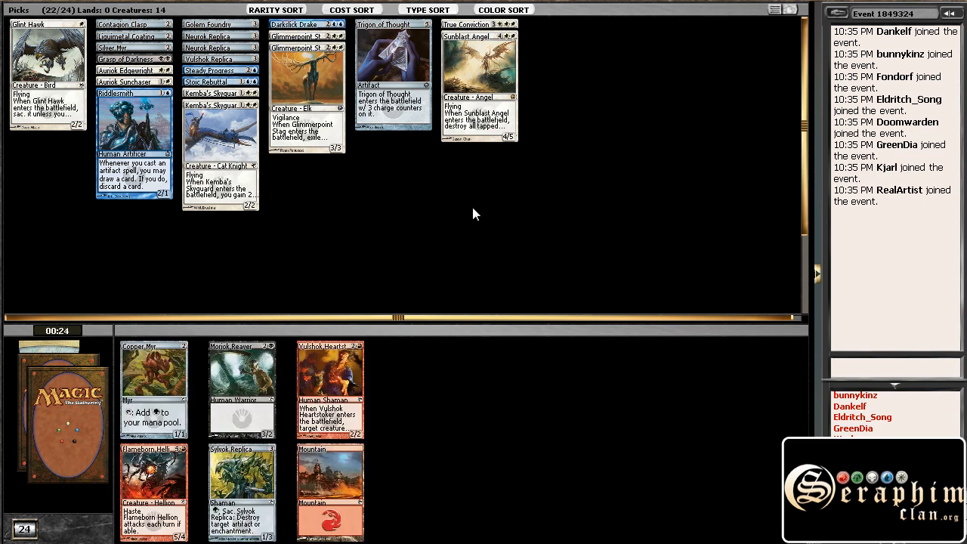
{"action": "mouse_move", "coordinate": [154, 370]}
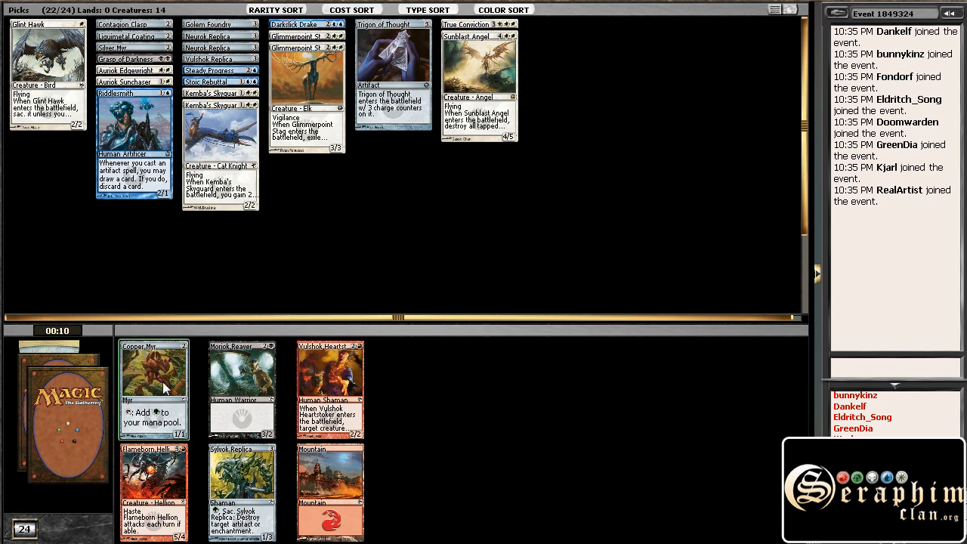
Step: Draft one card from each of the six-, three- and two-card boosters, reaching thirty picks
{"action": "left_click", "coordinate": [154, 370]}
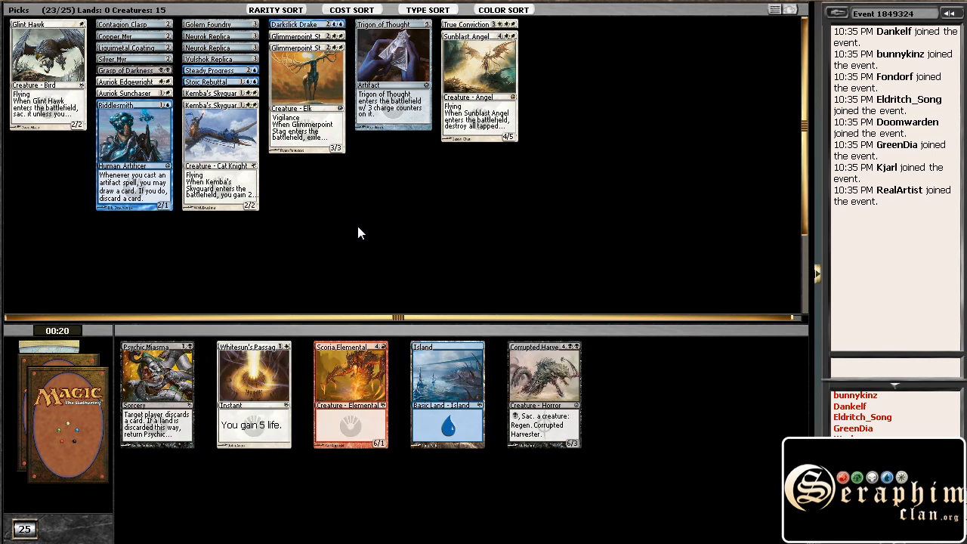
{"action": "mouse_move", "coordinate": [151, 386]}
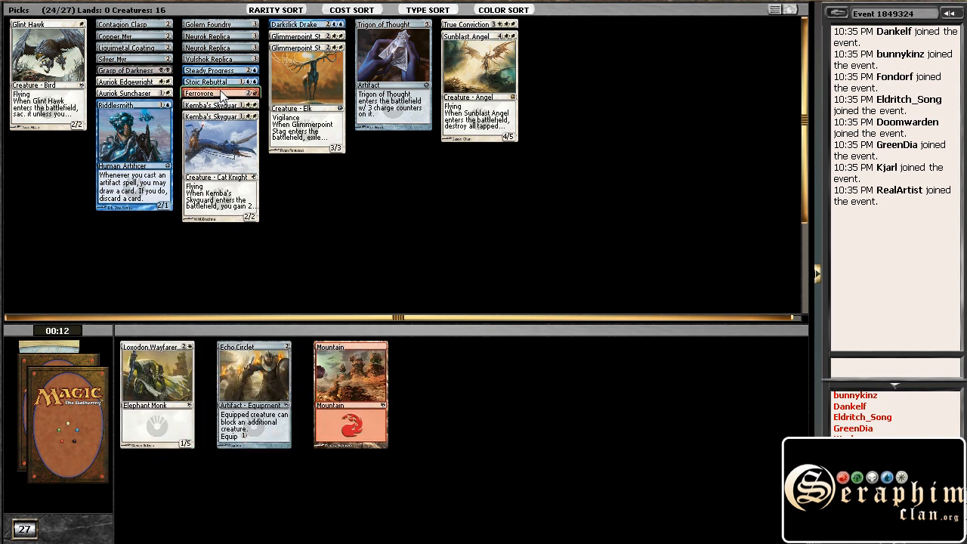
{"action": "left_click", "coordinate": [199, 92]}
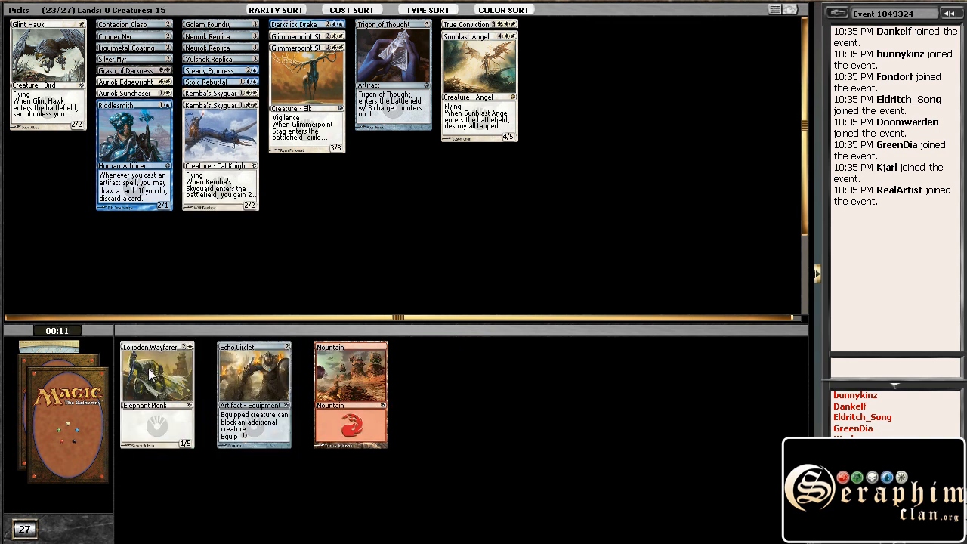
{"action": "left_click", "coordinate": [157, 377]}
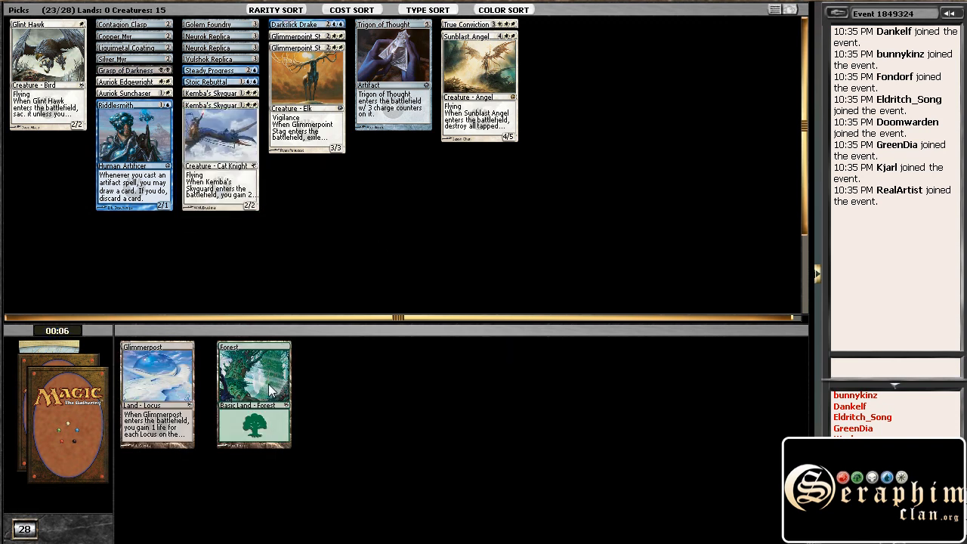
{"action": "left_click", "coordinate": [254, 393]}
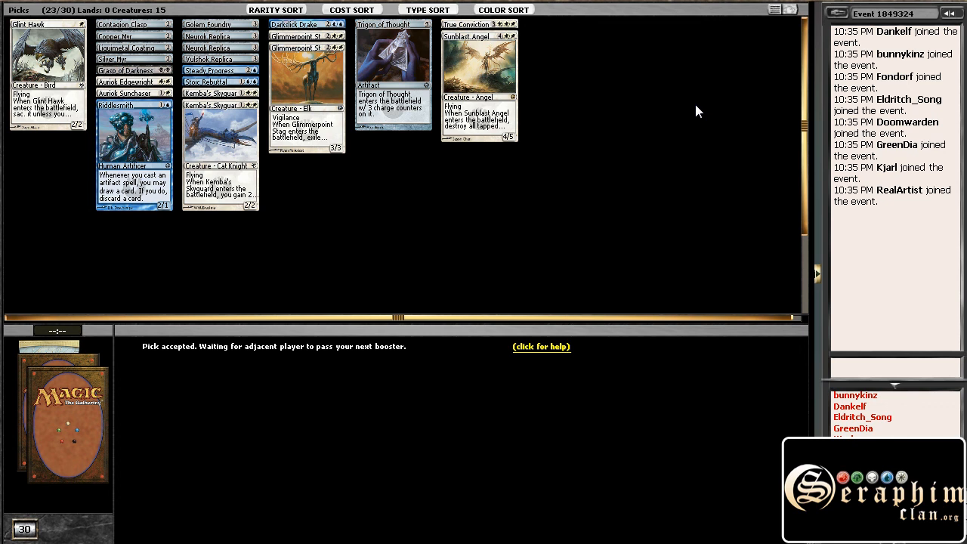
{"action": "mouse_move", "coordinate": [550, 37]}
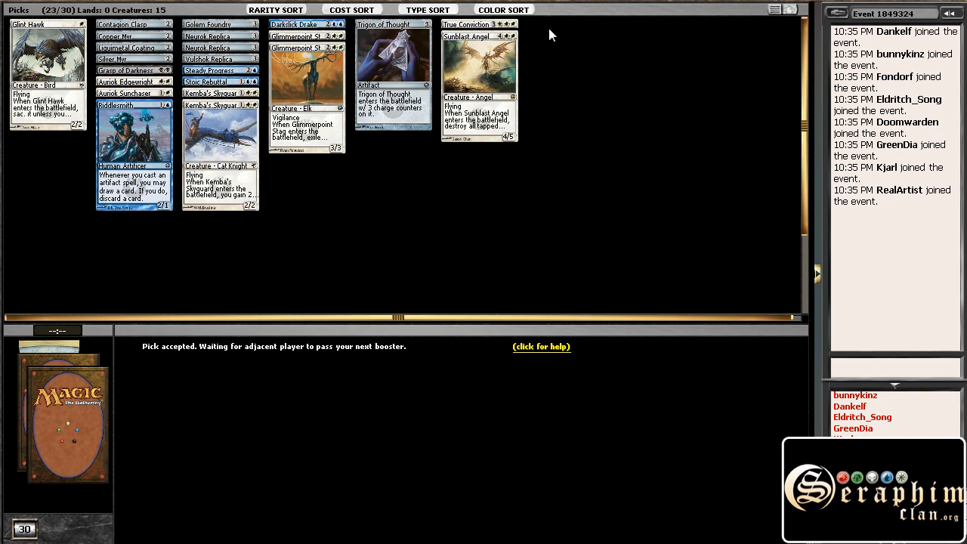
{"action": "mouse_move", "coordinate": [475, 24]}
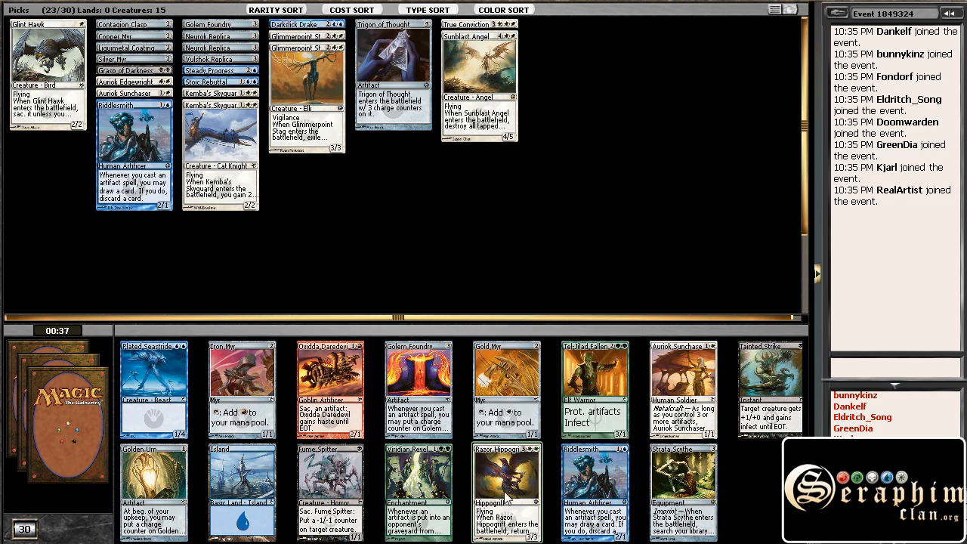
{"action": "mouse_move", "coordinate": [506, 491]}
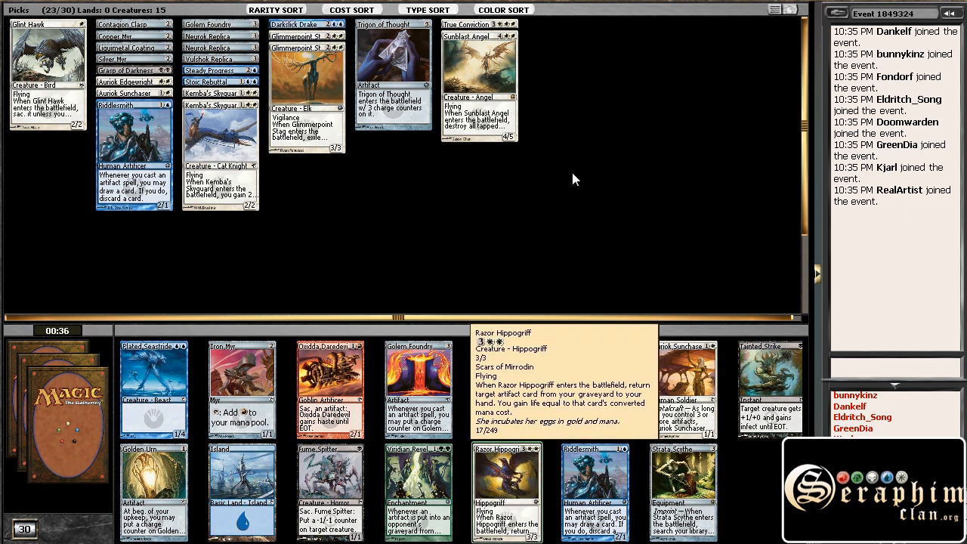
Step: Draft Razor Hippogriff from the new booster as the thirty-first pick
{"action": "left_click", "coordinate": [505, 491]}
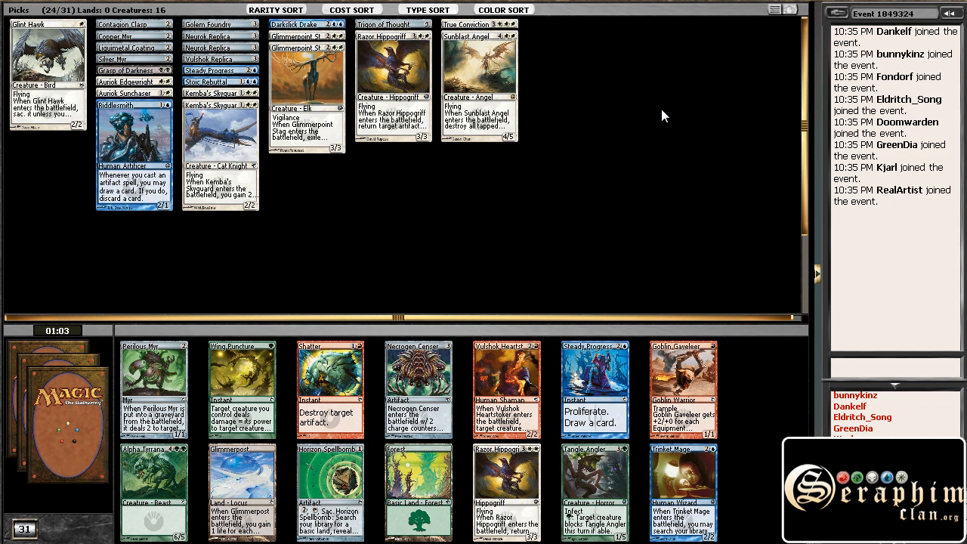
{"action": "mouse_move", "coordinate": [584, 166]}
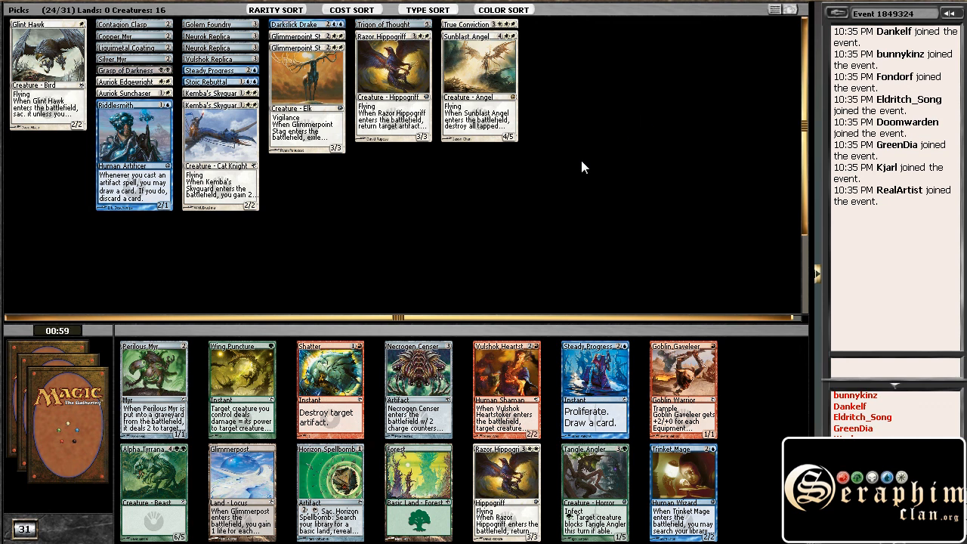
{"action": "mouse_move", "coordinate": [230, 317]}
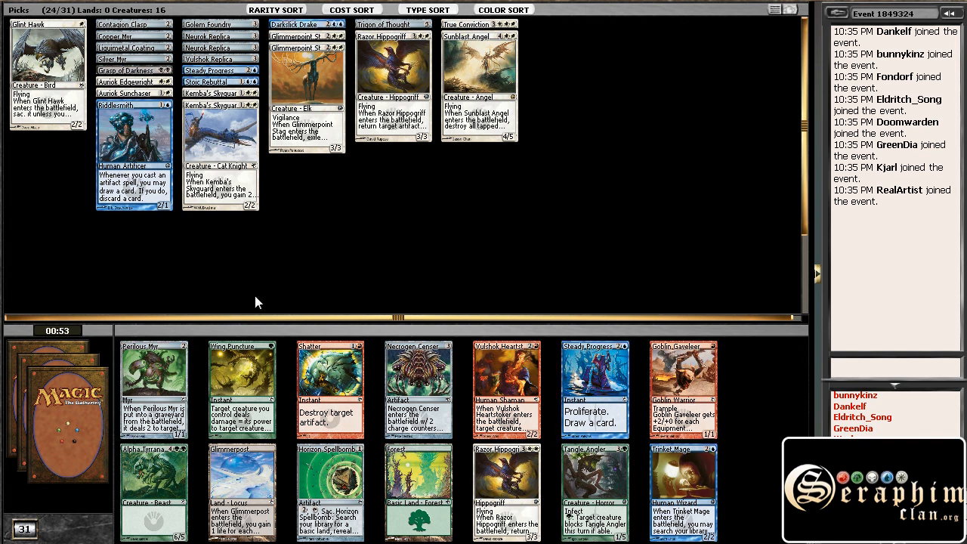
{"action": "mouse_move", "coordinate": [414, 273]}
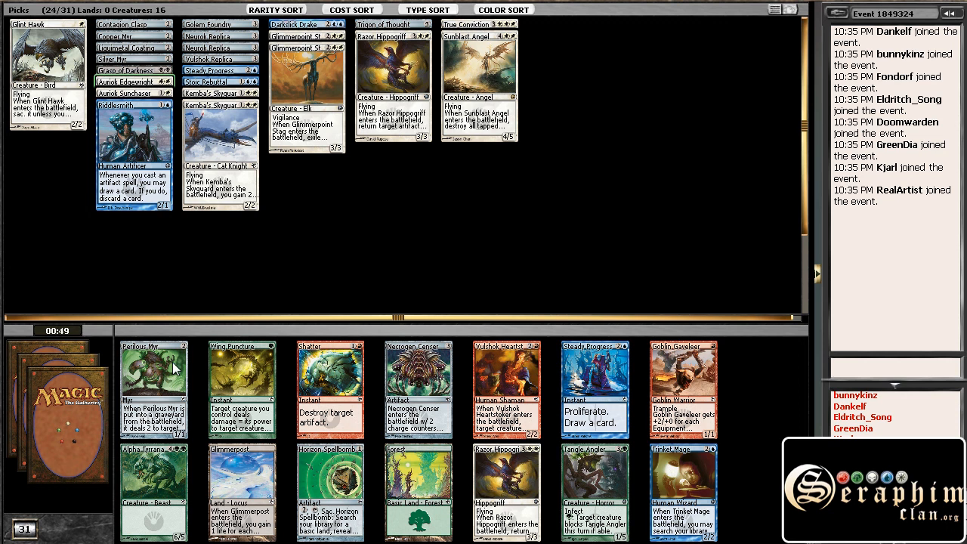
{"action": "mouse_move", "coordinate": [187, 310]}
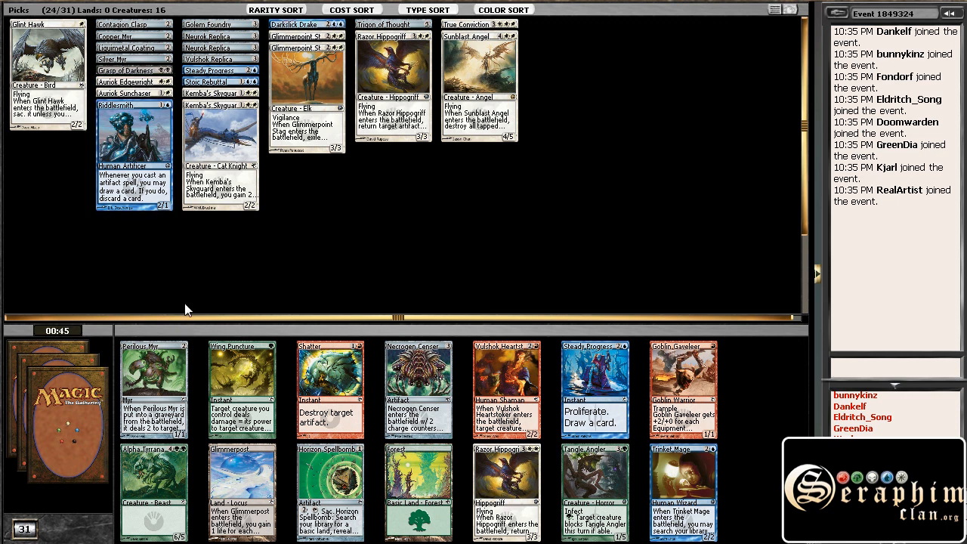
{"action": "mouse_move", "coordinate": [154, 370]}
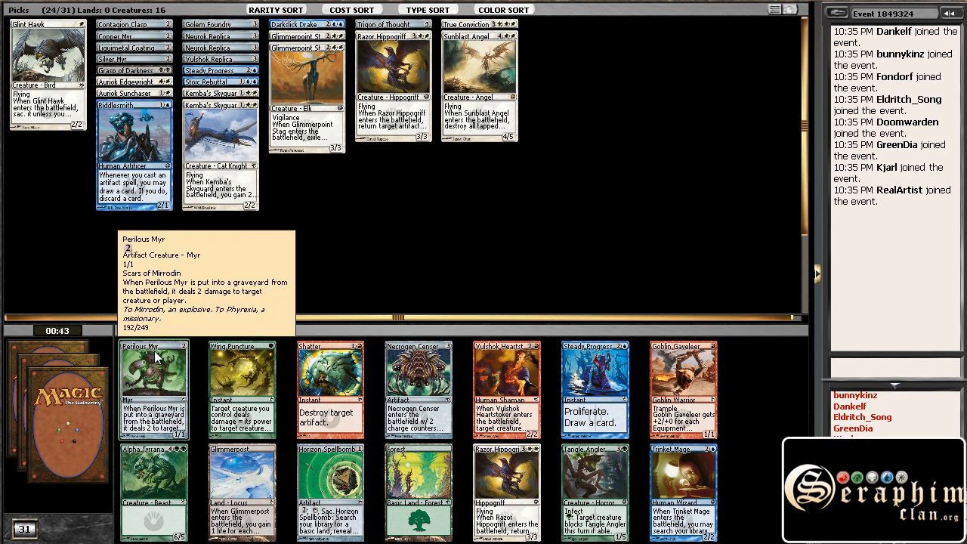
{"action": "mouse_move", "coordinate": [385, 240]}
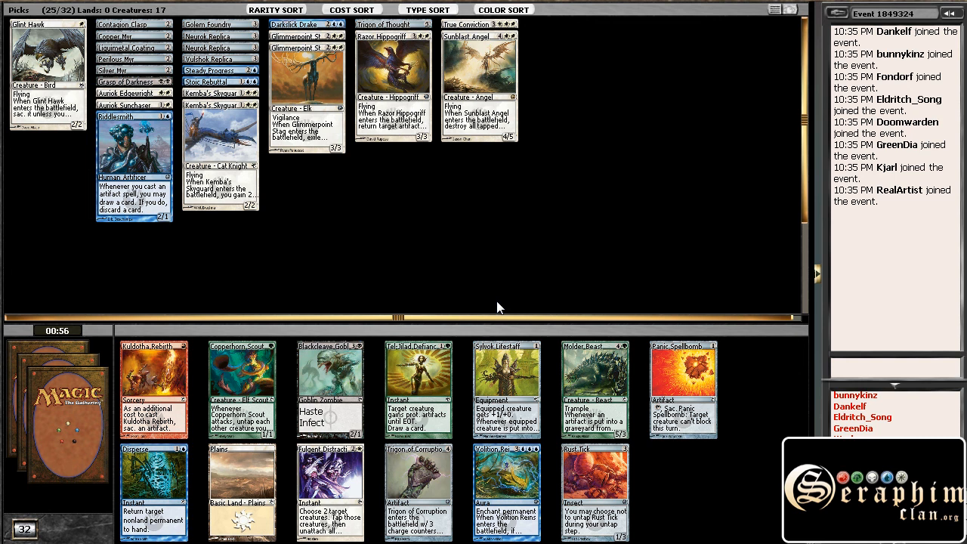
{"action": "mouse_move", "coordinate": [520, 254]}
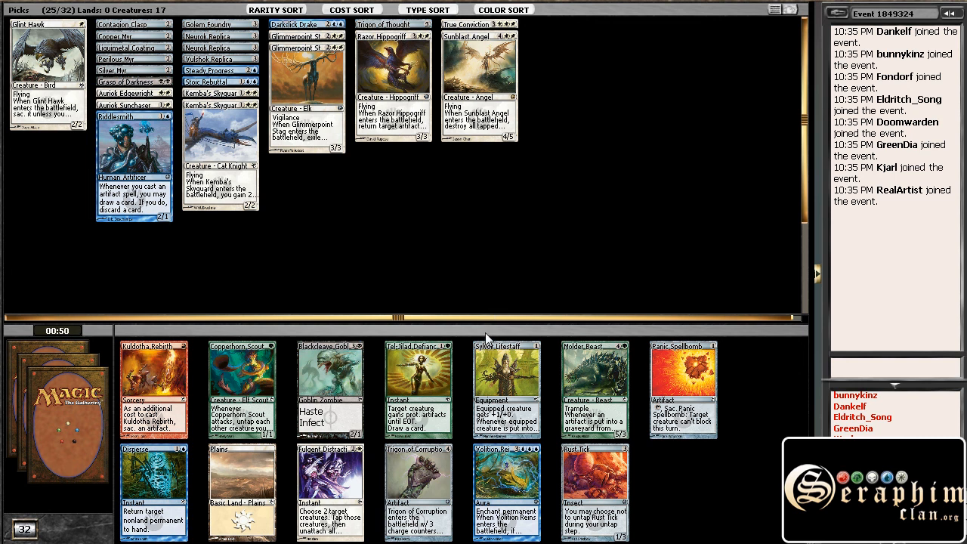
{"action": "mouse_move", "coordinate": [571, 253]}
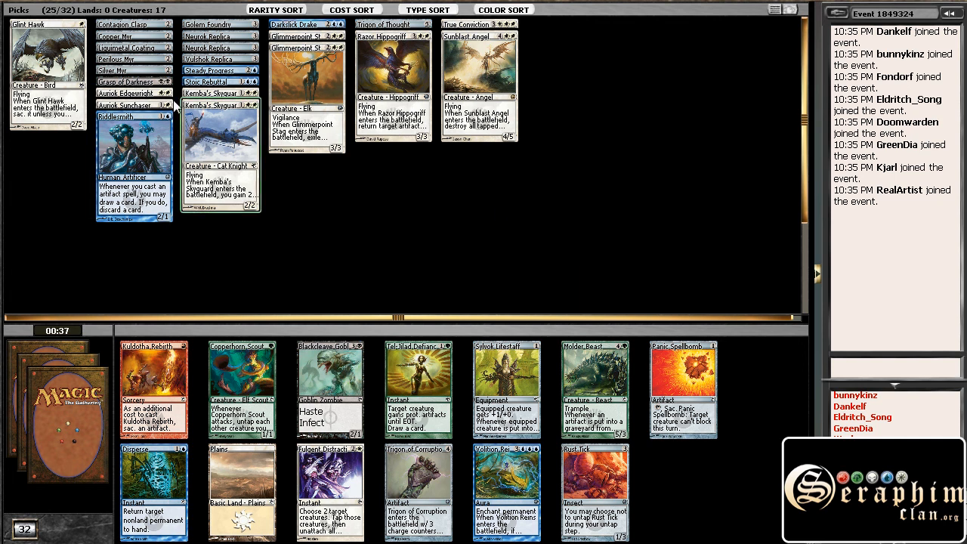
{"action": "mouse_move", "coordinate": [135, 81]}
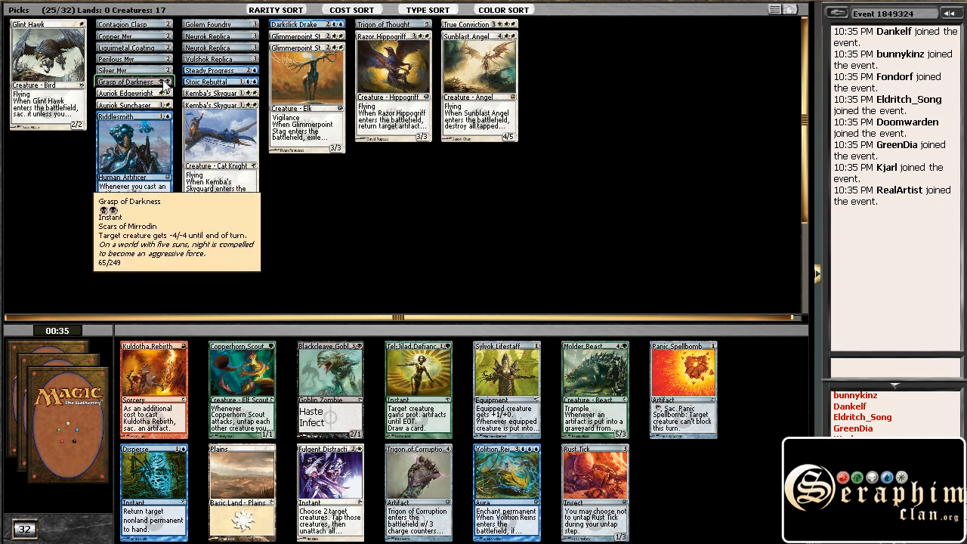